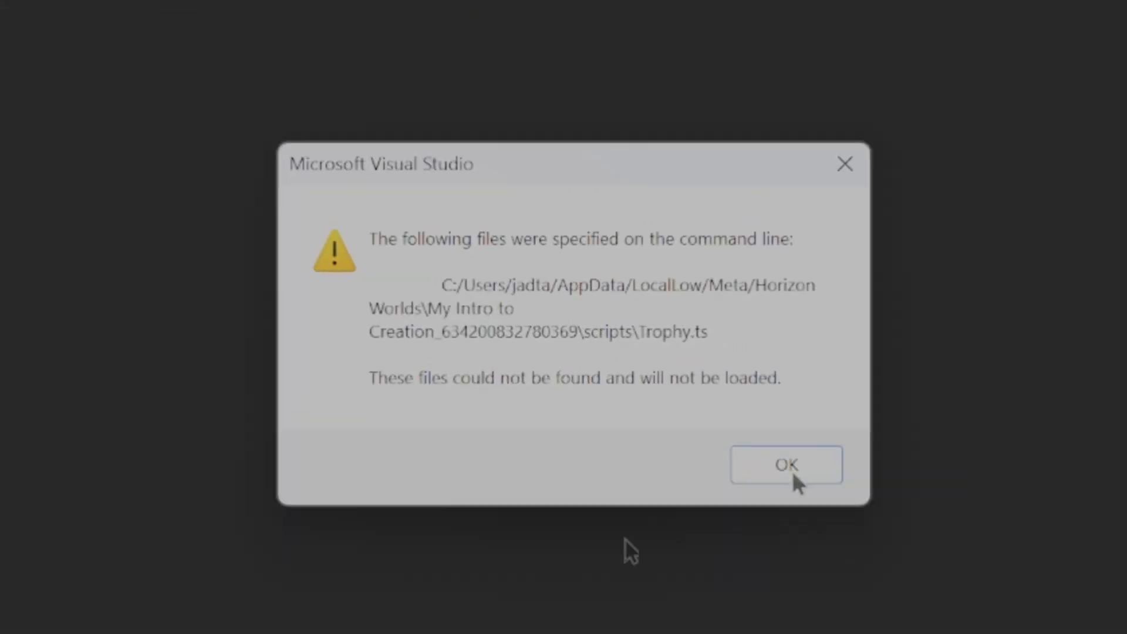
# Dismiss the missing-script warning and decline editing the script
pyautogui.click(786, 466)
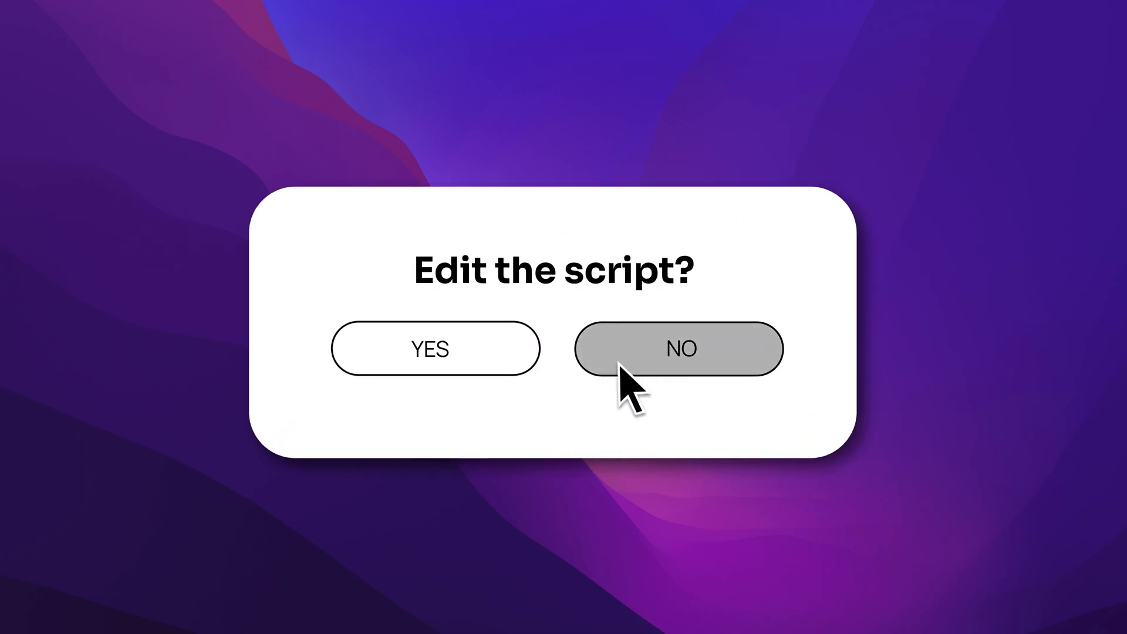
pyautogui.click(678, 347)
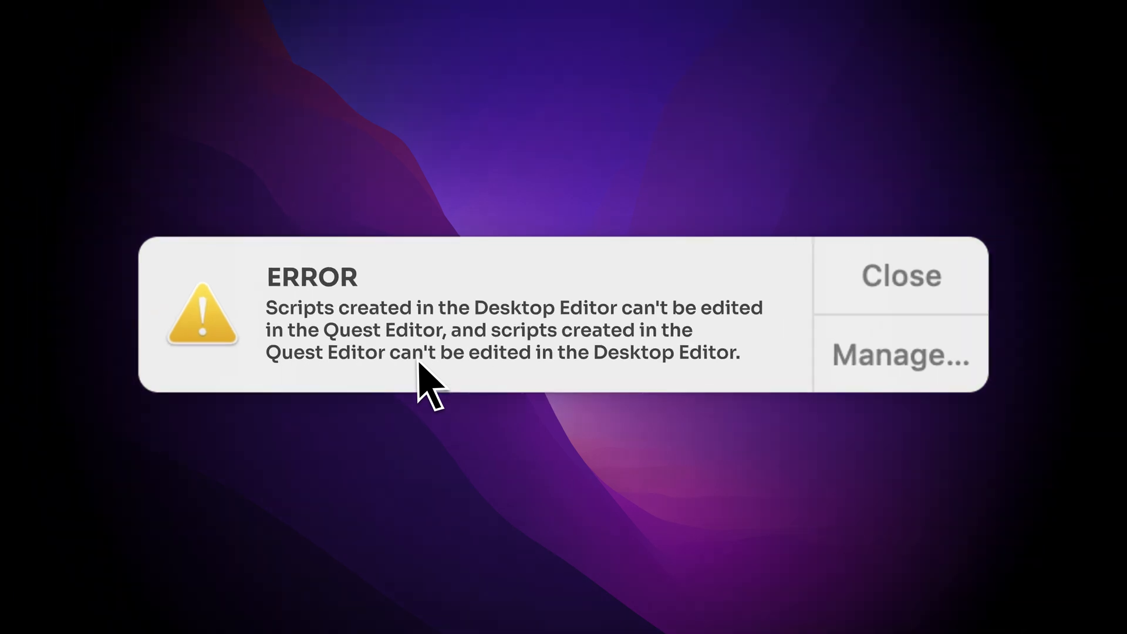
pyautogui.click(901, 275)
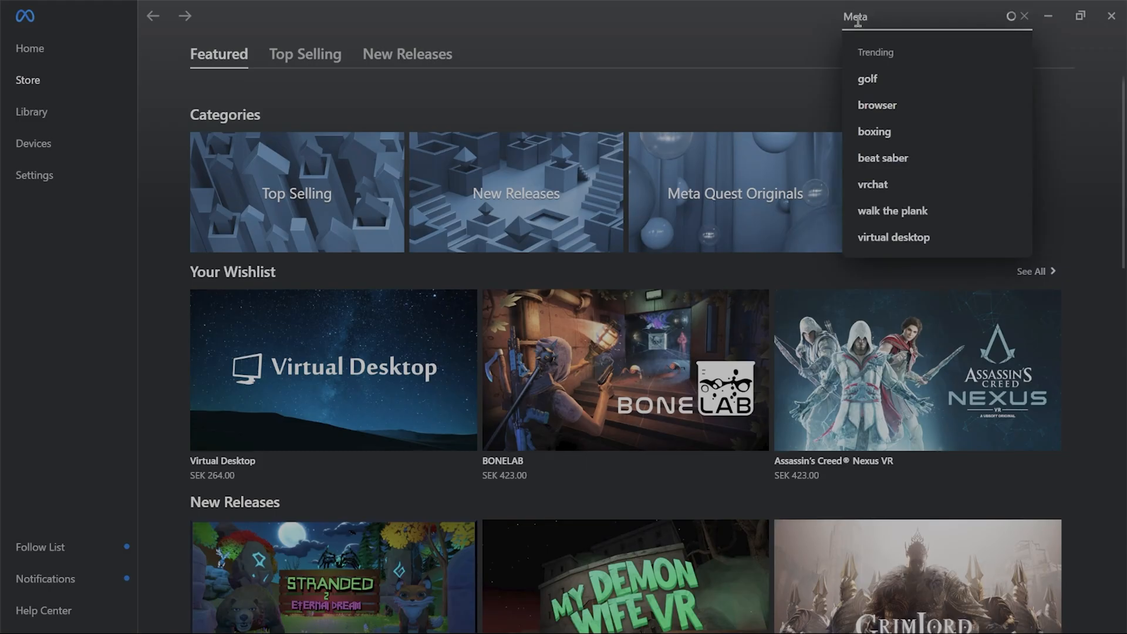
# Search the store for 'Horizon World' and start Meta Horizon Desktop Editor Early Access
pyautogui.write('Horizon World')
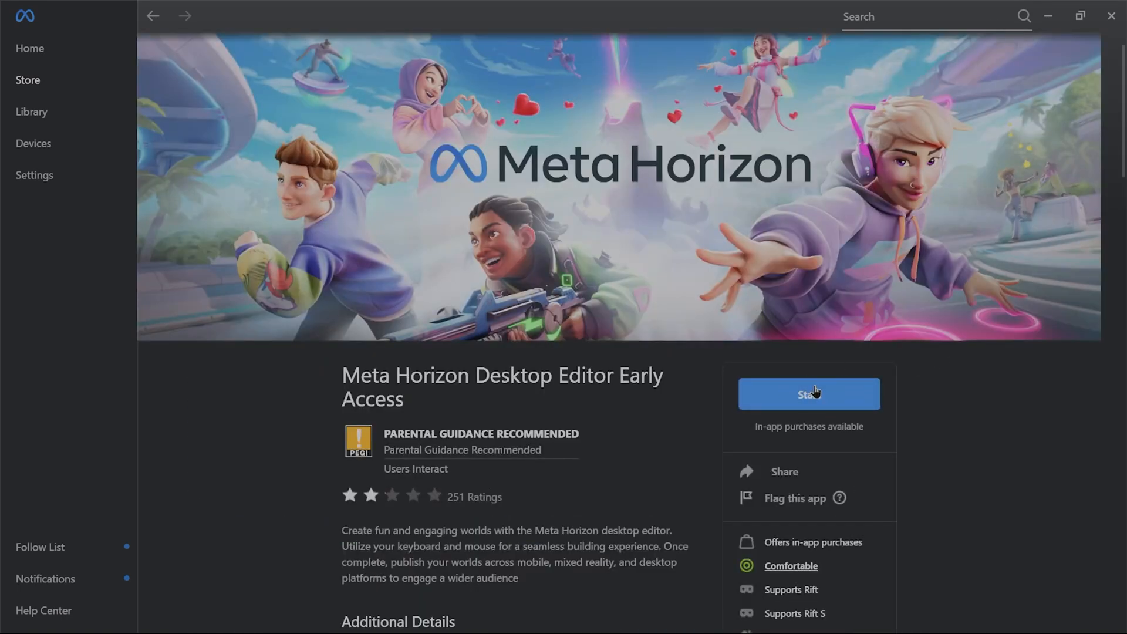
pyautogui.click(808, 395)
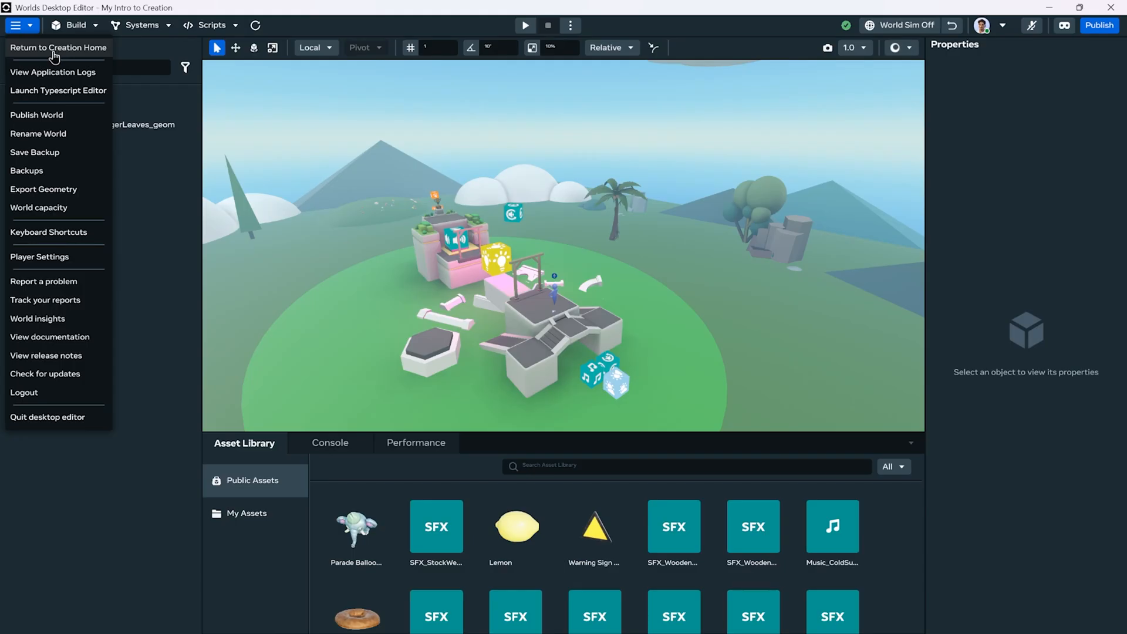
# Return to Creation Home and open a world from the My worlds list
pyautogui.click(58, 47)
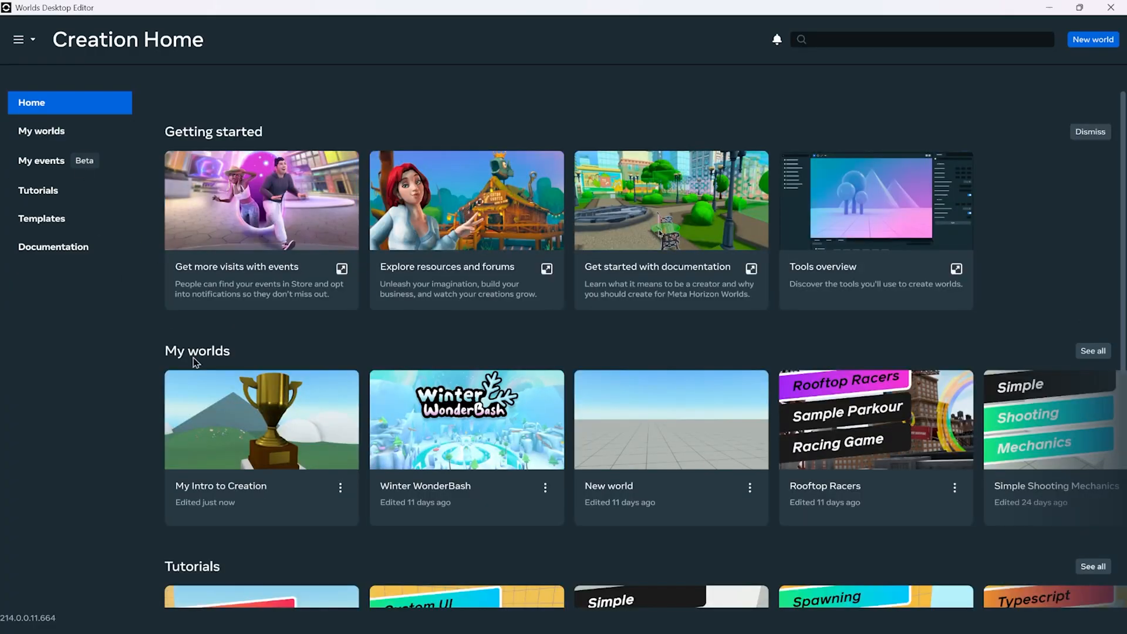
pyautogui.doubleClick(261, 419)
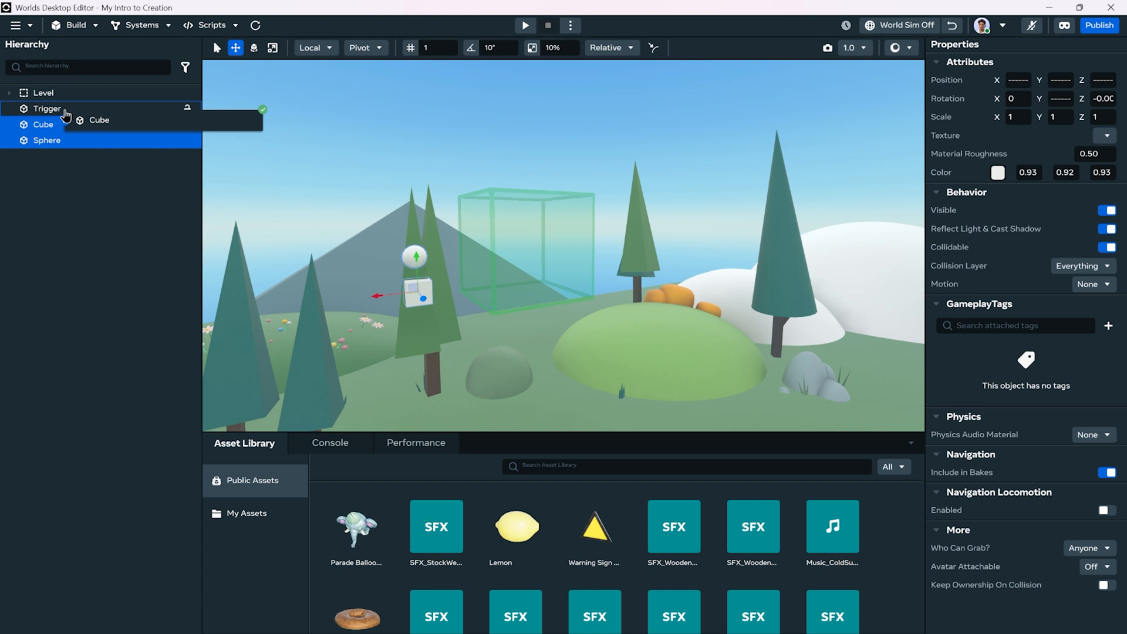
# Nest the Cube and Sphere under Trigger, then select the Sphere child and Trigger parent
pyautogui.click(8, 108)
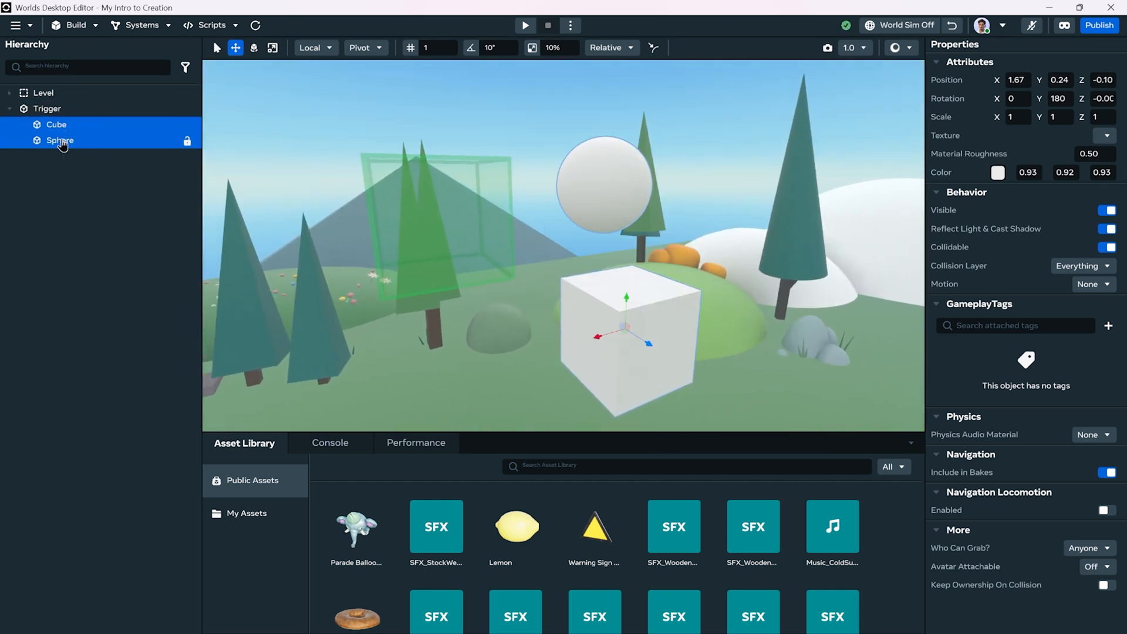
pyautogui.click(47, 108)
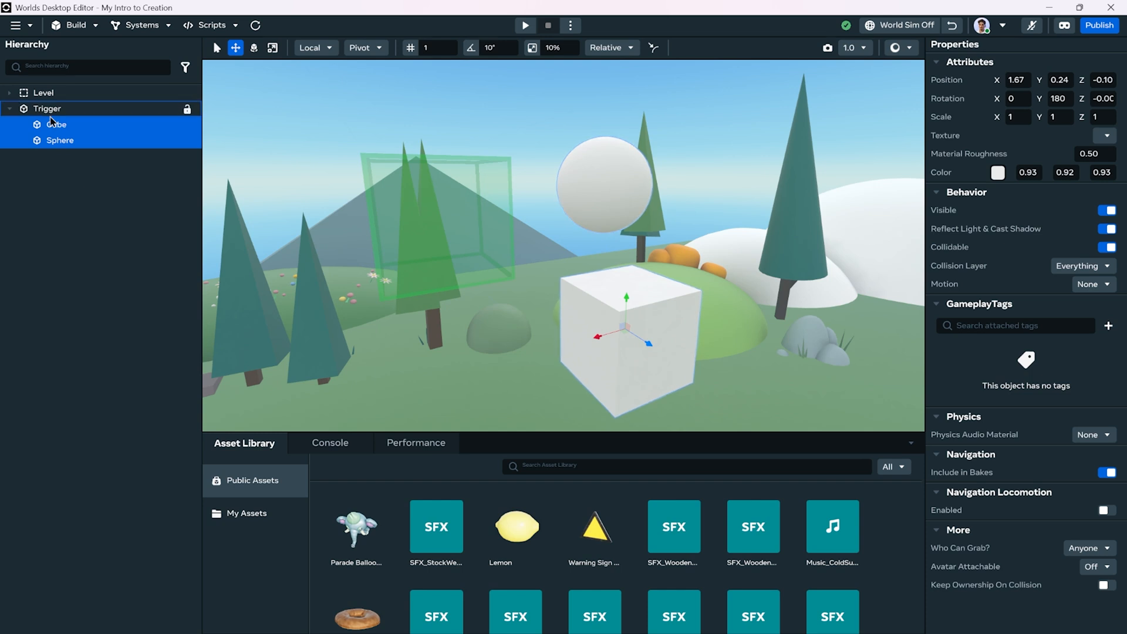
pyautogui.click(46, 108)
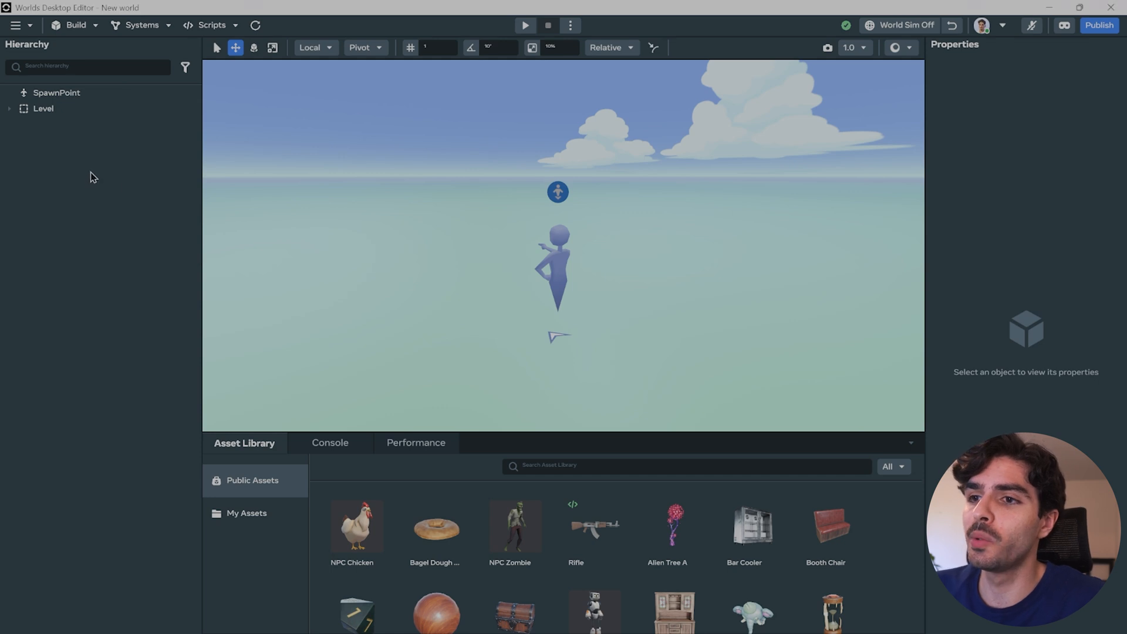
pyautogui.moveTo(68, 143)
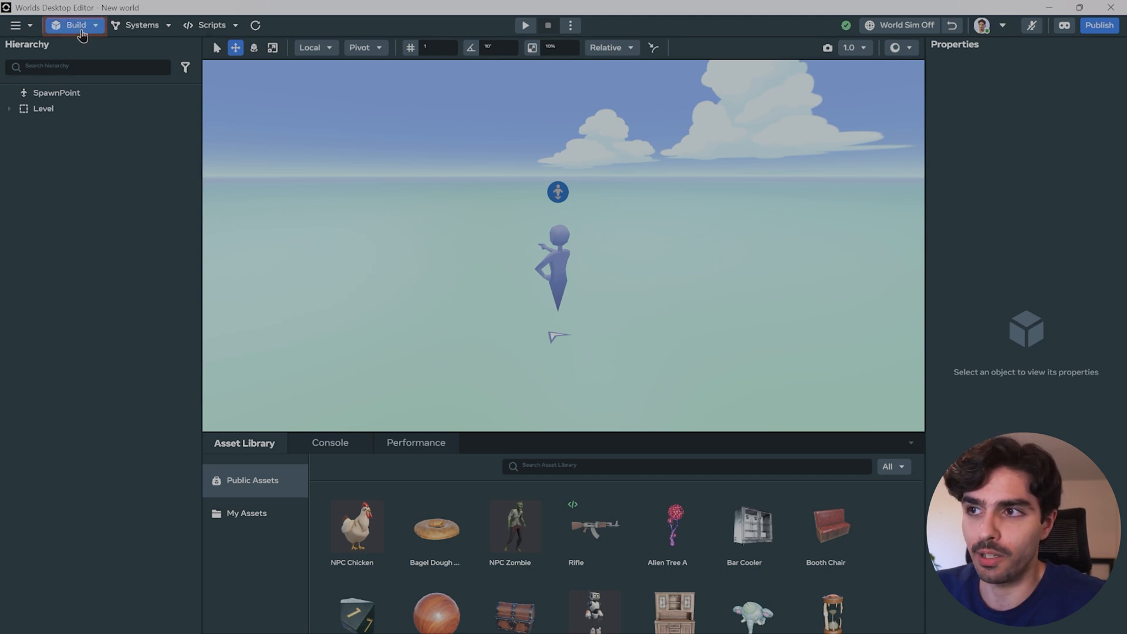
# Add an Empty Object via Build, position it at 0, 0, 0 and view its context menu
pyautogui.click(75, 24)
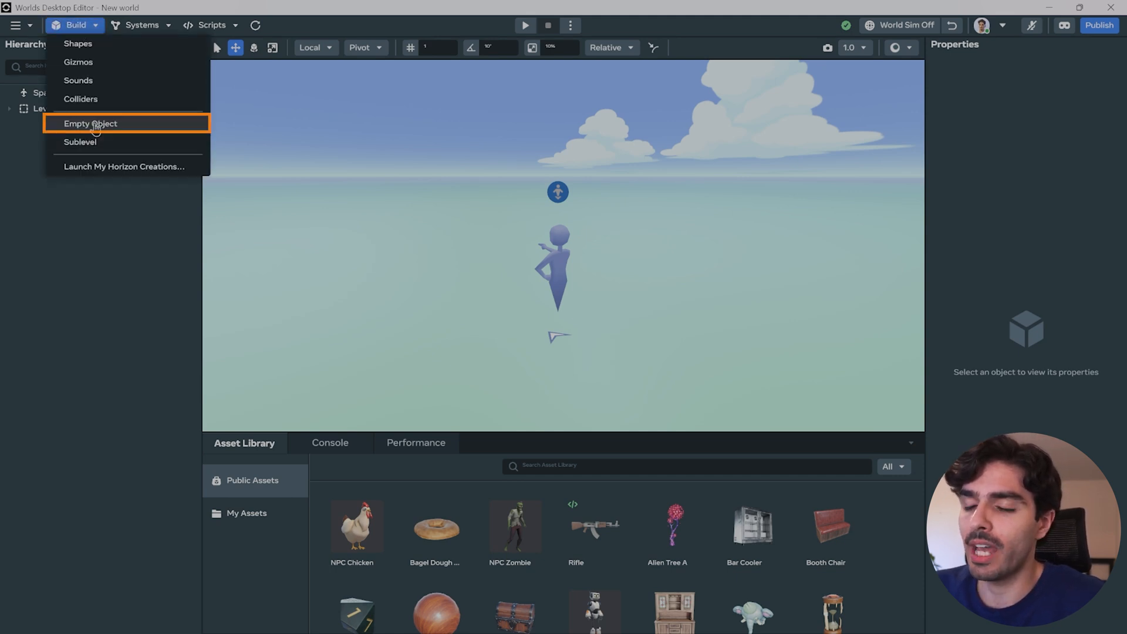
pyautogui.click(90, 123)
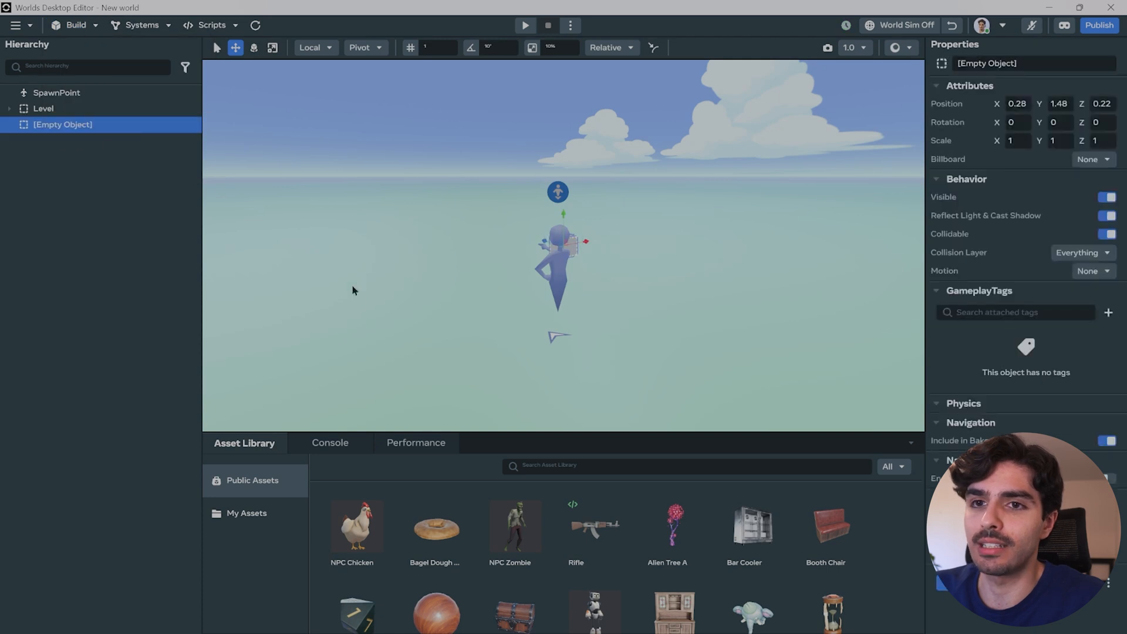
pyautogui.tripleClick(1027, 103)
pyautogui.write('0')
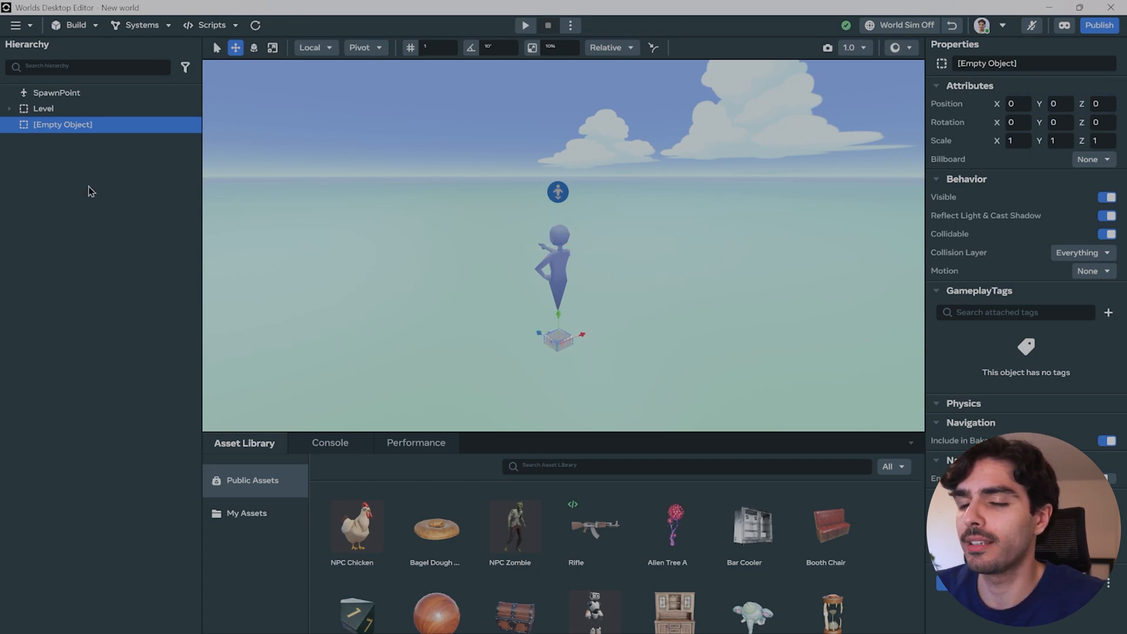
pyautogui.moveTo(97, 200)
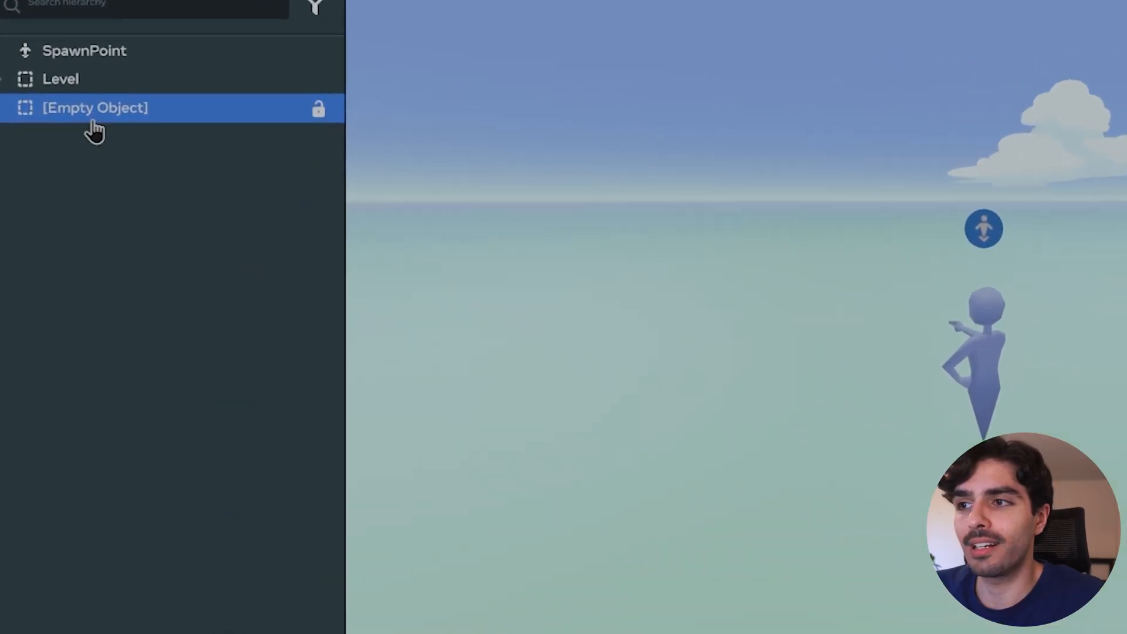
pyautogui.rightClick(95, 108)
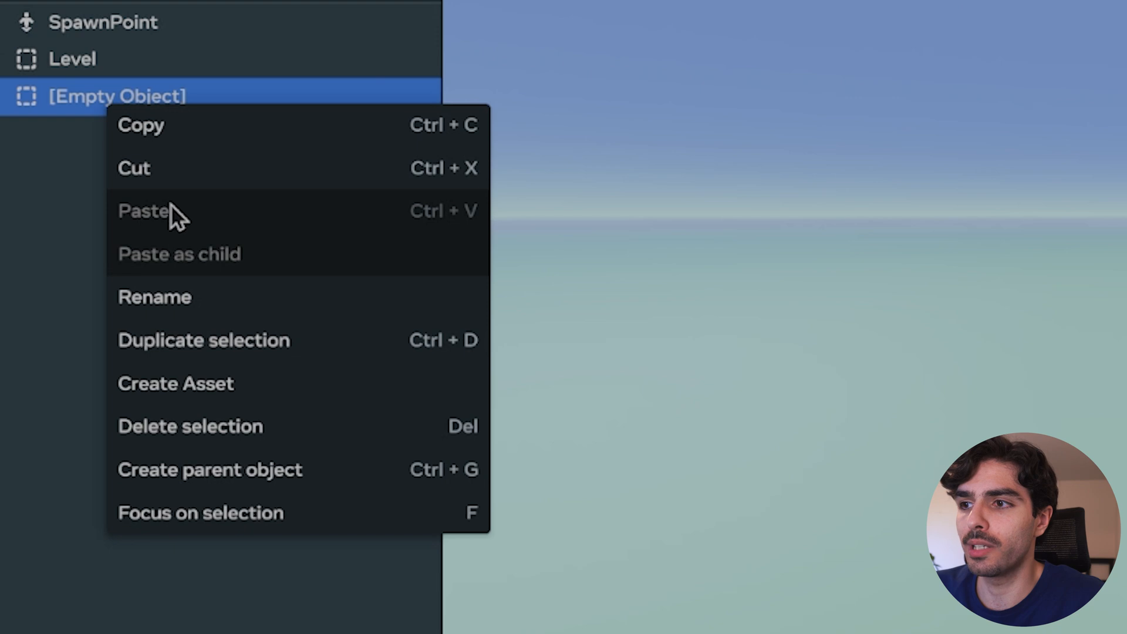
pyautogui.moveTo(68, 108)
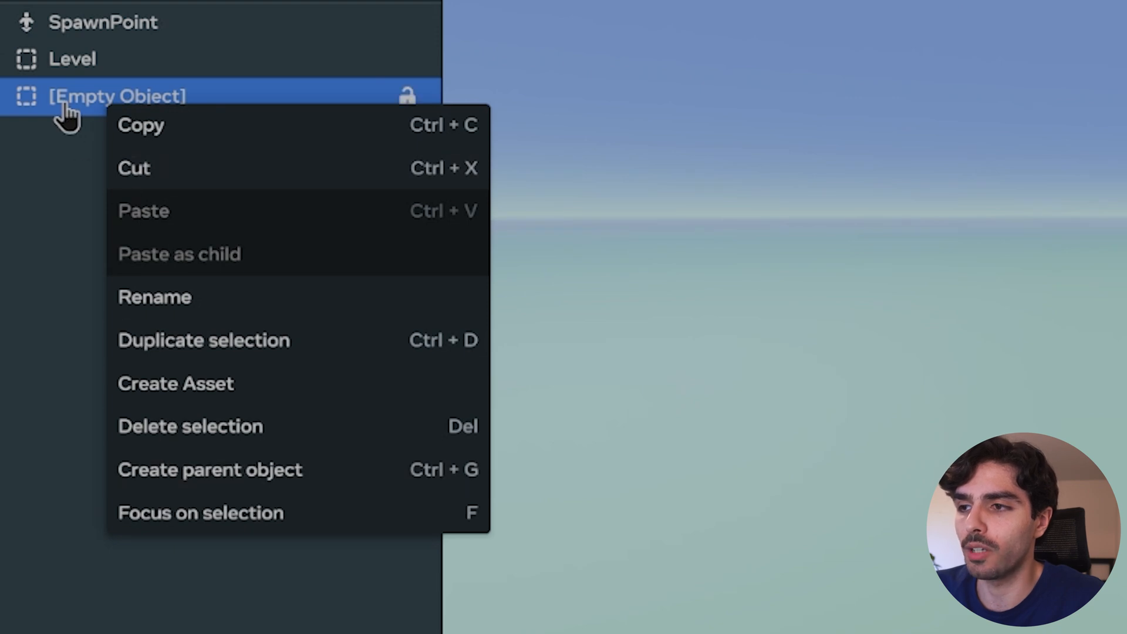
pyautogui.moveTo(244, 409)
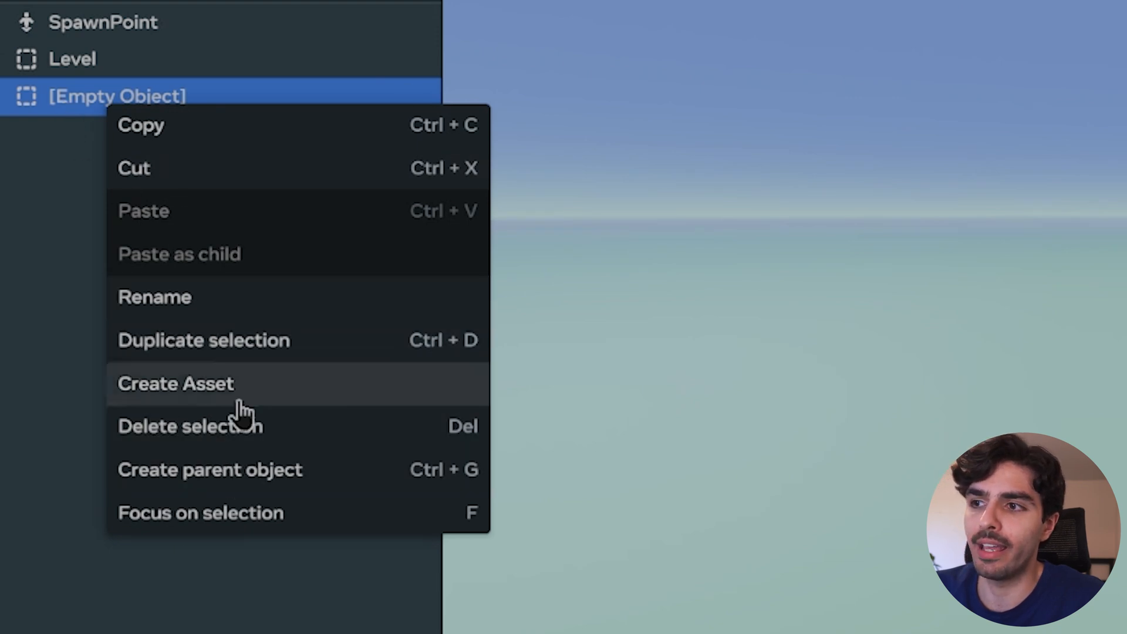
pyautogui.moveTo(237, 297)
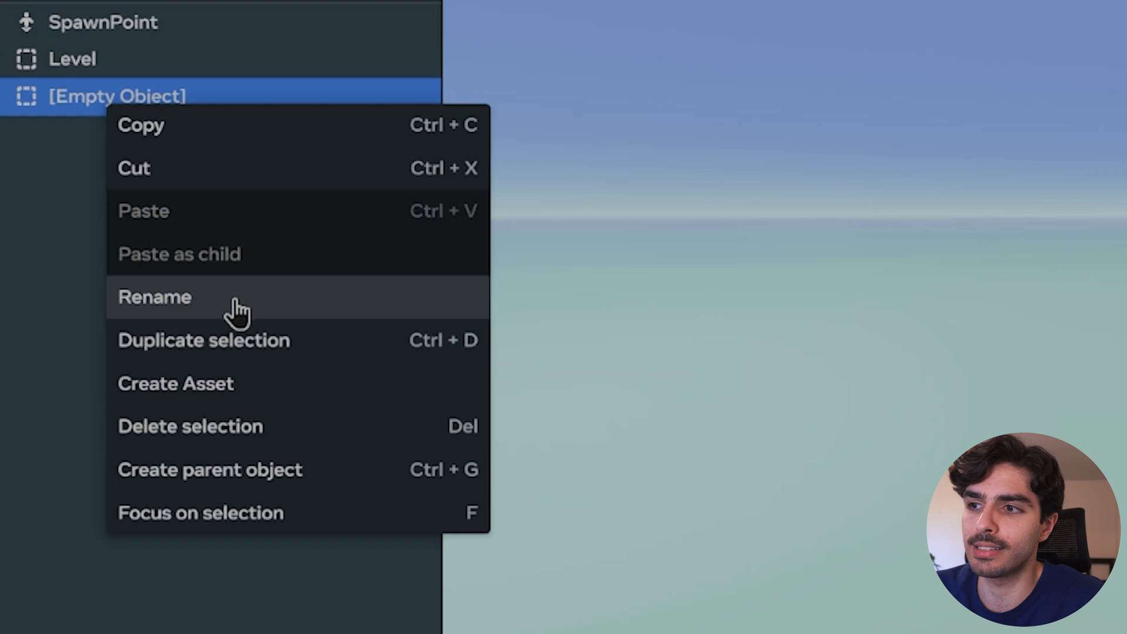
pyautogui.moveTo(243, 557)
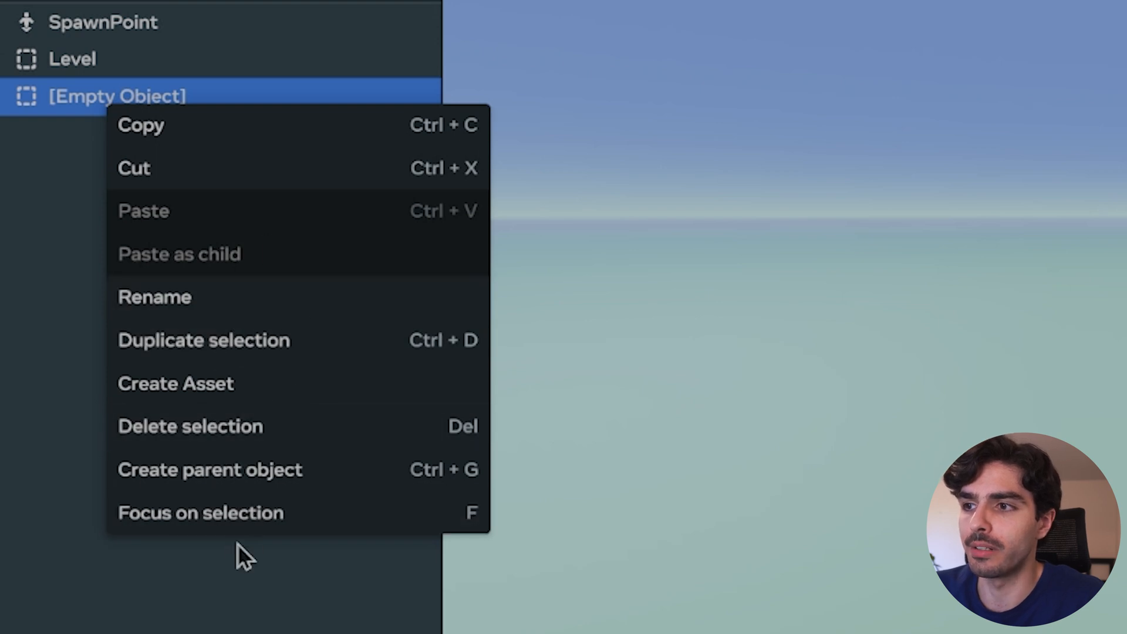
pyautogui.moveTo(194, 383)
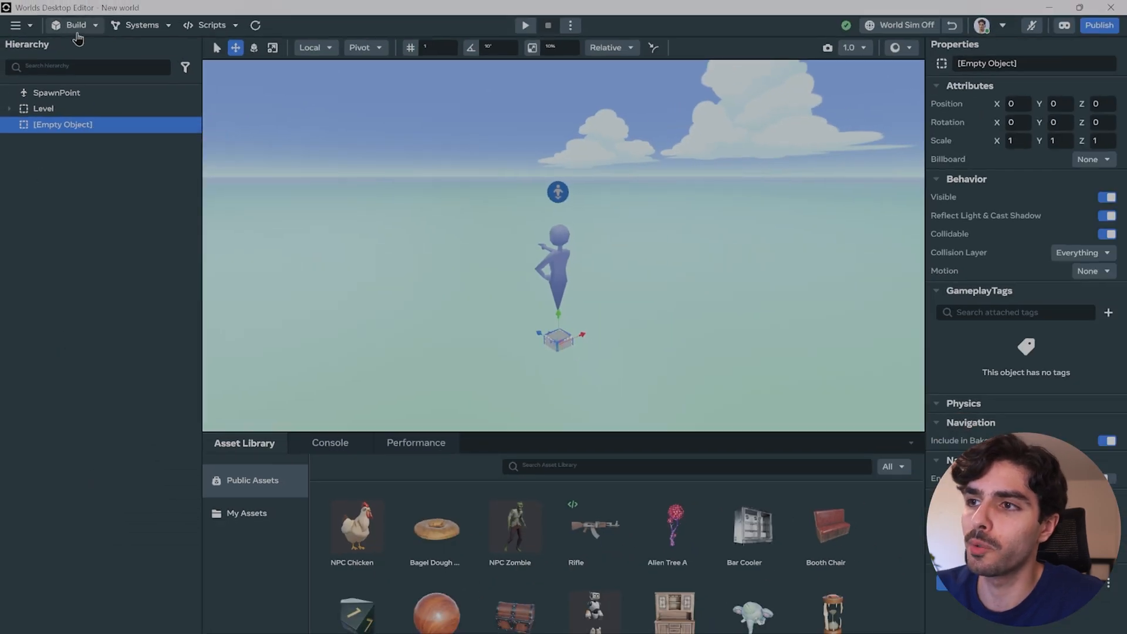
# Add a beveled cube from the Build > Shapes library and select it
pyautogui.click(75, 25)
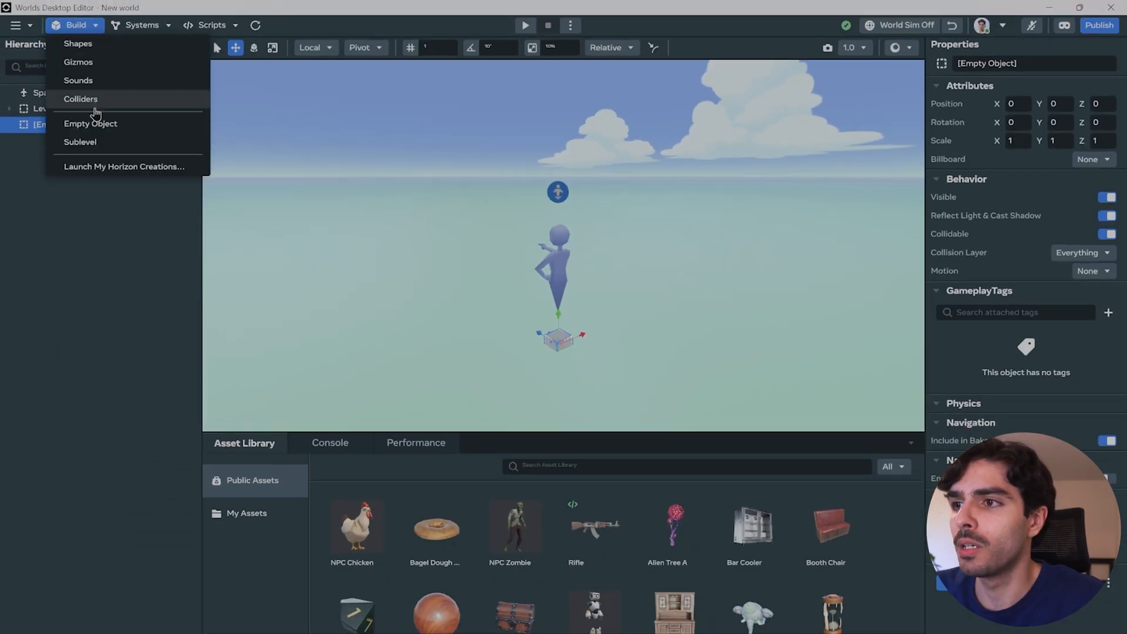
pyautogui.moveTo(77, 43)
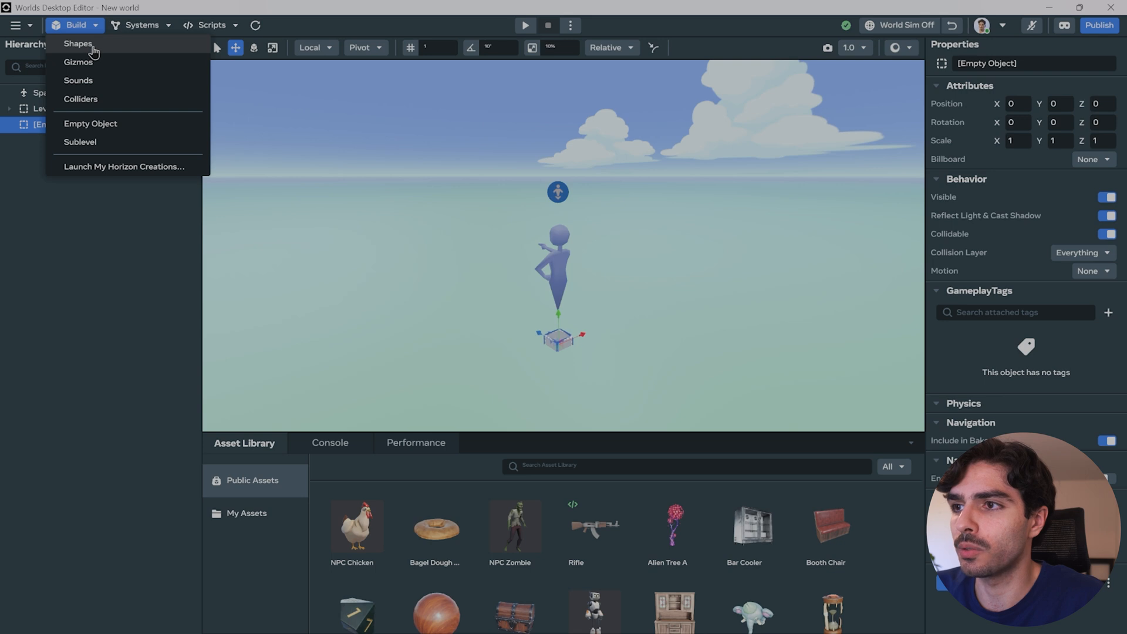
pyautogui.click(77, 43)
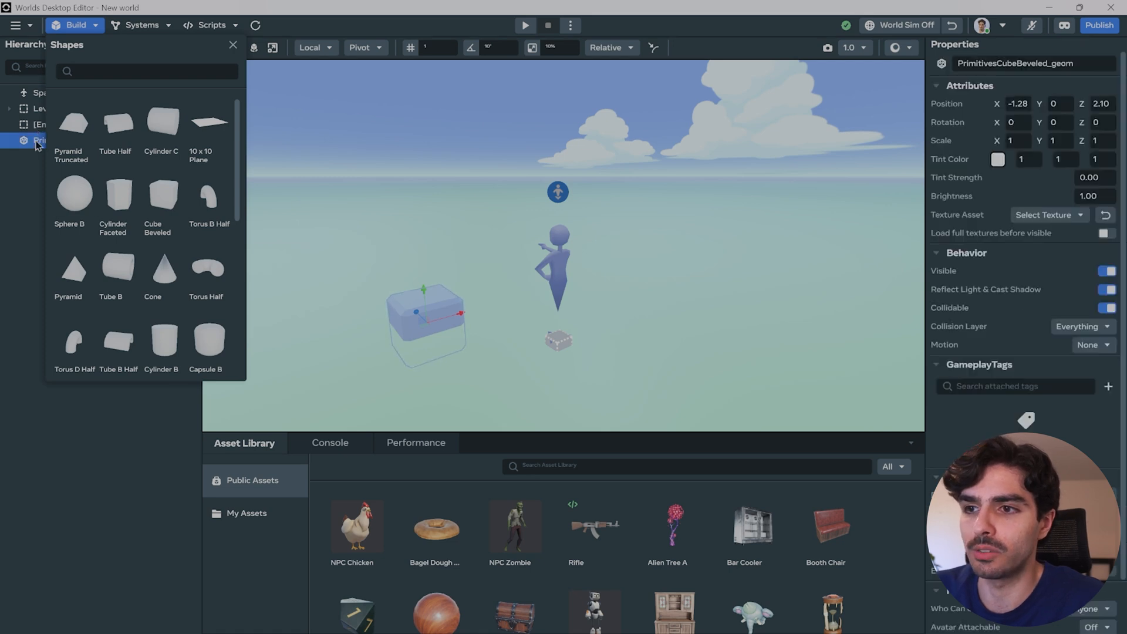
pyautogui.click(233, 45)
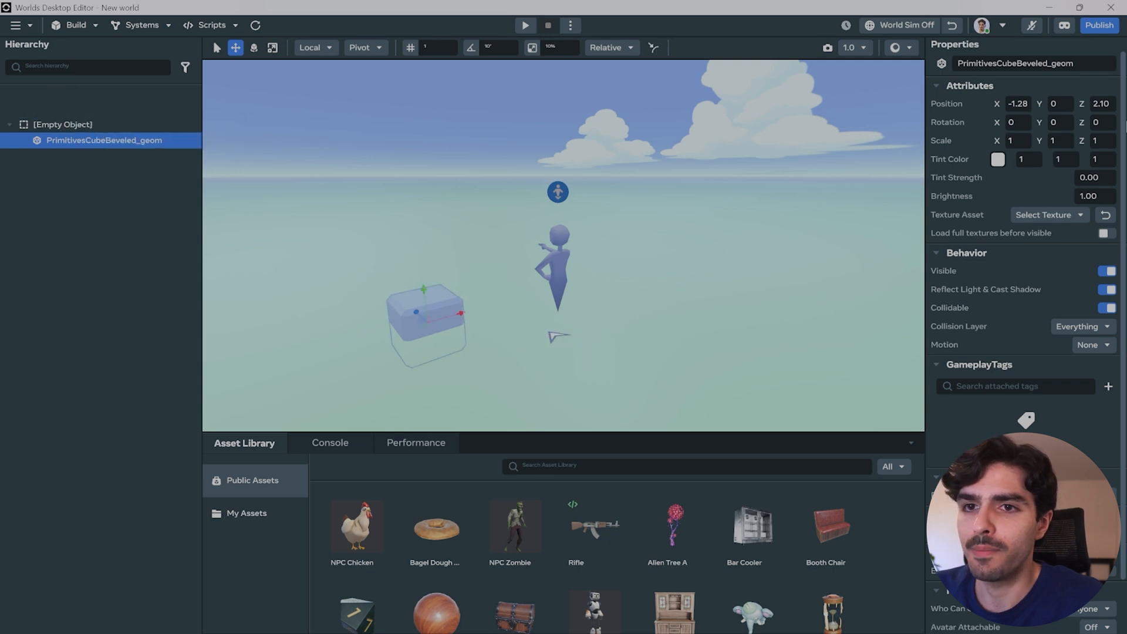
# Set the beveled cube's position values to 0 so it sits at the origin
pyautogui.tripleClick(1017, 104)
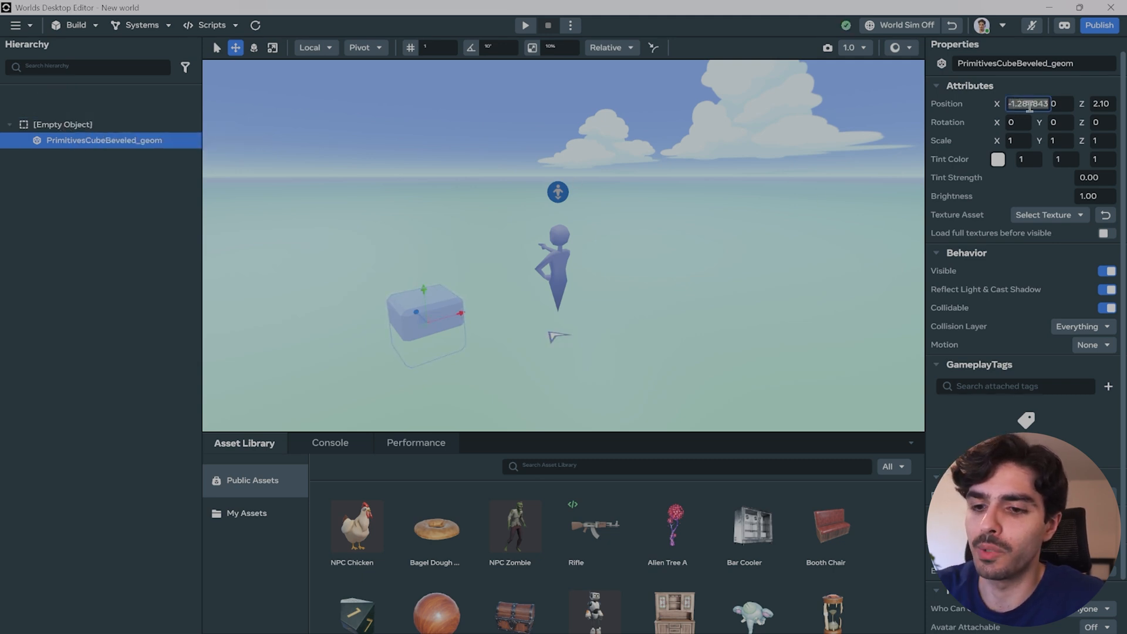
pyautogui.write('0')
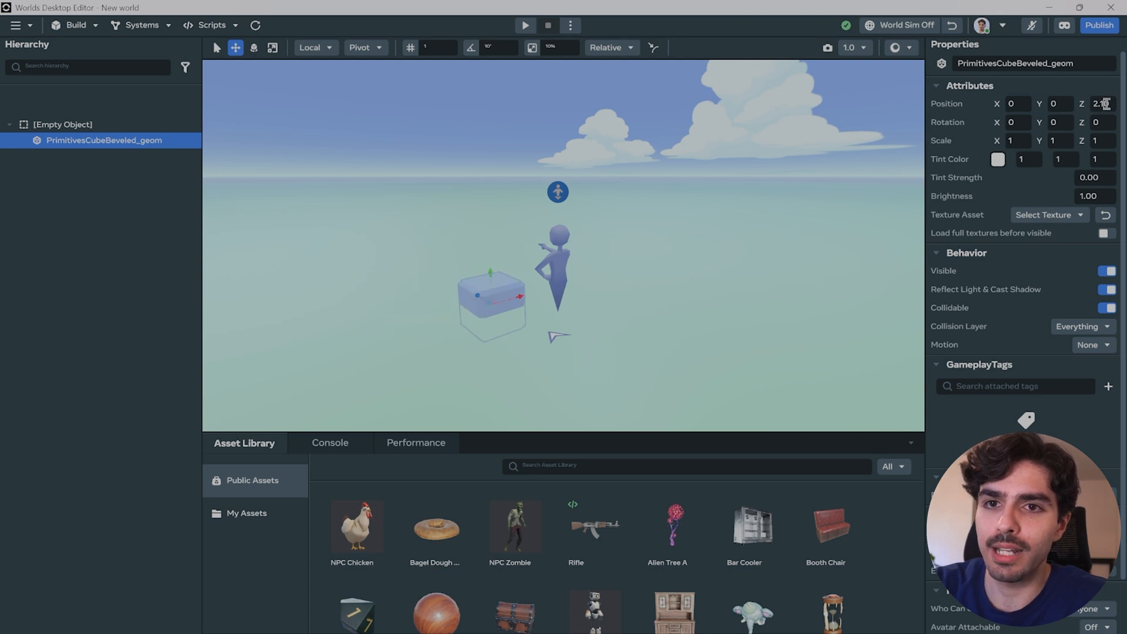
pyautogui.write('0')
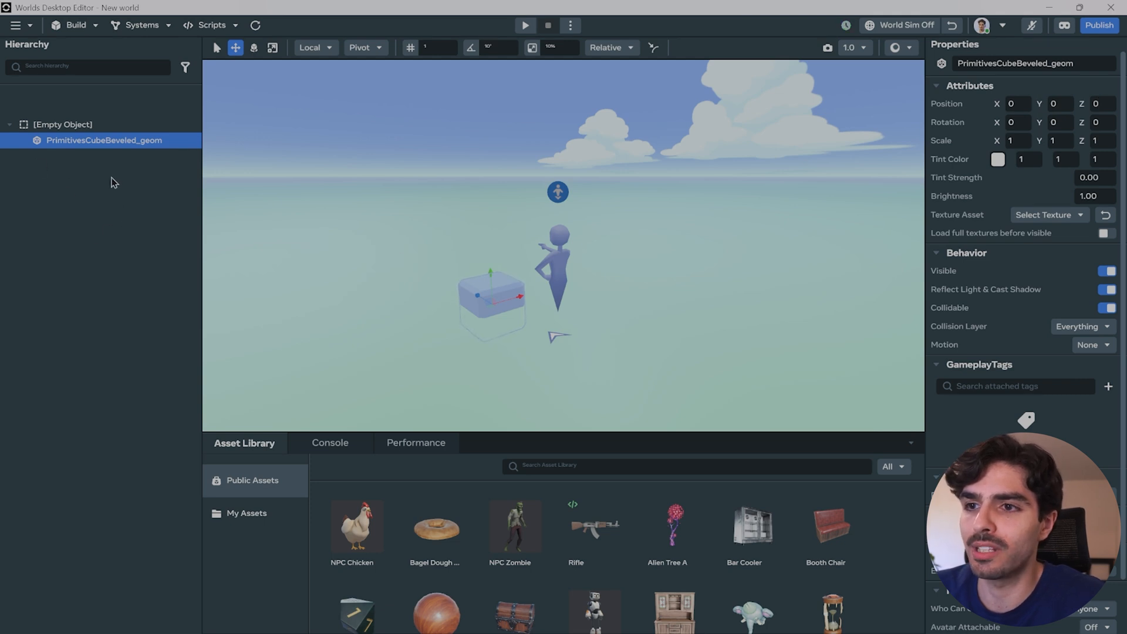
pyautogui.moveTo(50, 169)
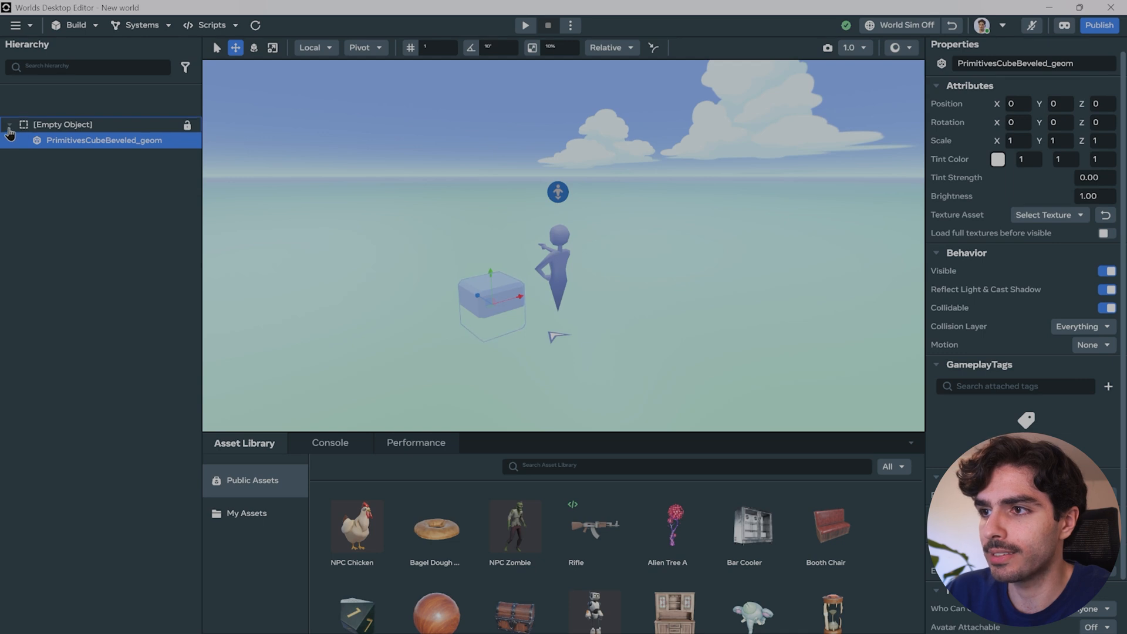
# Add a sphere from Build > Shapes and wrap it in a new empty parent object
pyautogui.click(10, 132)
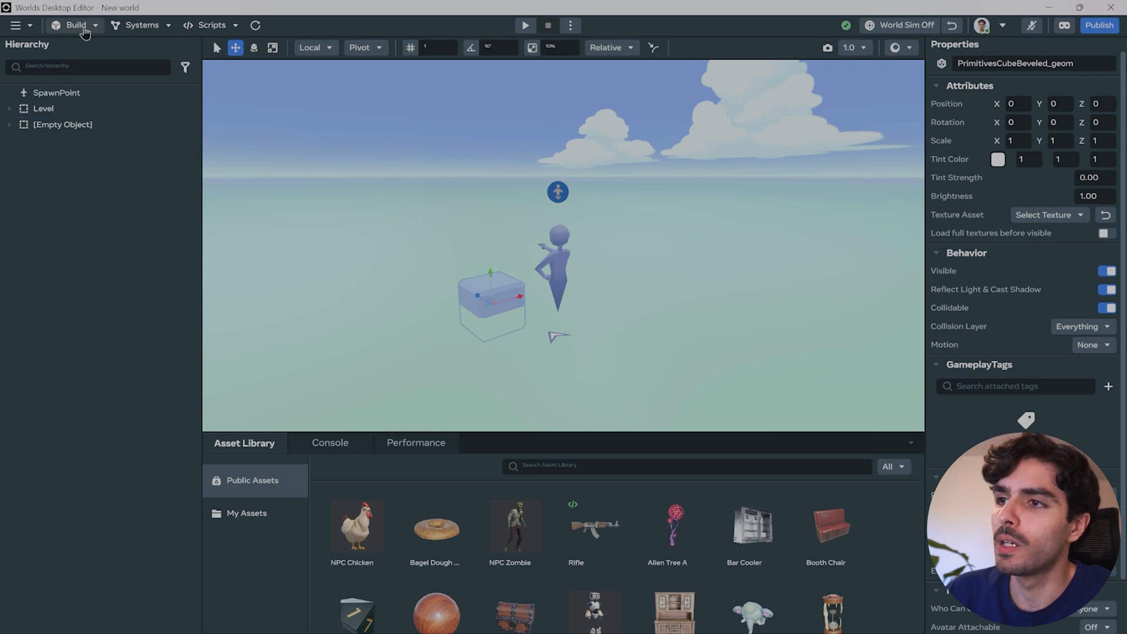
pyautogui.click(75, 24)
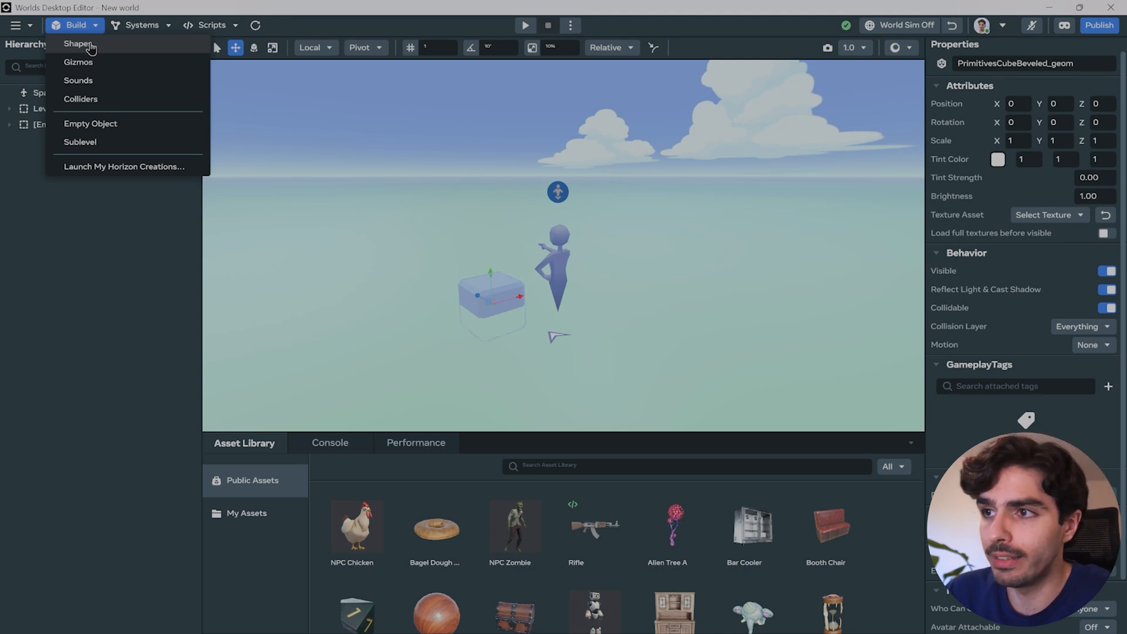
pyautogui.click(78, 44)
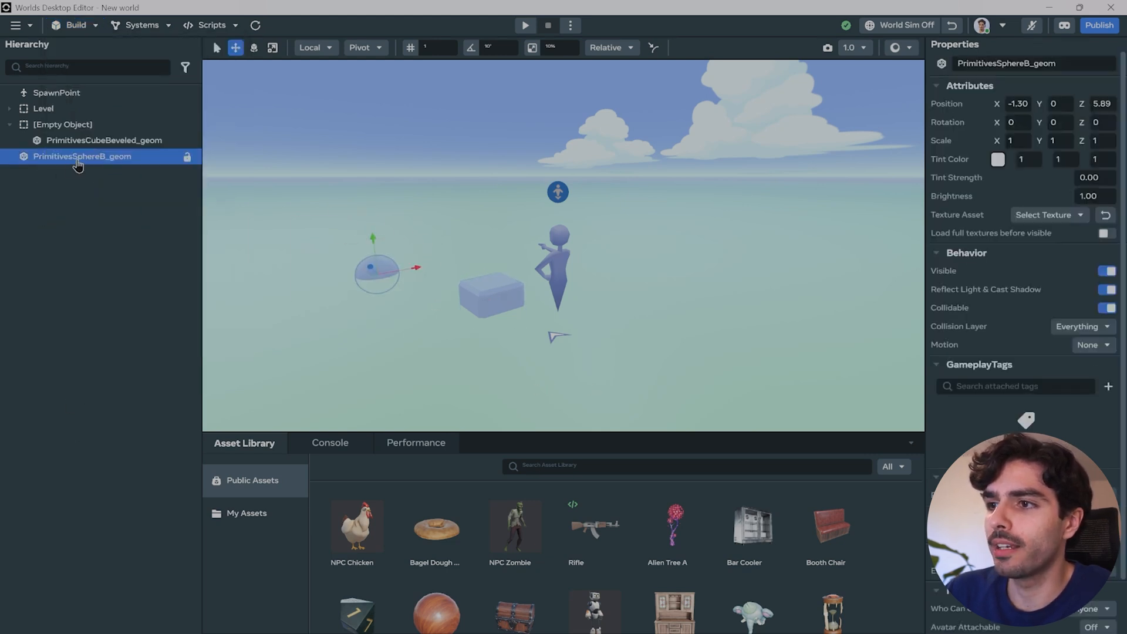
pyautogui.moveTo(82, 158)
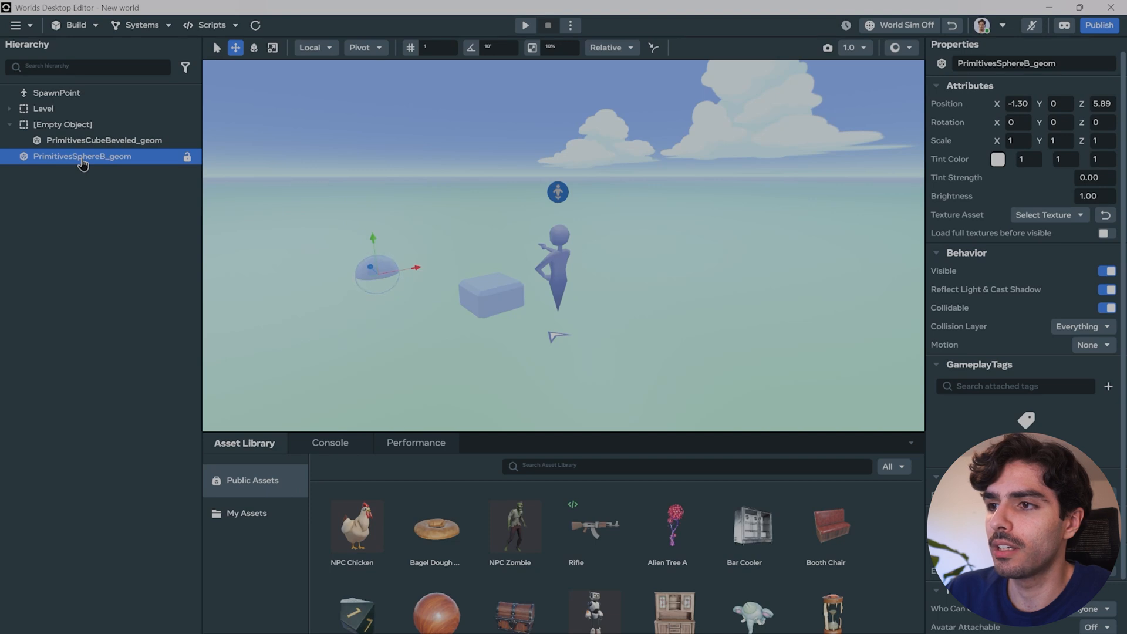
pyautogui.rightClick(83, 156)
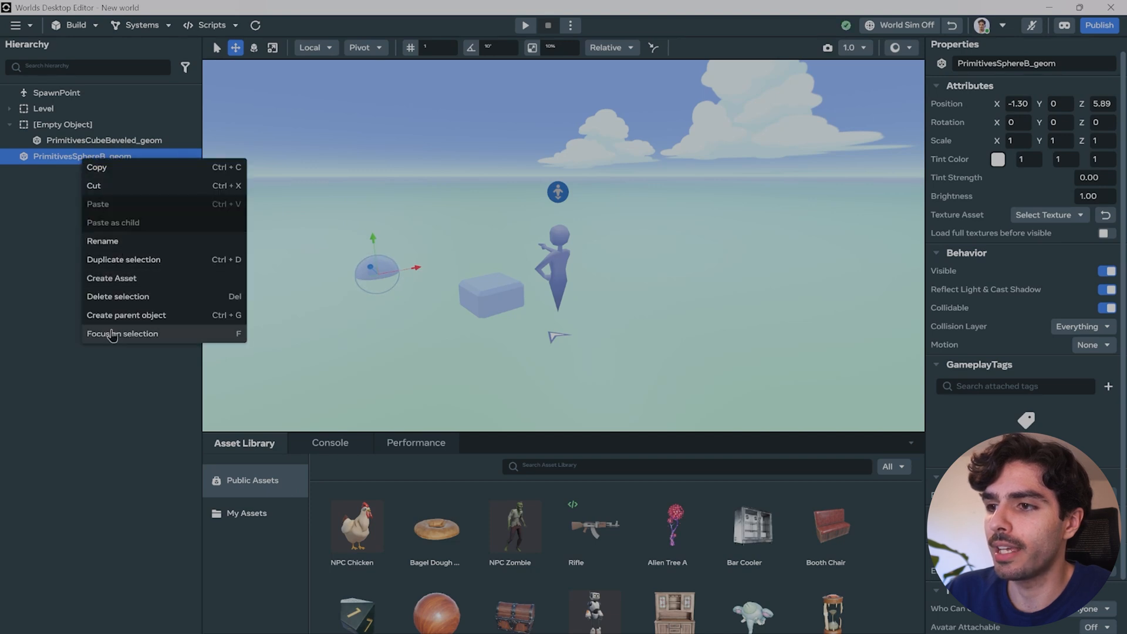
pyautogui.click(127, 315)
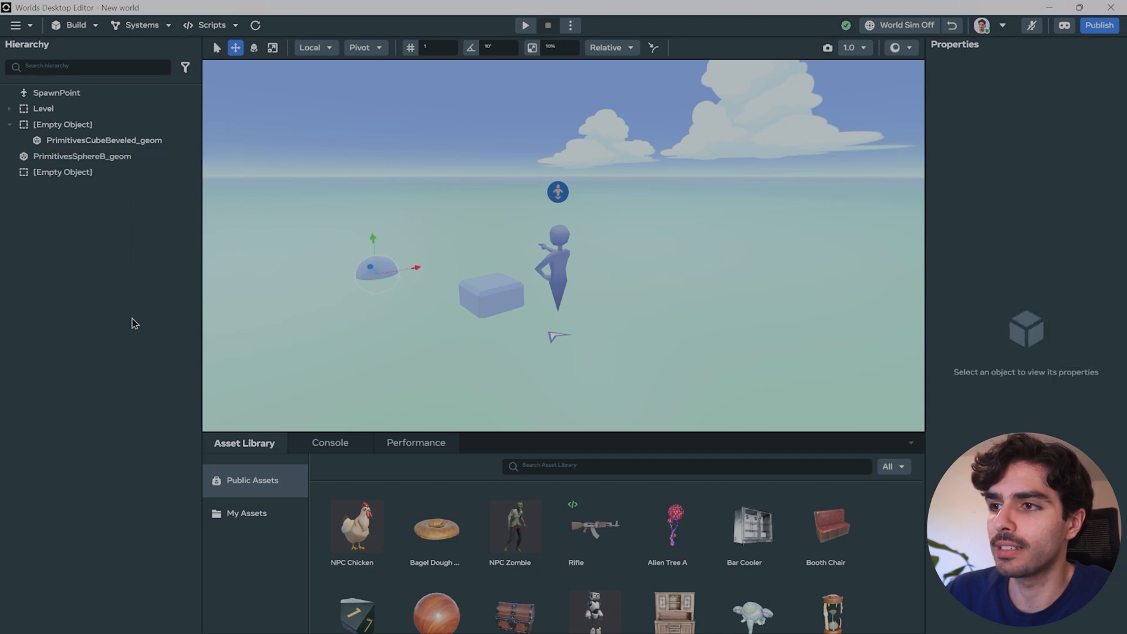
# Expand the new parent and alternate selecting it and the nested sphere
pyautogui.click(62, 156)
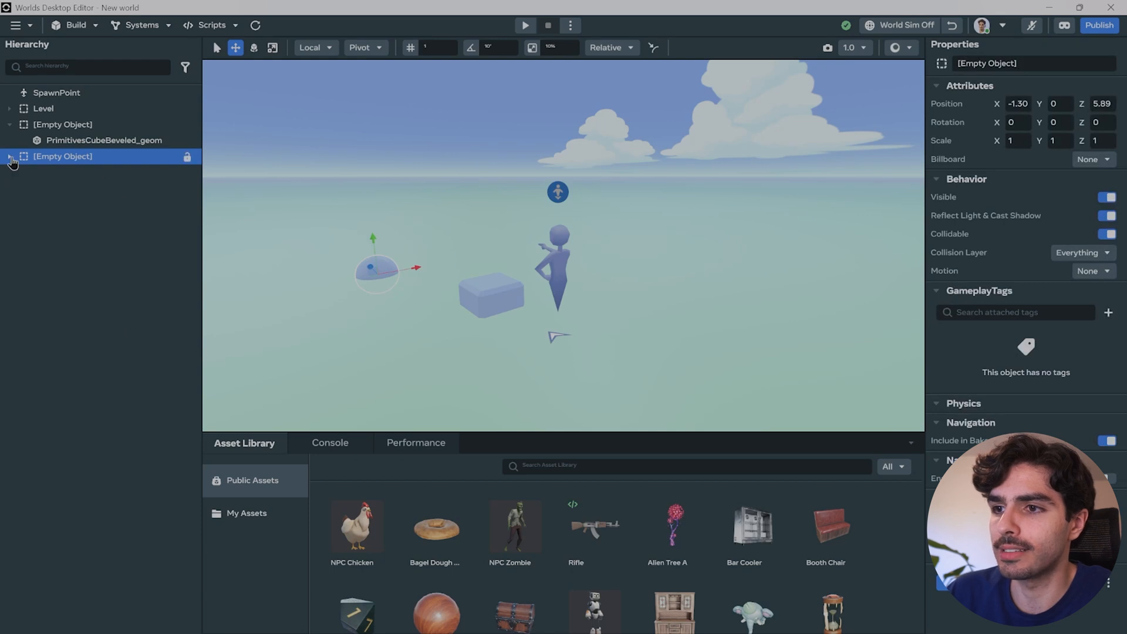
pyautogui.click(9, 156)
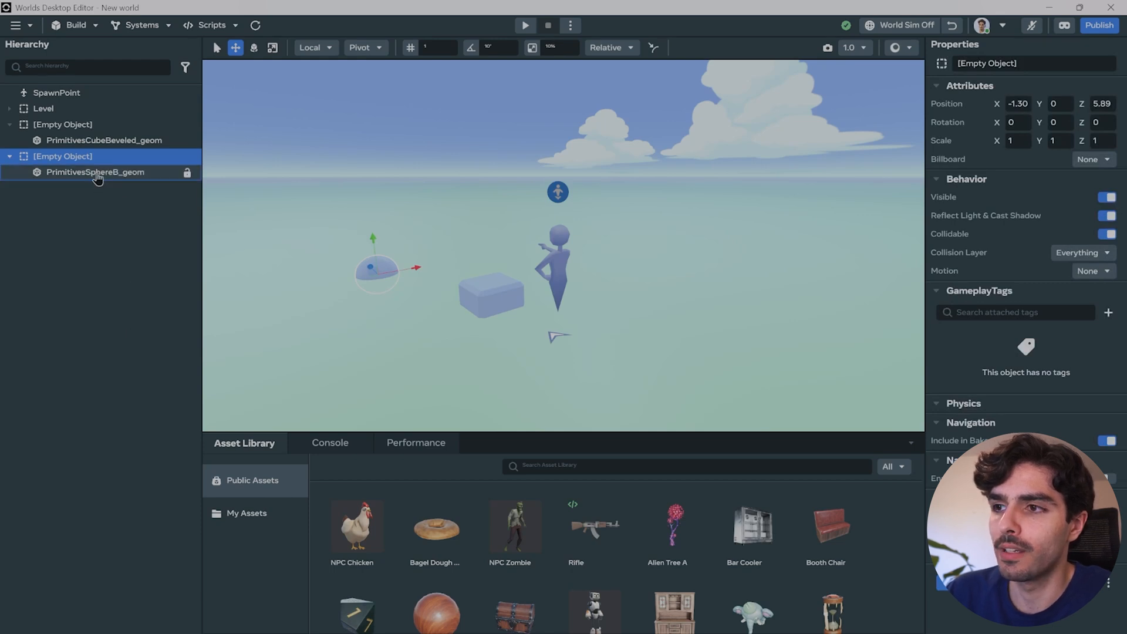
pyautogui.click(96, 171)
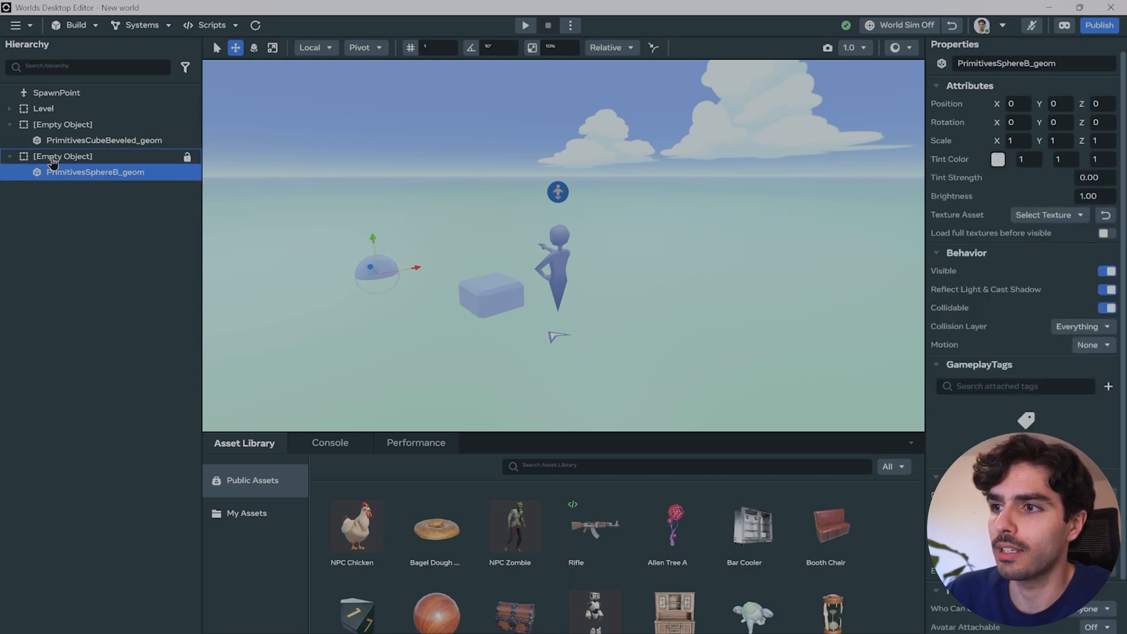
pyautogui.click(62, 157)
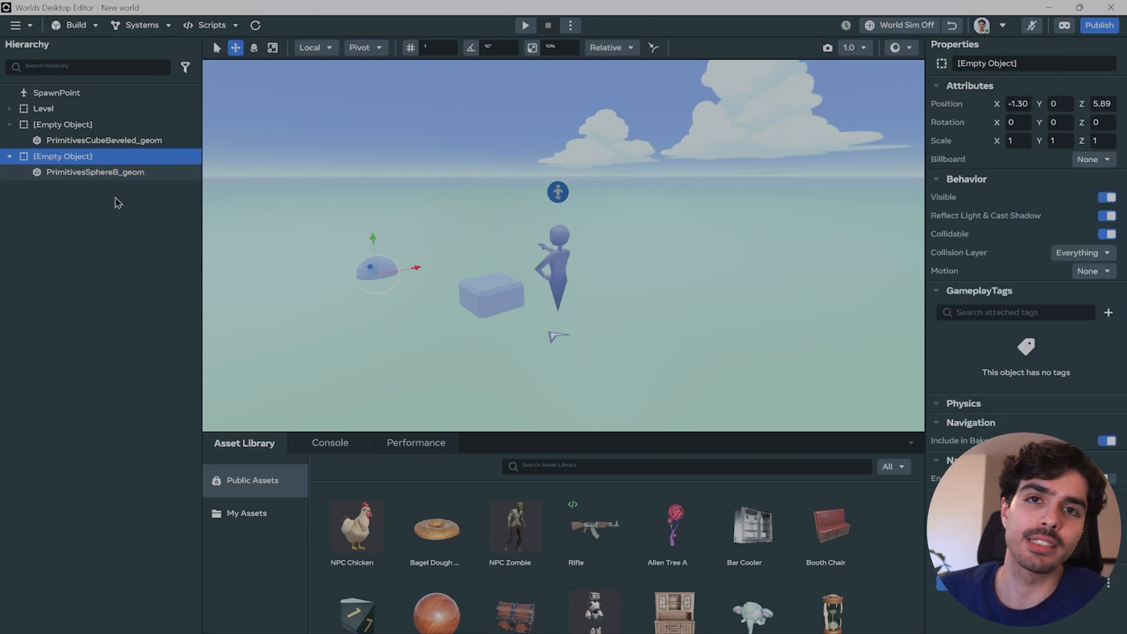
pyautogui.moveTo(99, 179)
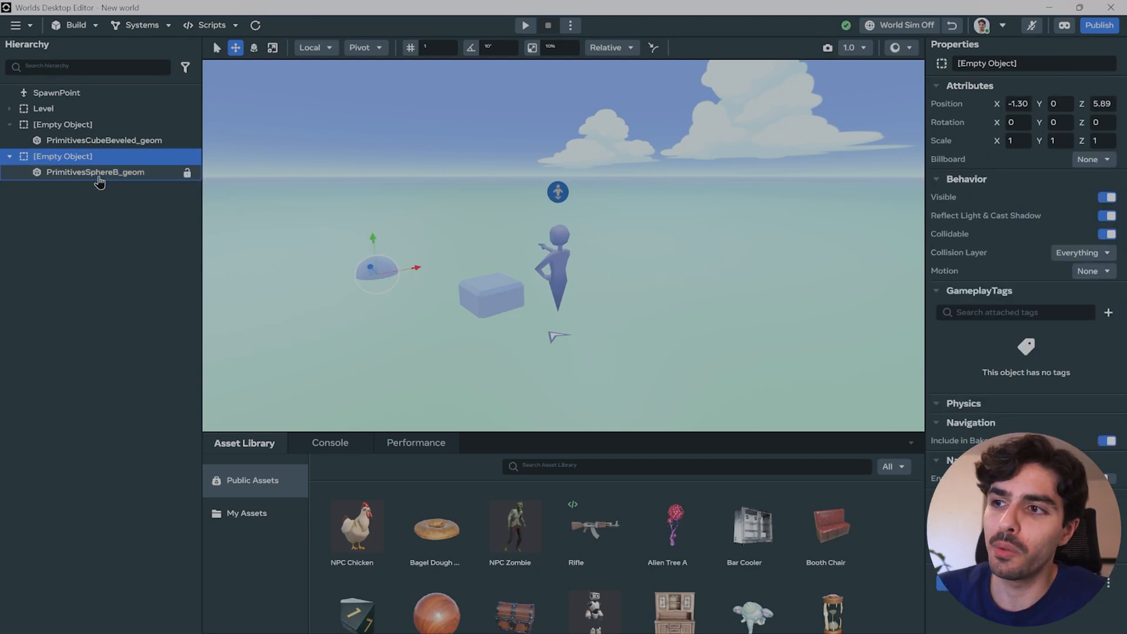
pyautogui.click(95, 171)
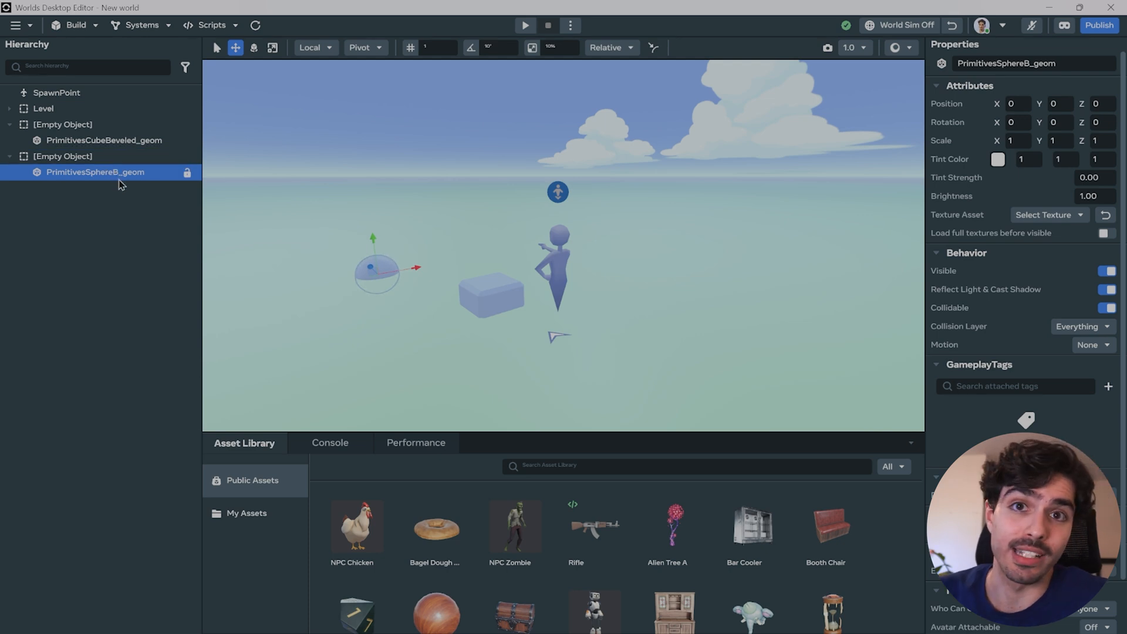
pyautogui.moveTo(76, 24)
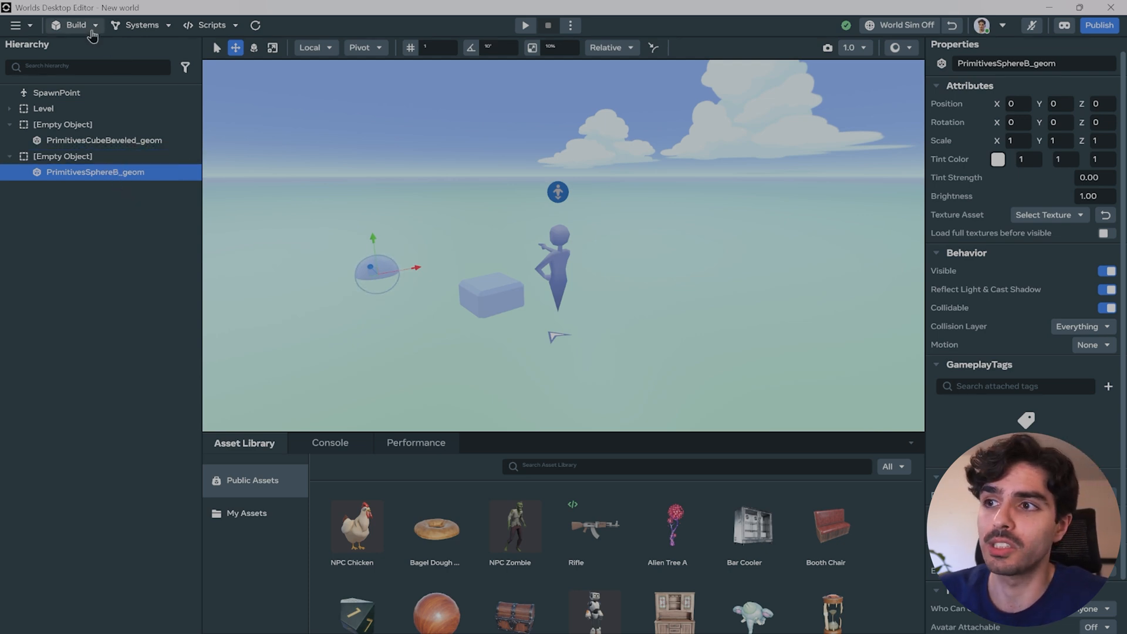
pyautogui.moveTo(138, 191)
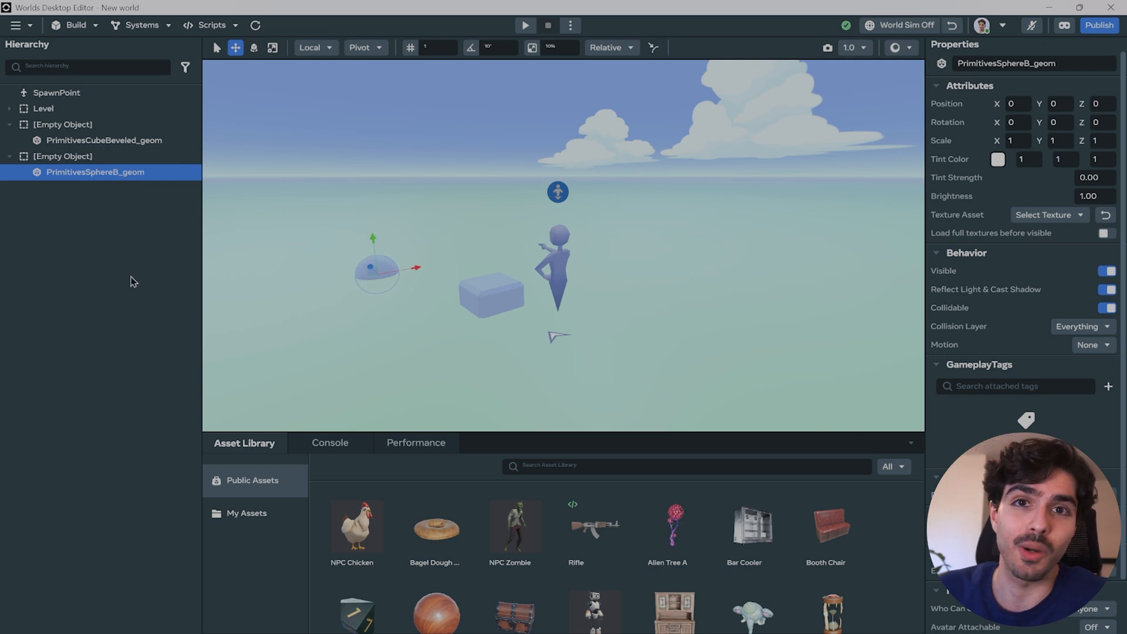
pyautogui.click(247, 513)
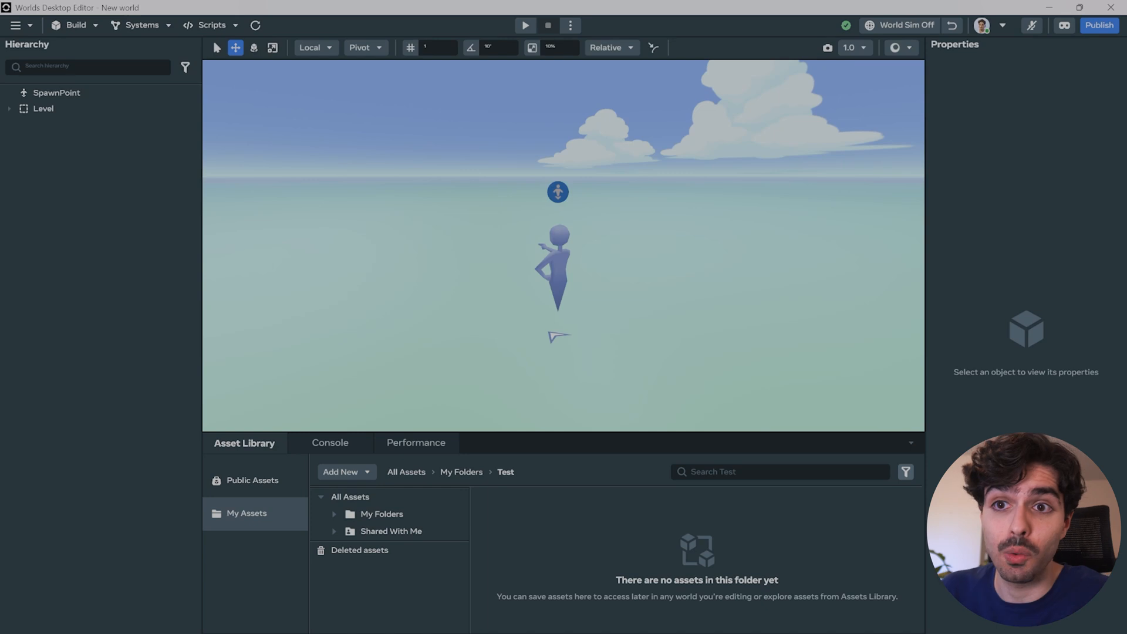
pyautogui.moveTo(1004, 24)
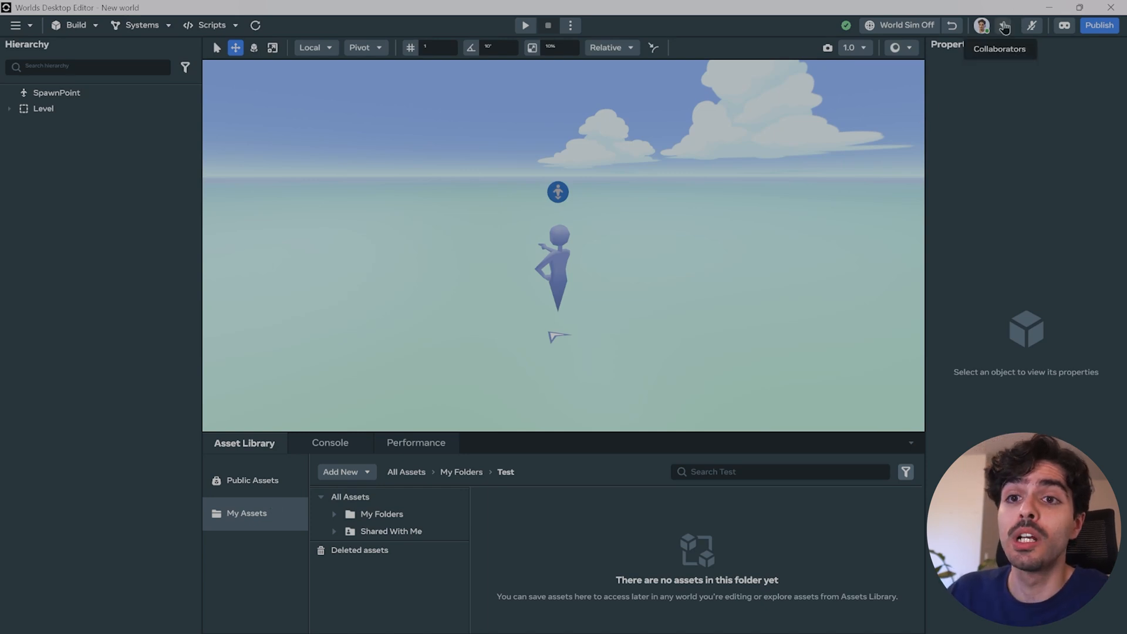
# Show the world's Collaborators panel from the top toolbar
pyautogui.click(1004, 25)
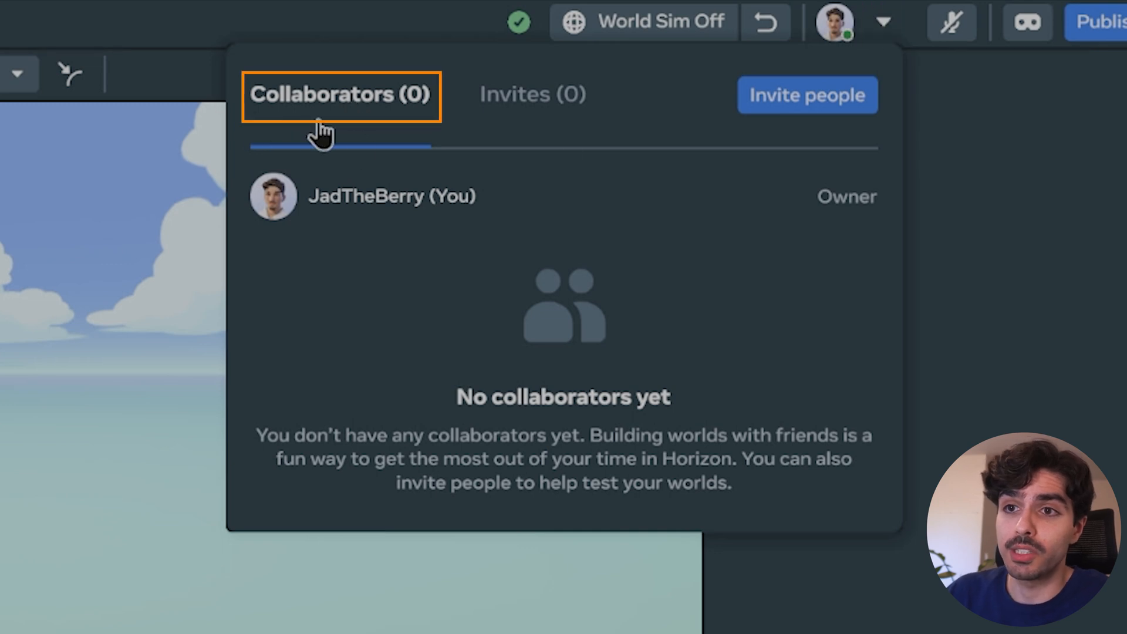
pyautogui.moveTo(853, 108)
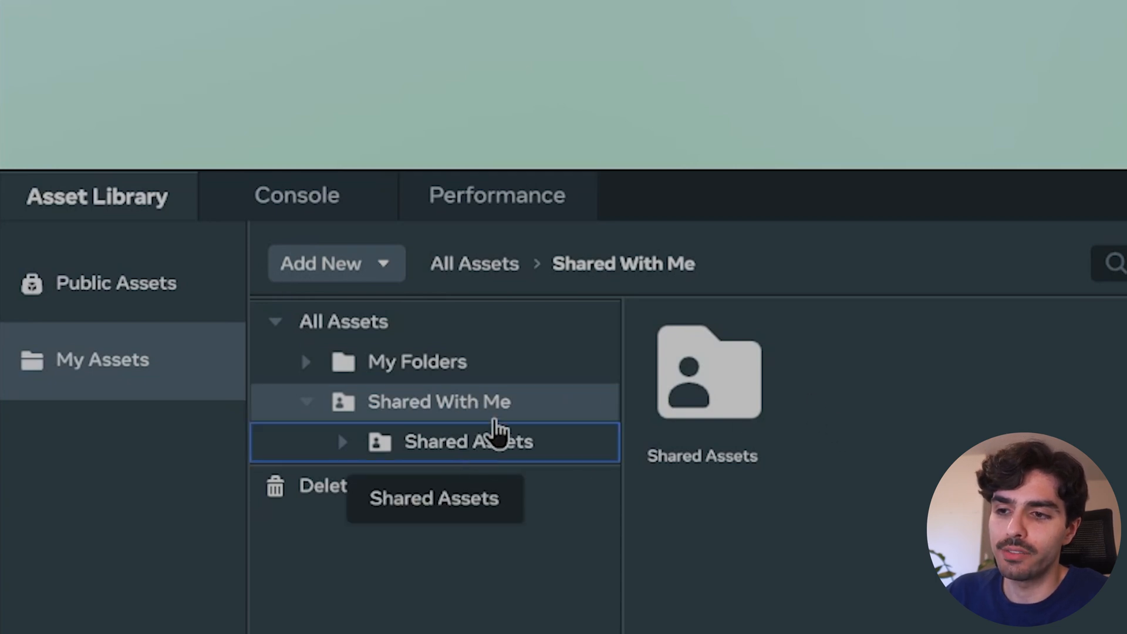
# Browse Shared With Me assets, then return to My Folders in the Asset Library
pyautogui.click(335, 263)
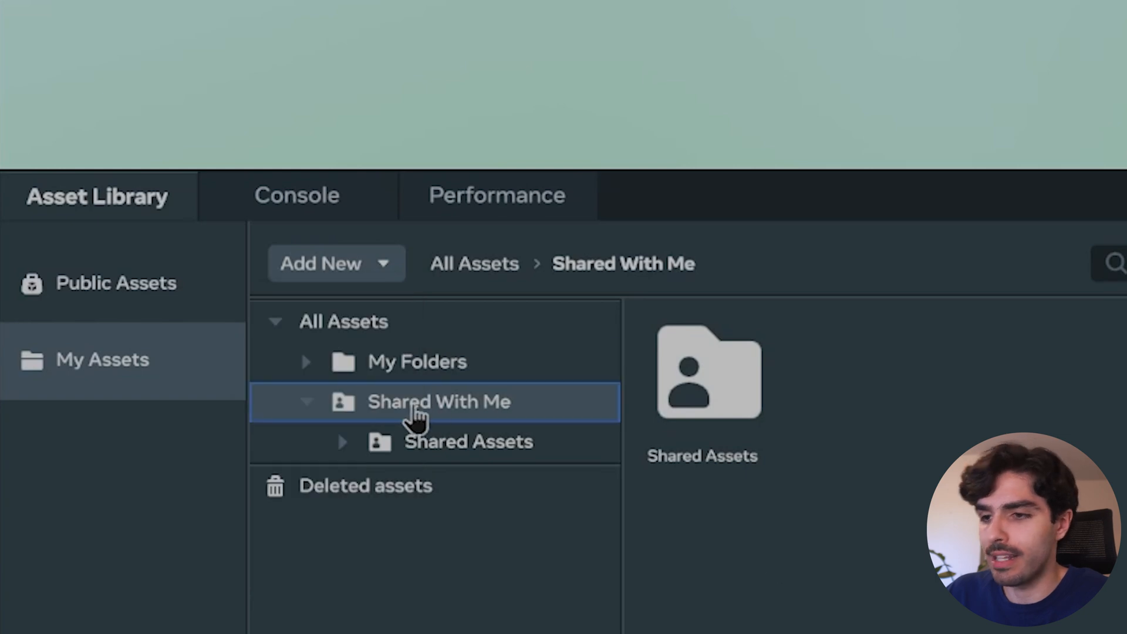
pyautogui.moveTo(1028, 424)
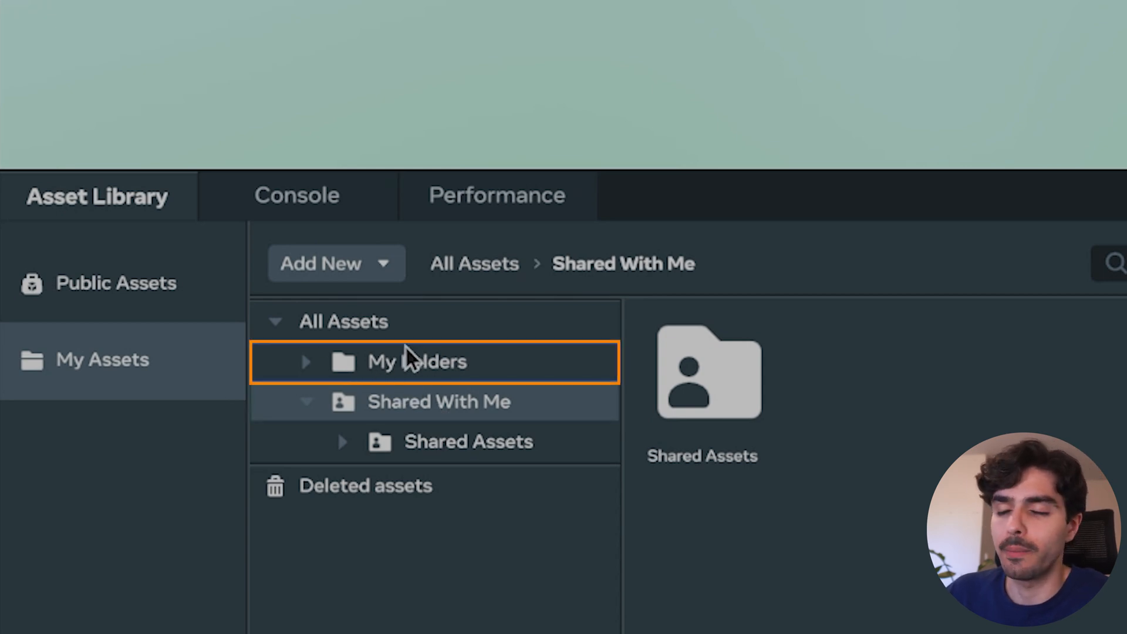
pyautogui.click(344, 322)
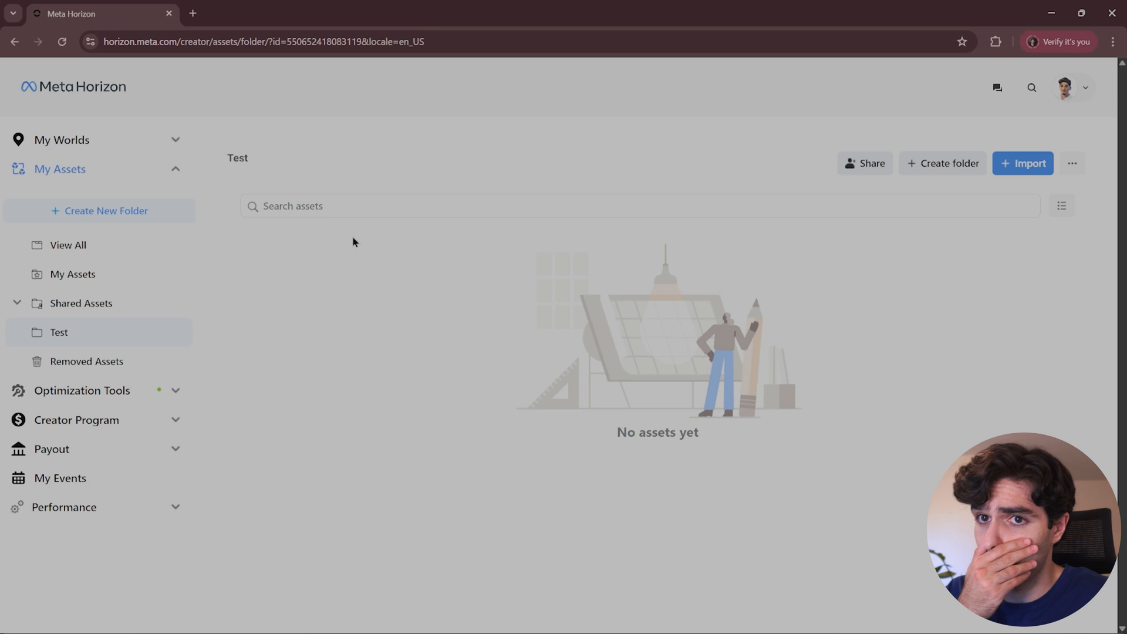
pyautogui.moveTo(400, 246)
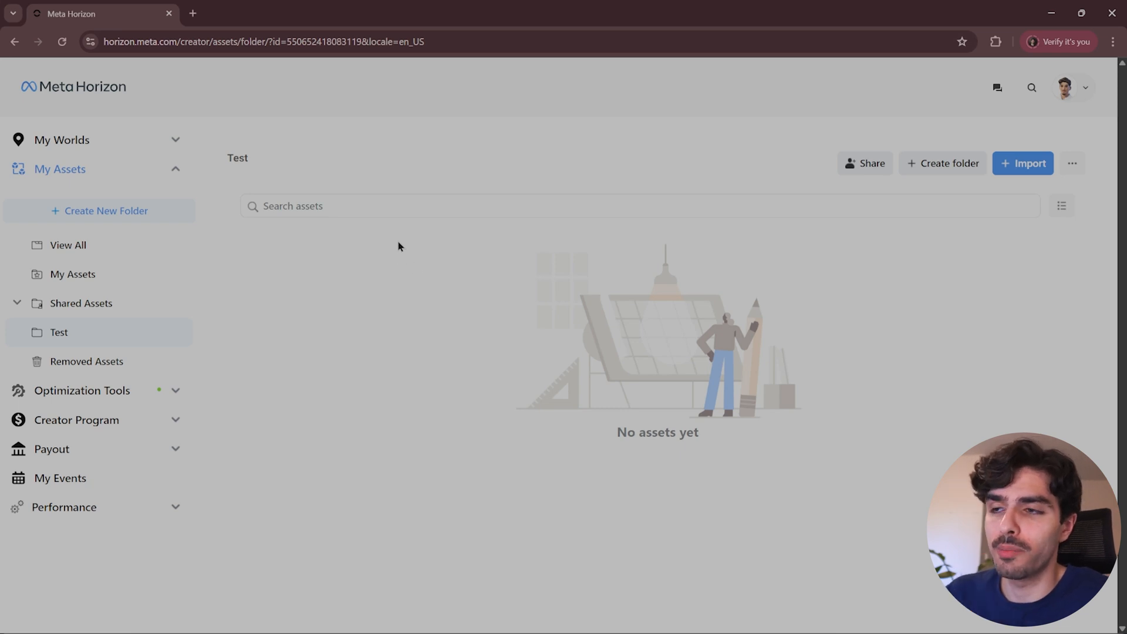
pyautogui.moveTo(312, 421)
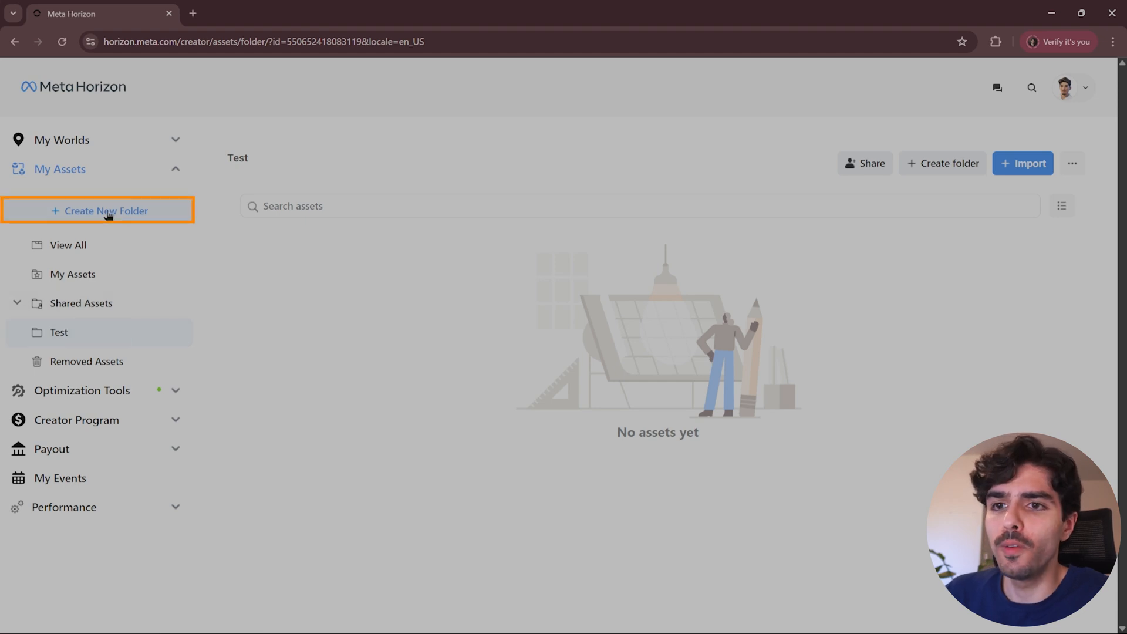
pyautogui.moveTo(150, 214)
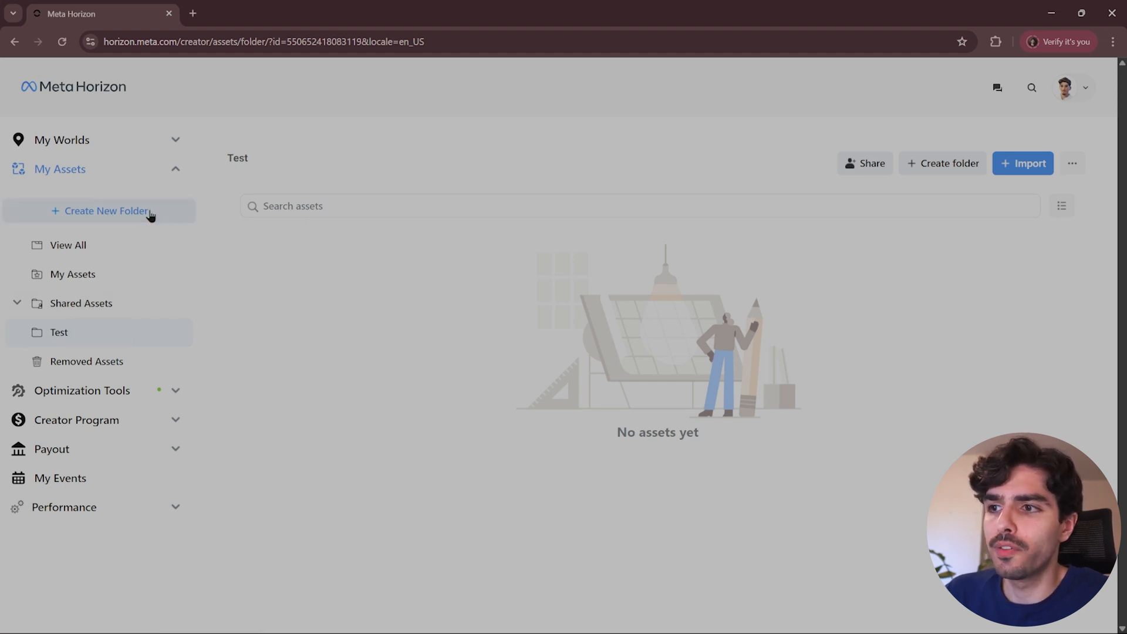
# View and cancel the Create New Folder form and the Test folder's Share dialog without changes
pyautogui.click(107, 211)
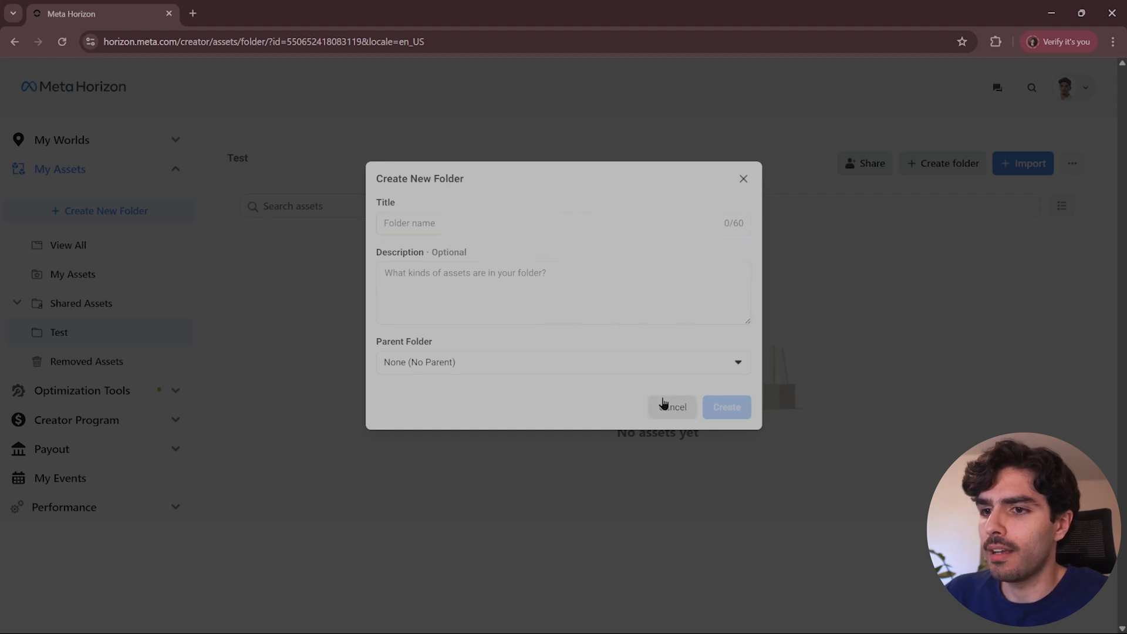
pyautogui.click(671, 407)
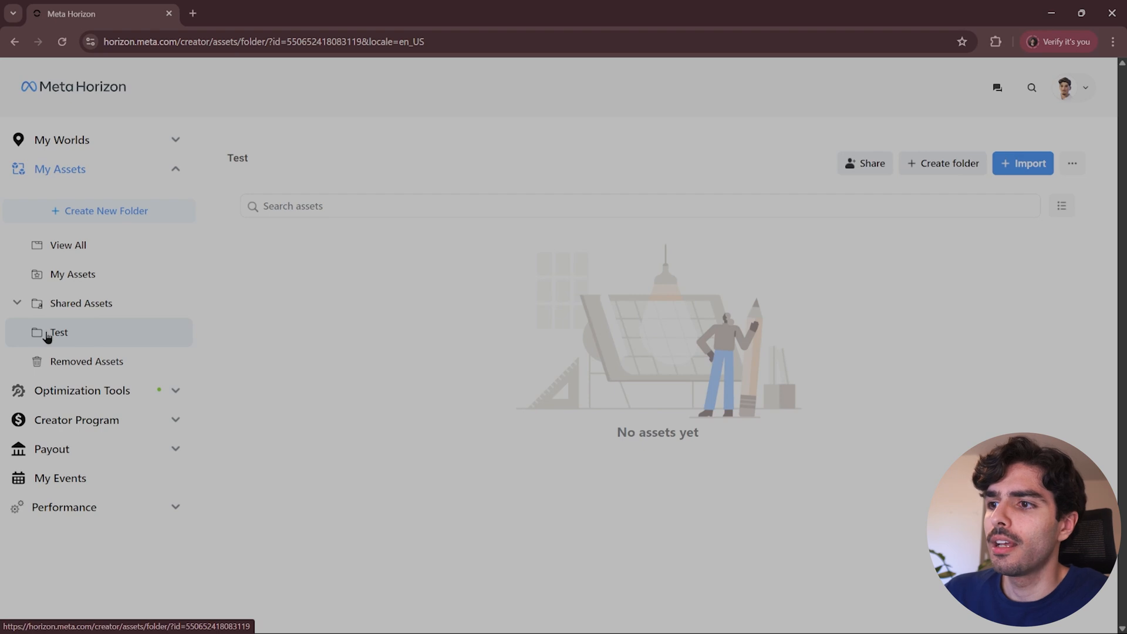
pyautogui.moveTo(743, 330)
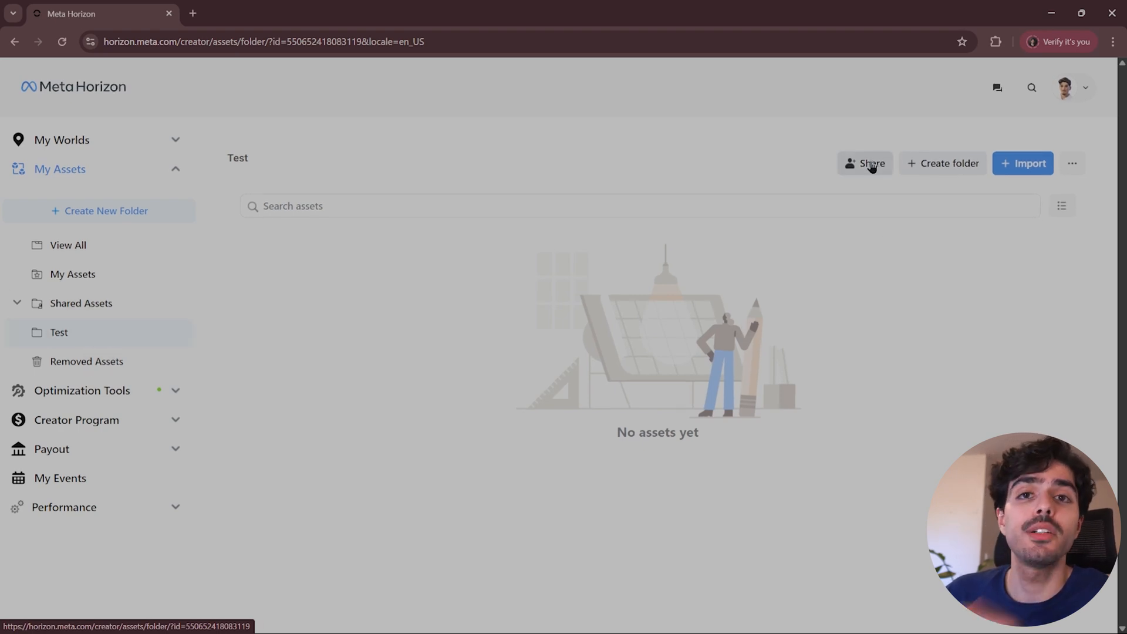
pyautogui.click(870, 163)
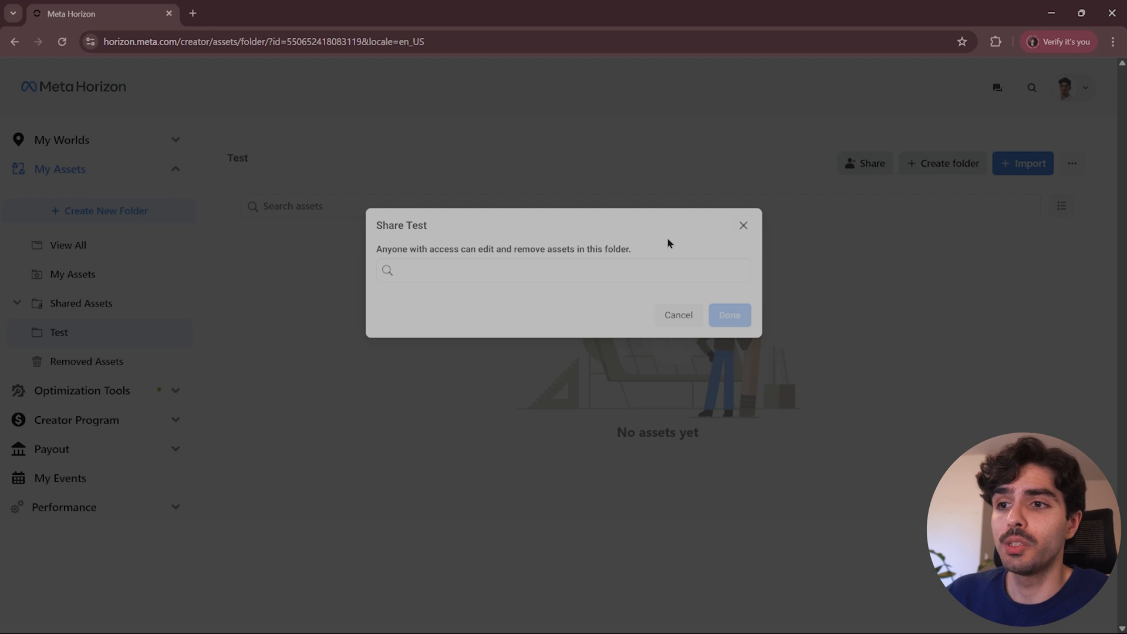
pyautogui.moveTo(745, 231)
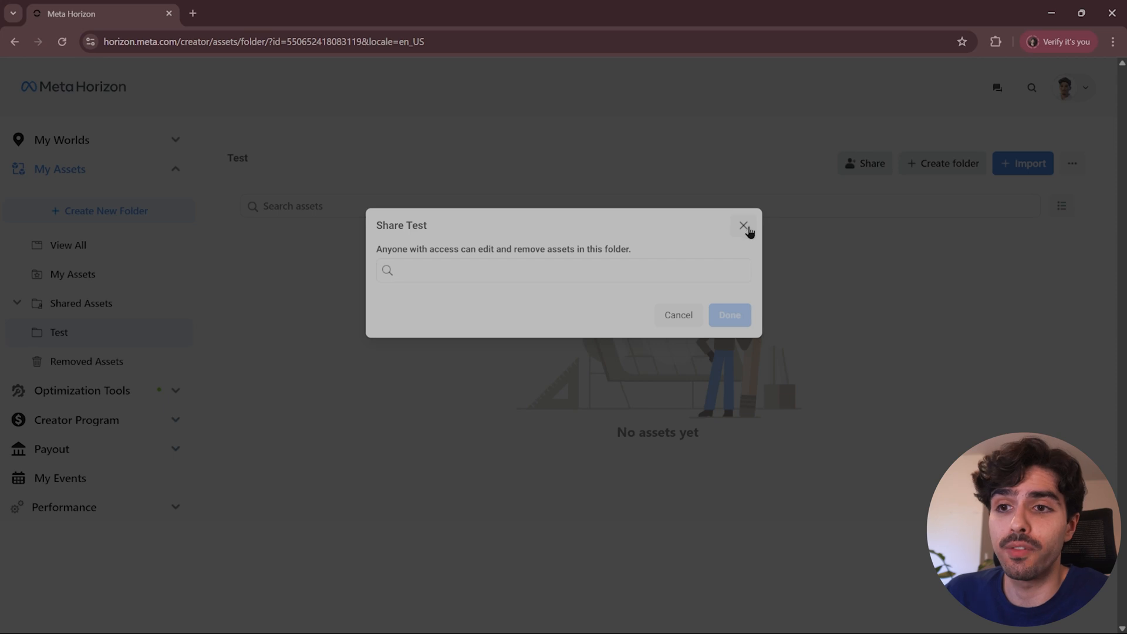
pyautogui.click(743, 226)
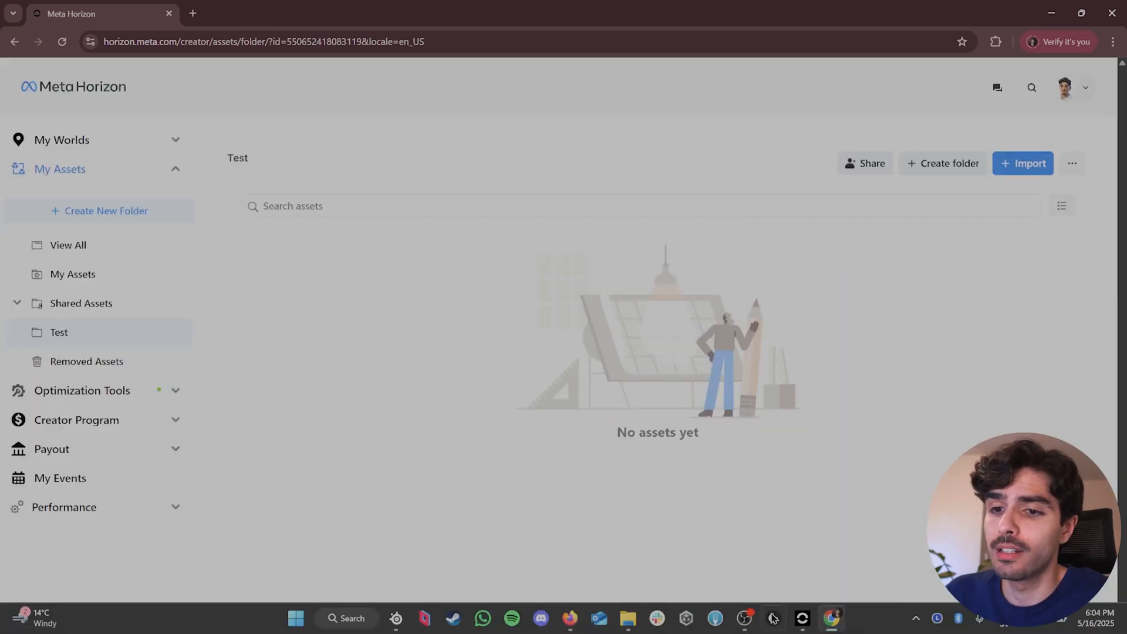
# Switch back to the Desktop Editor and point out the Shared Assets folder under Shared With Me
pyautogui.click(801, 619)
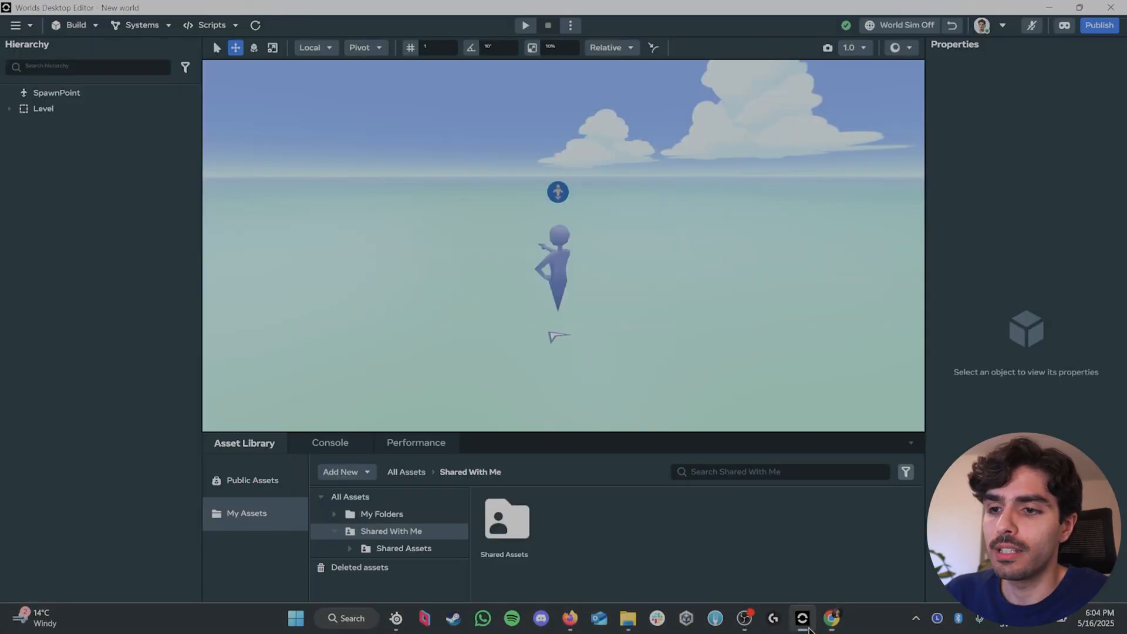
pyautogui.click(390, 531)
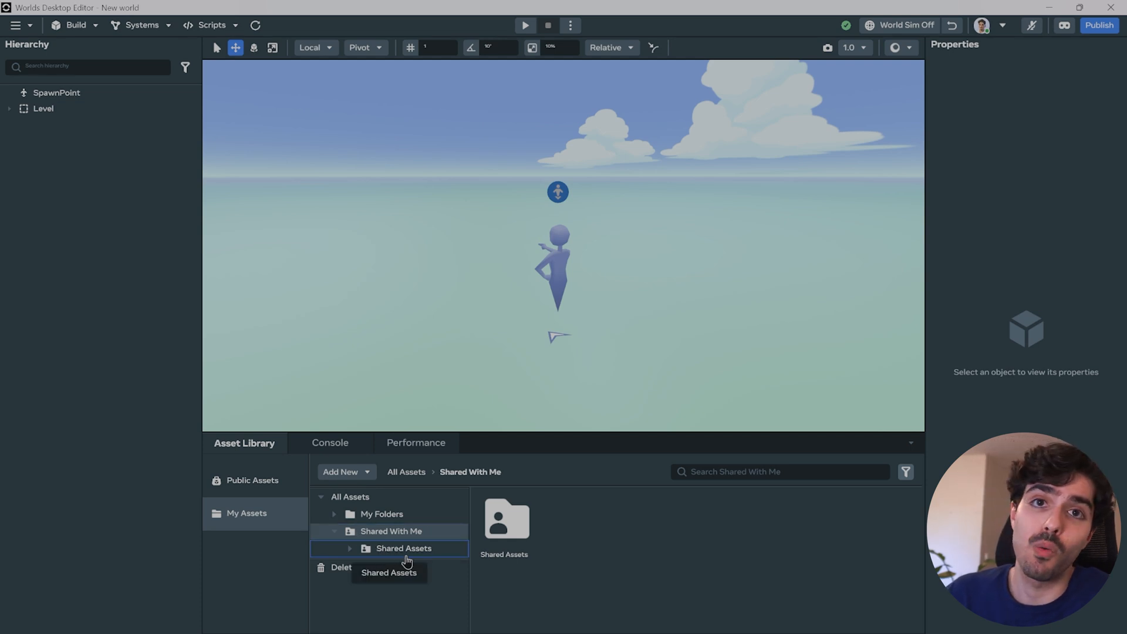
pyautogui.moveTo(387, 561)
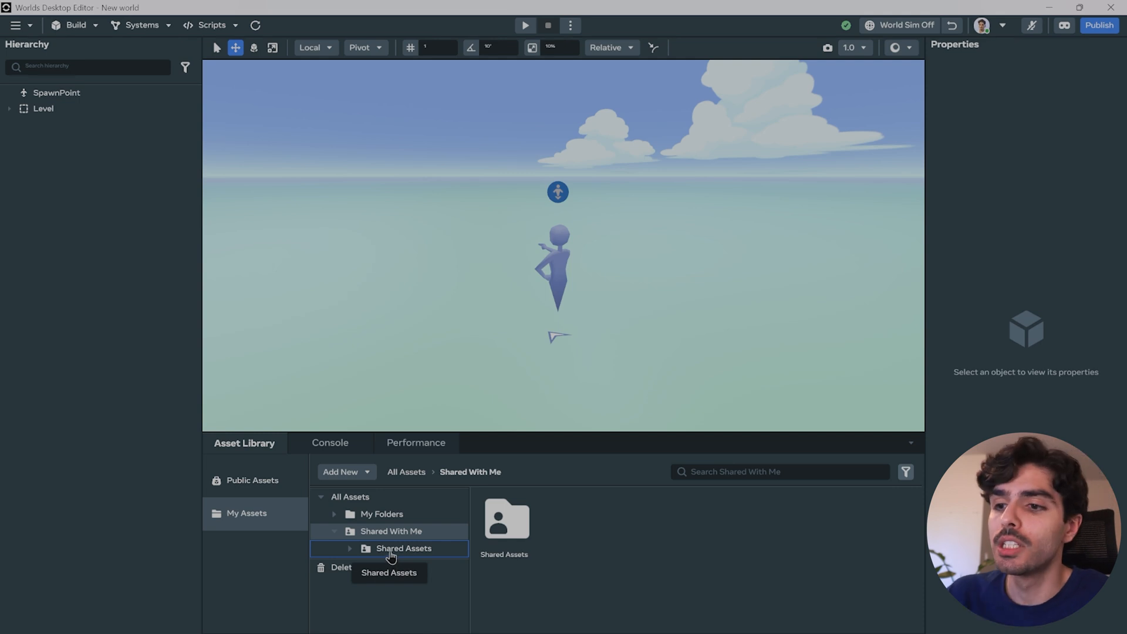
pyautogui.moveTo(389, 553)
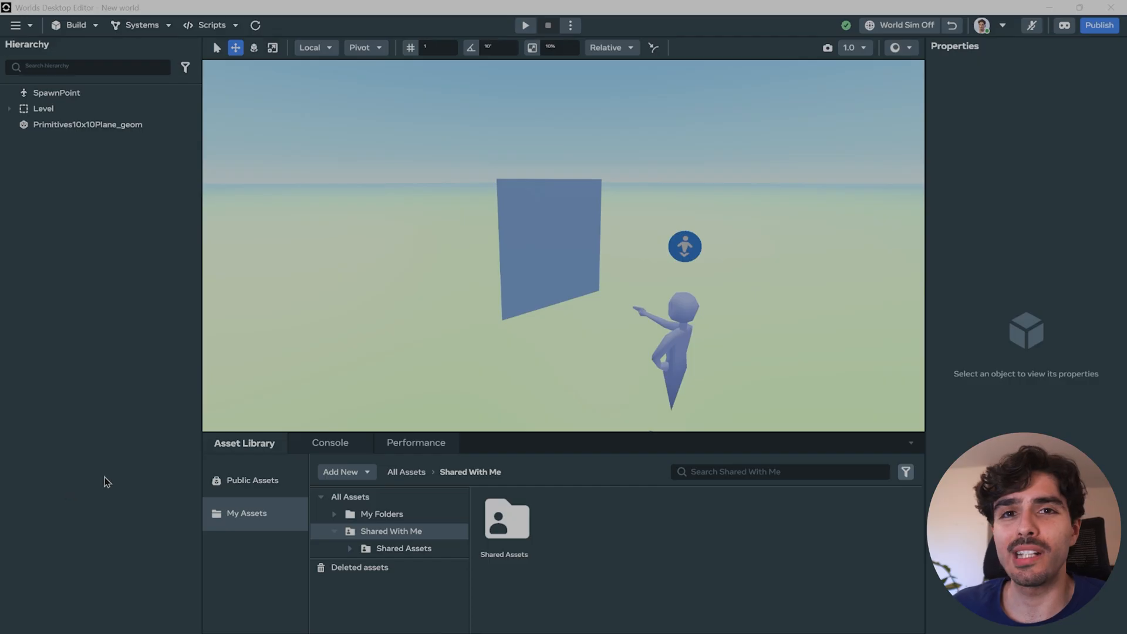
pyautogui.moveTo(79, 439)
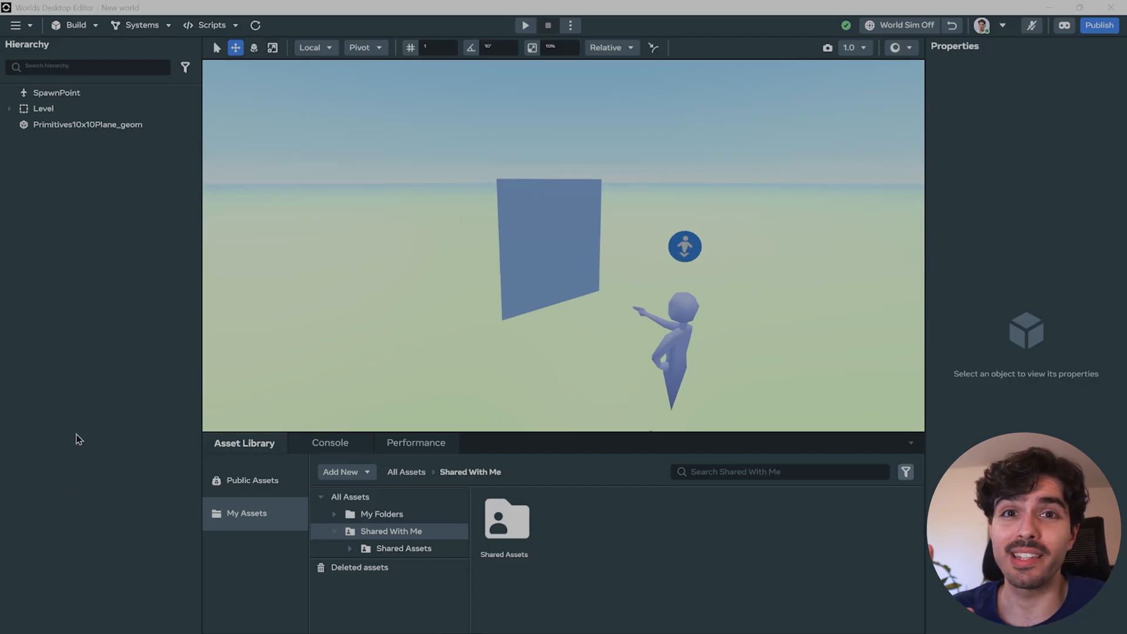
pyautogui.moveTo(546, 255)
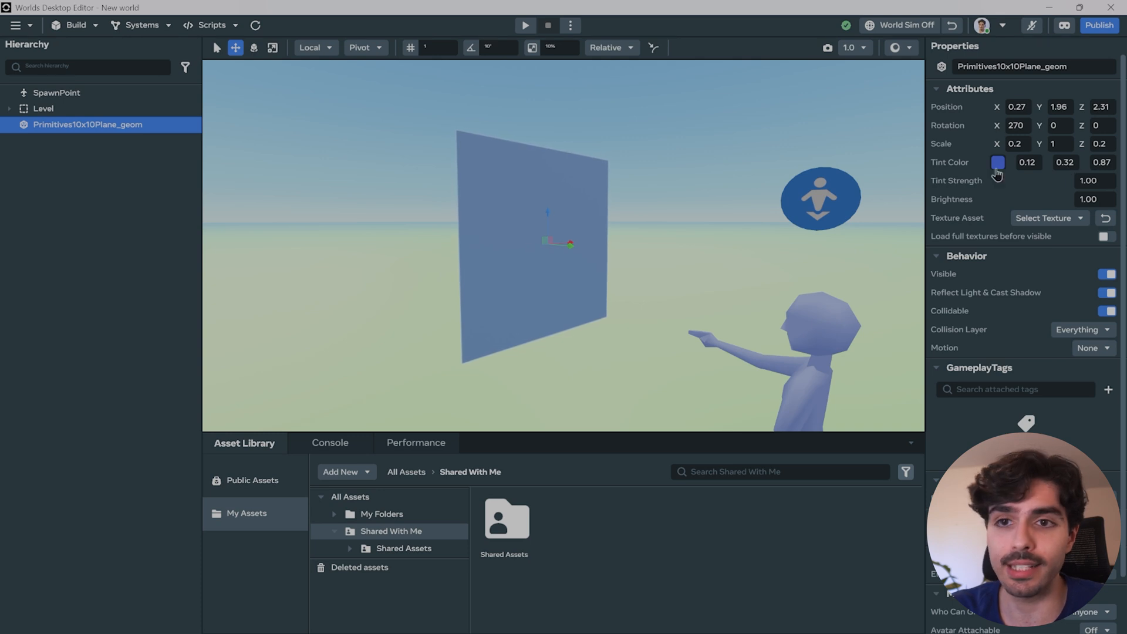
pyautogui.moveTo(1006, 177)
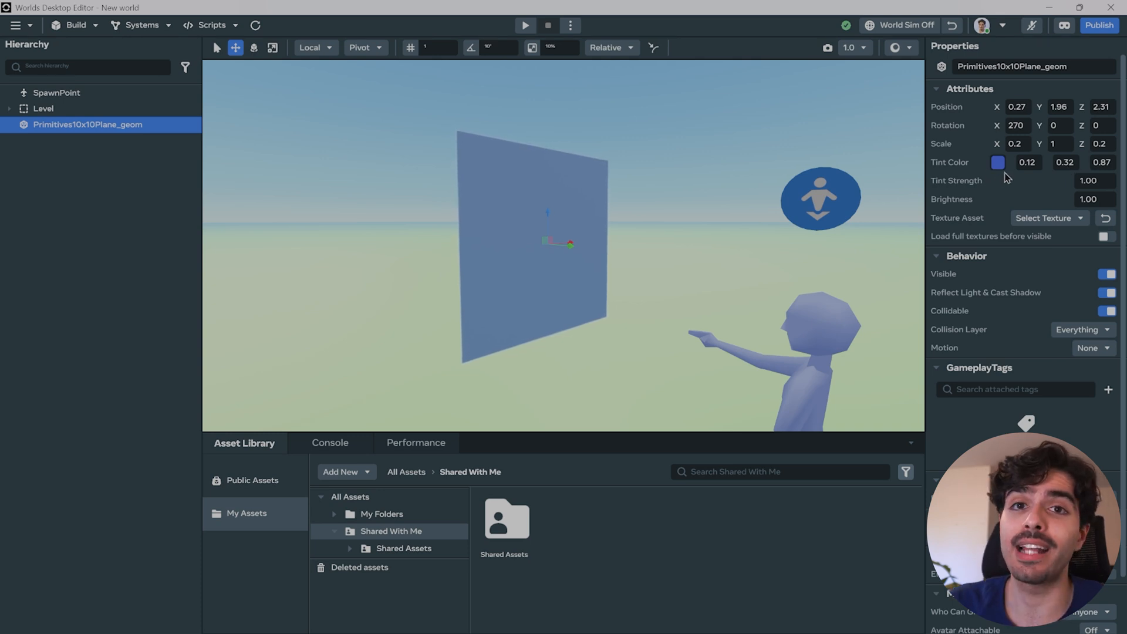
pyautogui.moveTo(1000, 119)
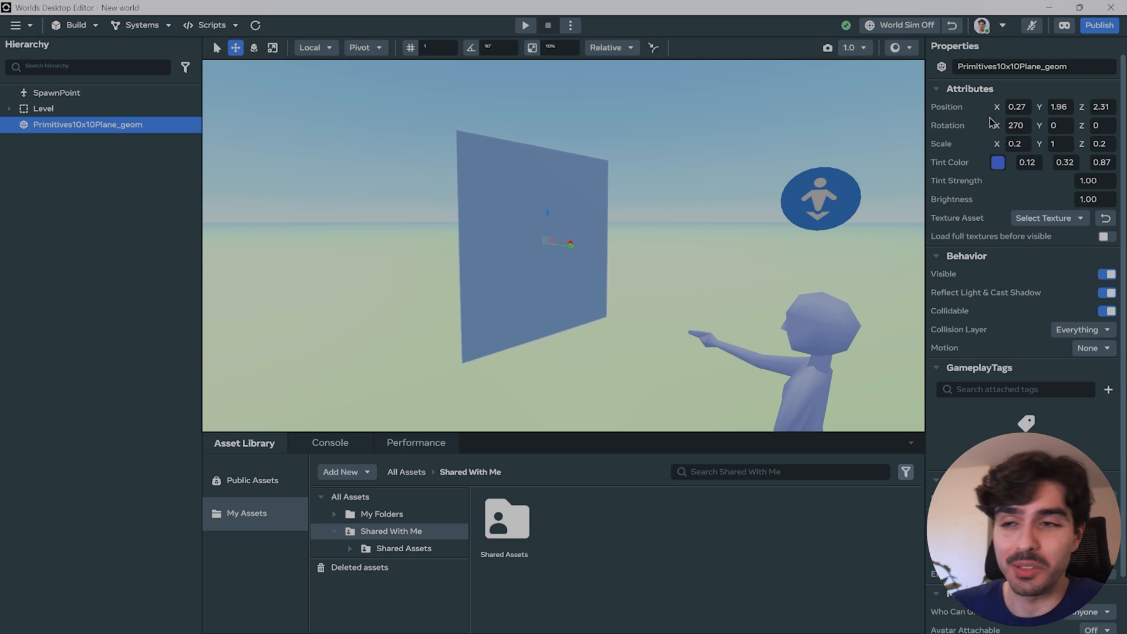
pyautogui.moveTo(380, 234)
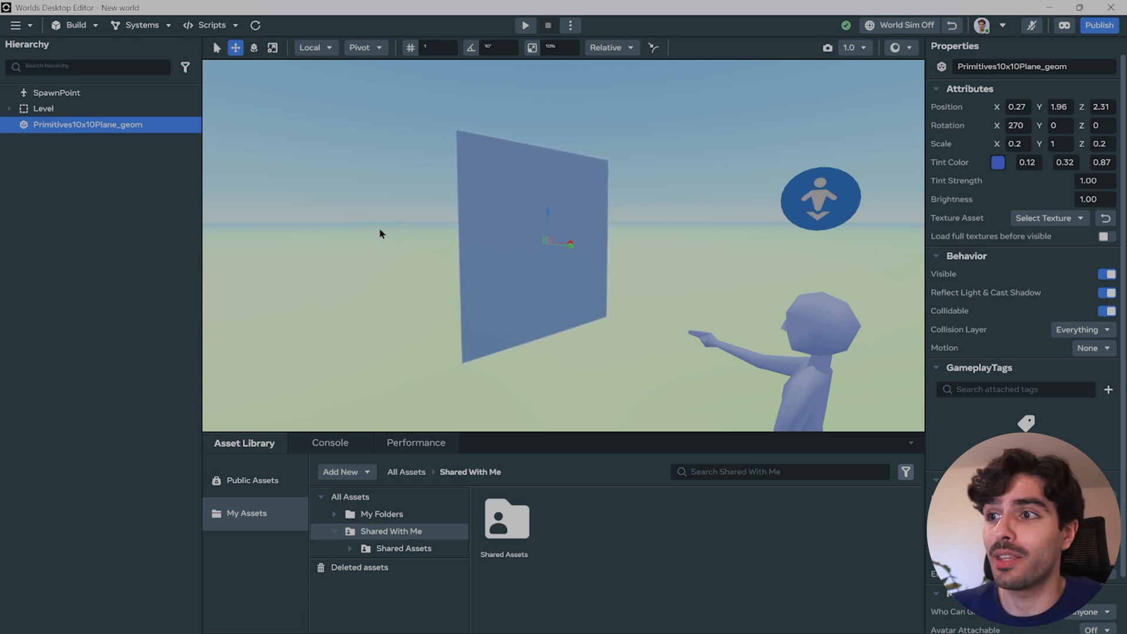
pyautogui.moveTo(112, 77)
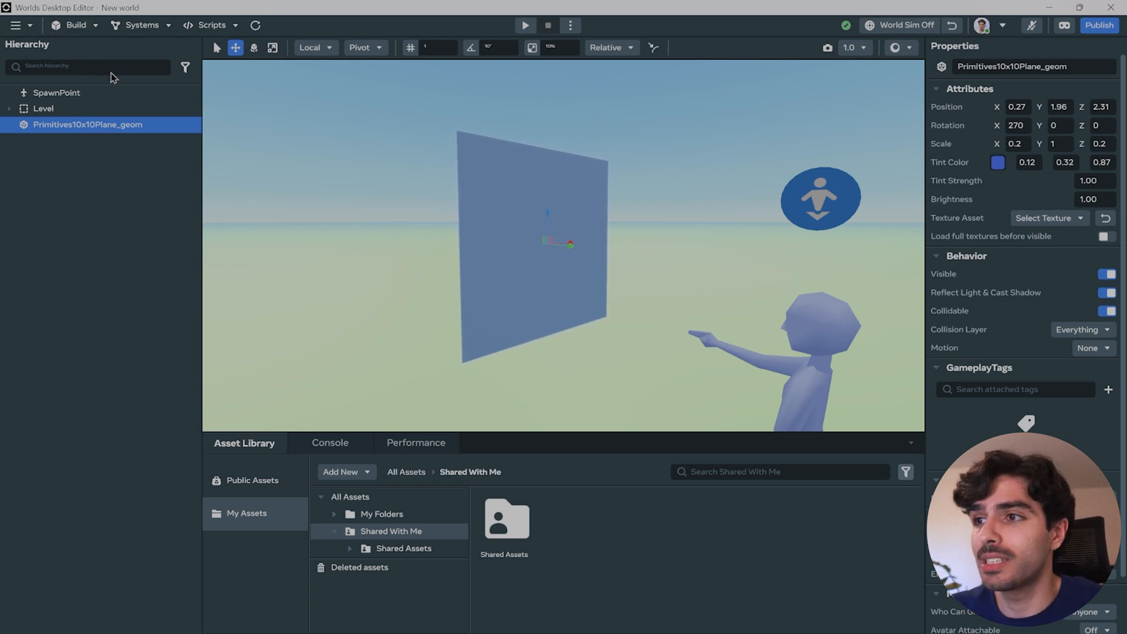
# Add a Text gizmo to the world from the Build > Gizmos catalogue
pyautogui.click(74, 25)
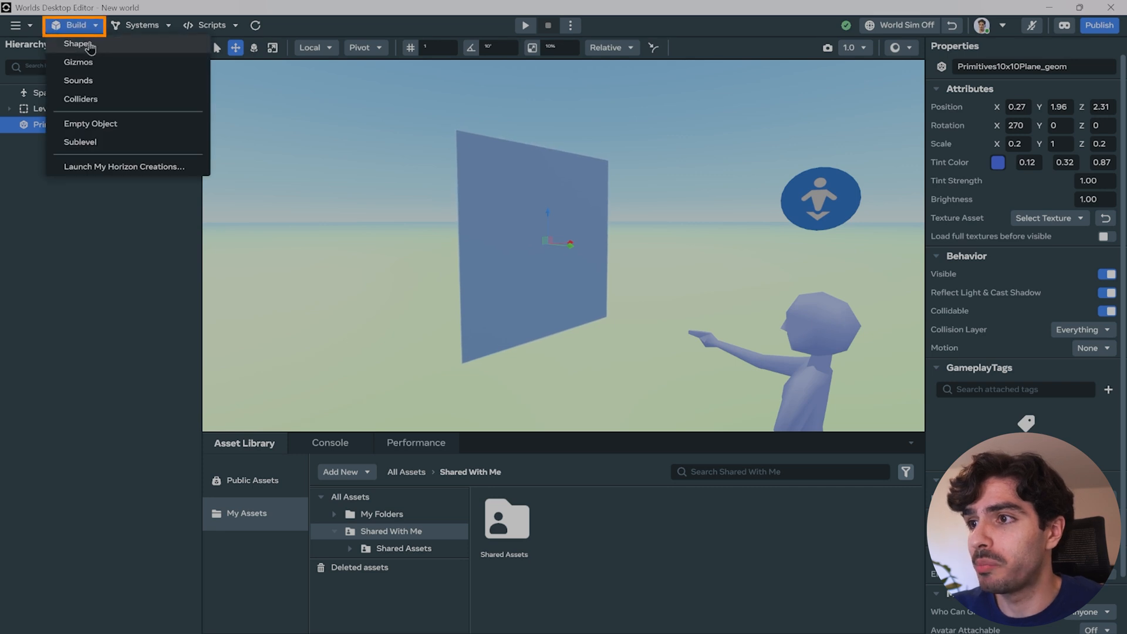
pyautogui.click(77, 62)
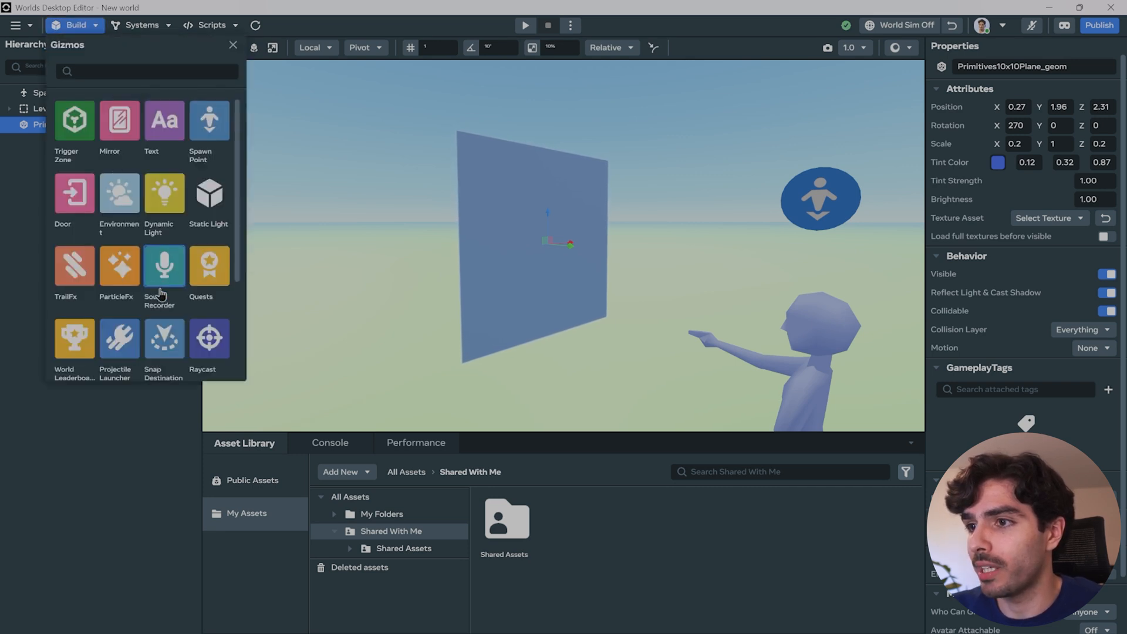
pyautogui.moveTo(408, 274)
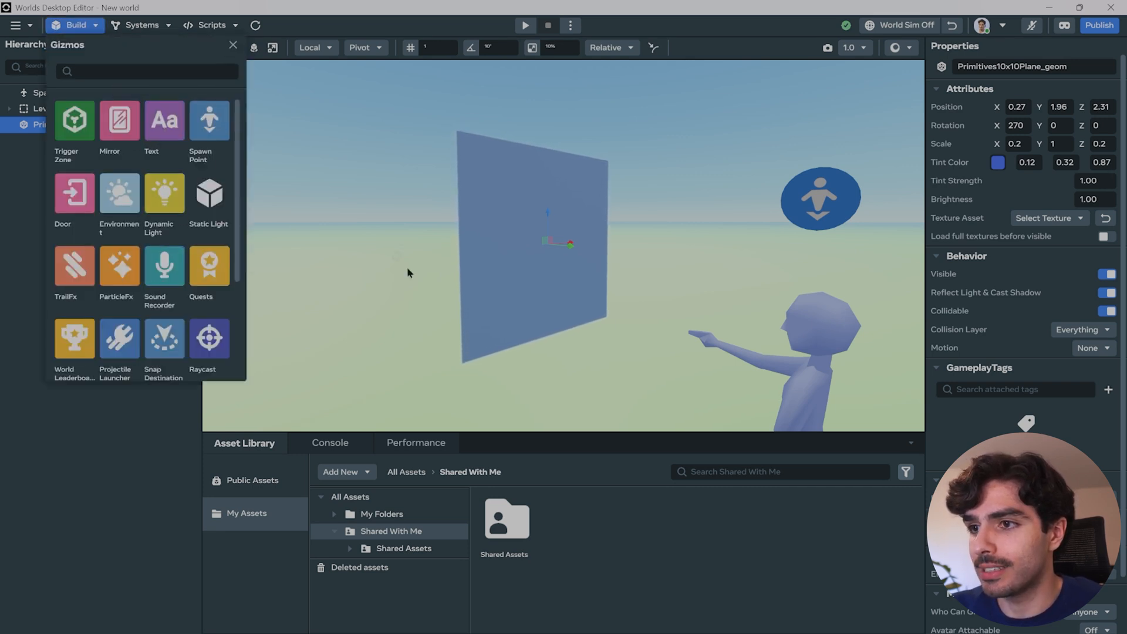
pyautogui.click(164, 120)
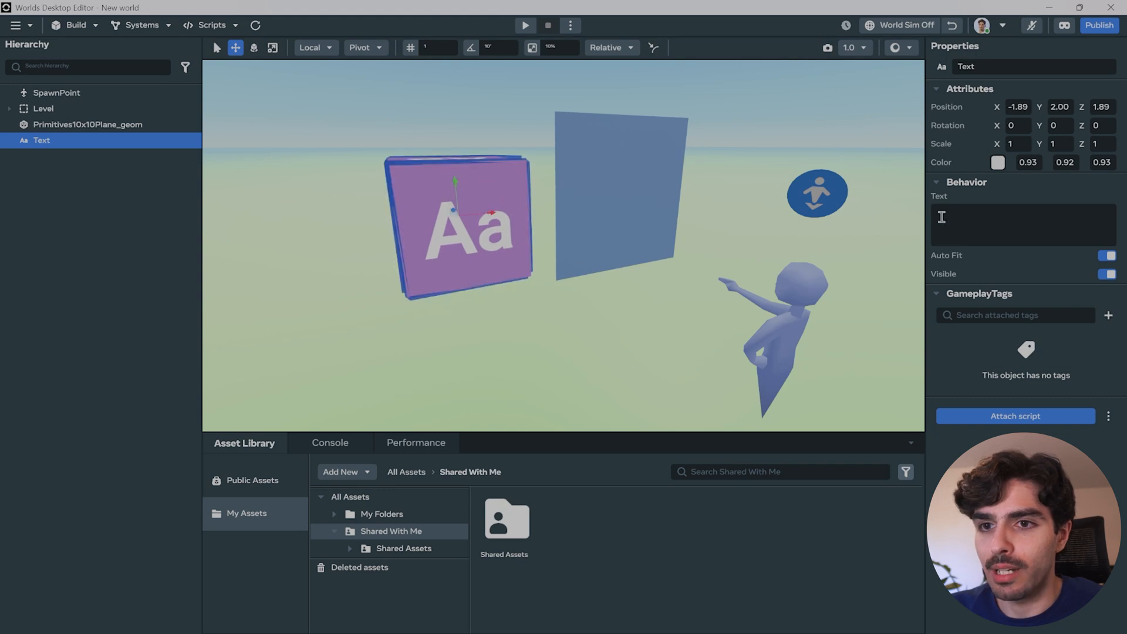
# Set the Text object's content to the half-transparency tag <alpha=#50>
pyautogui.click(1023, 224)
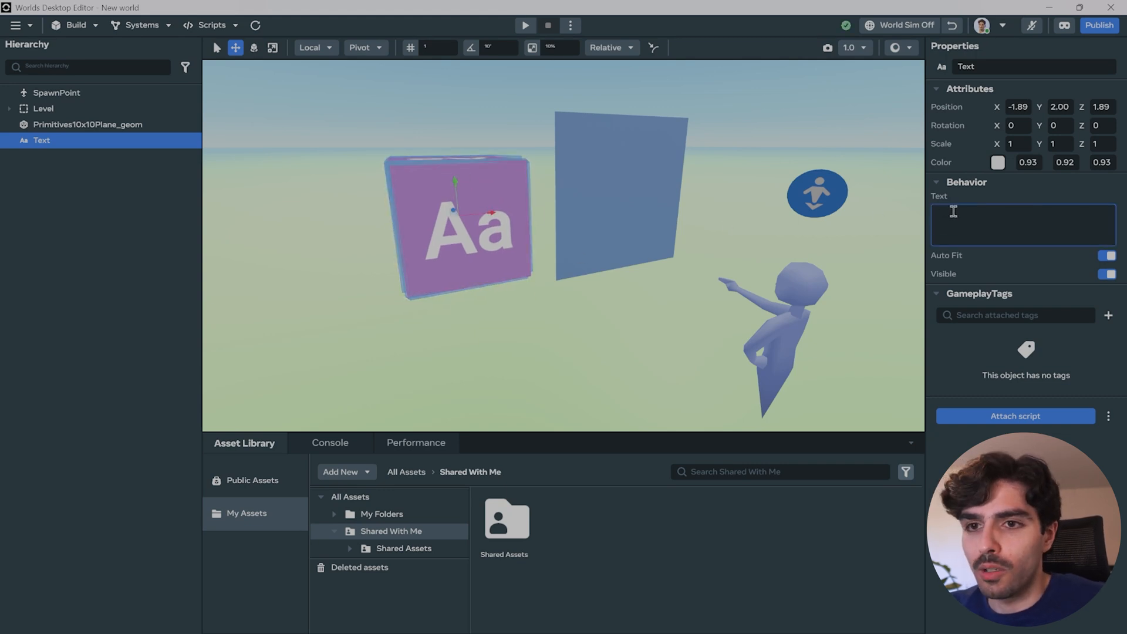
pyautogui.write('<alpha=')
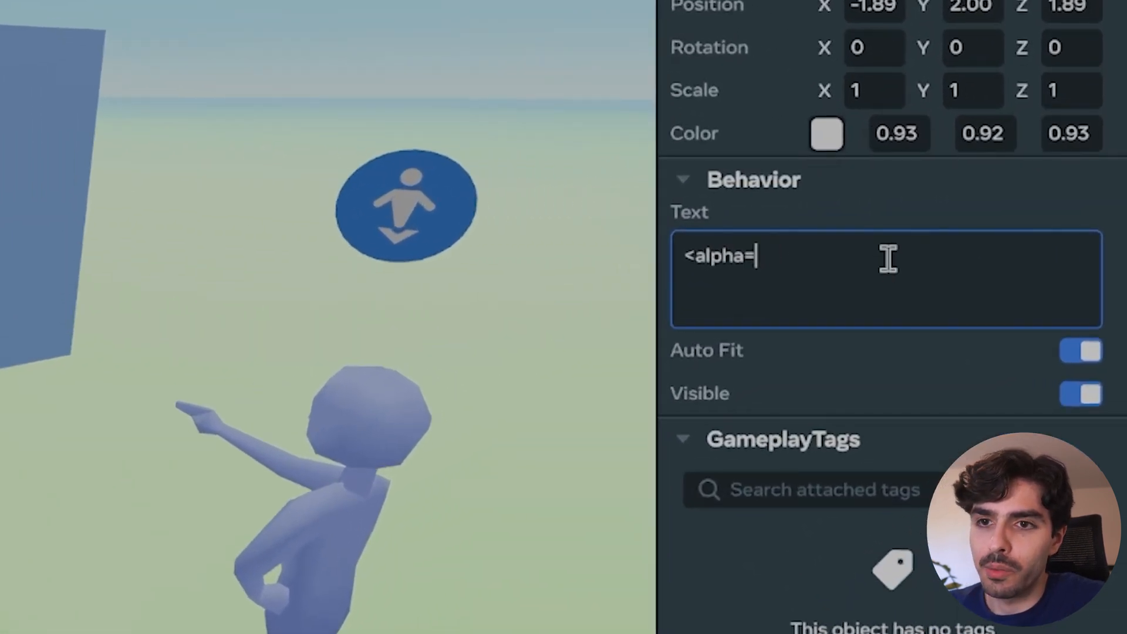
pyautogui.write('#')
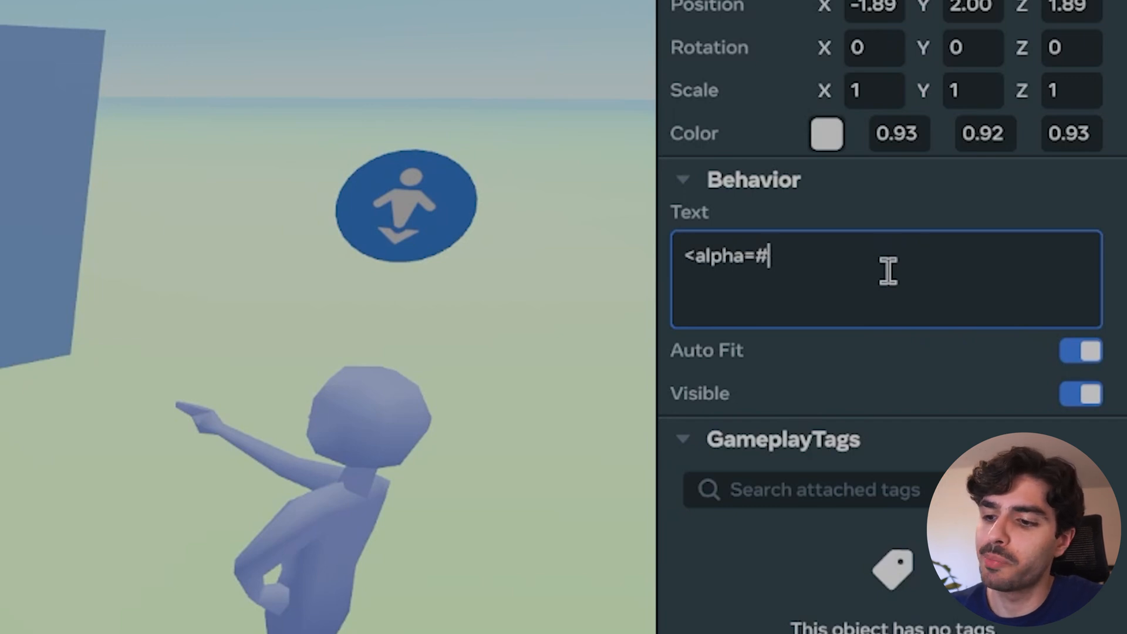
pyautogui.write('50')
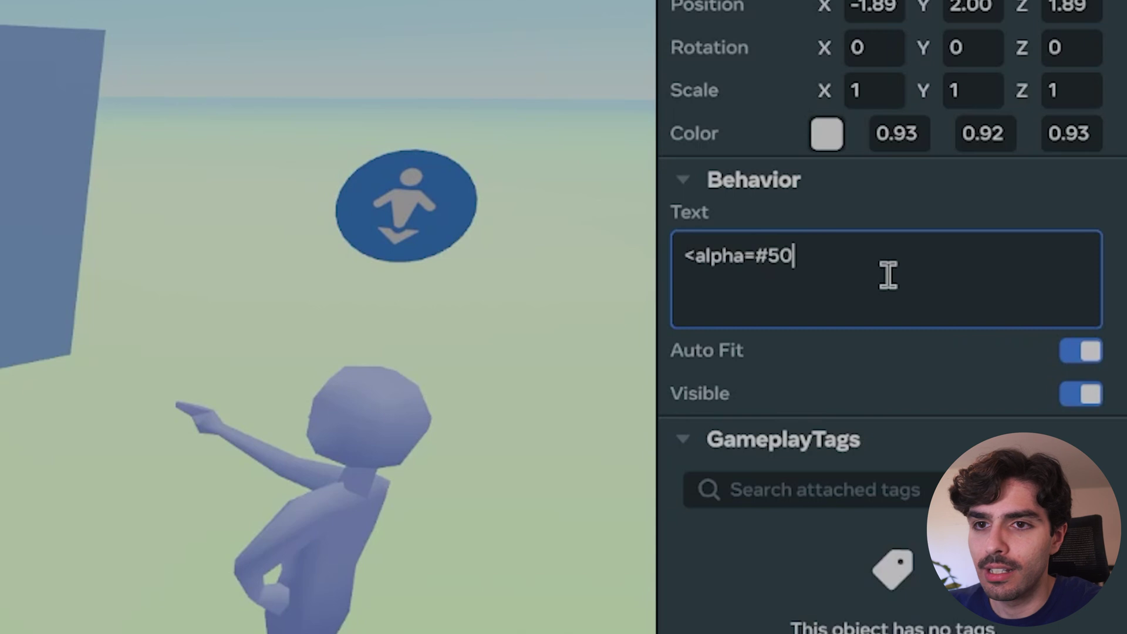
pyautogui.write('>')
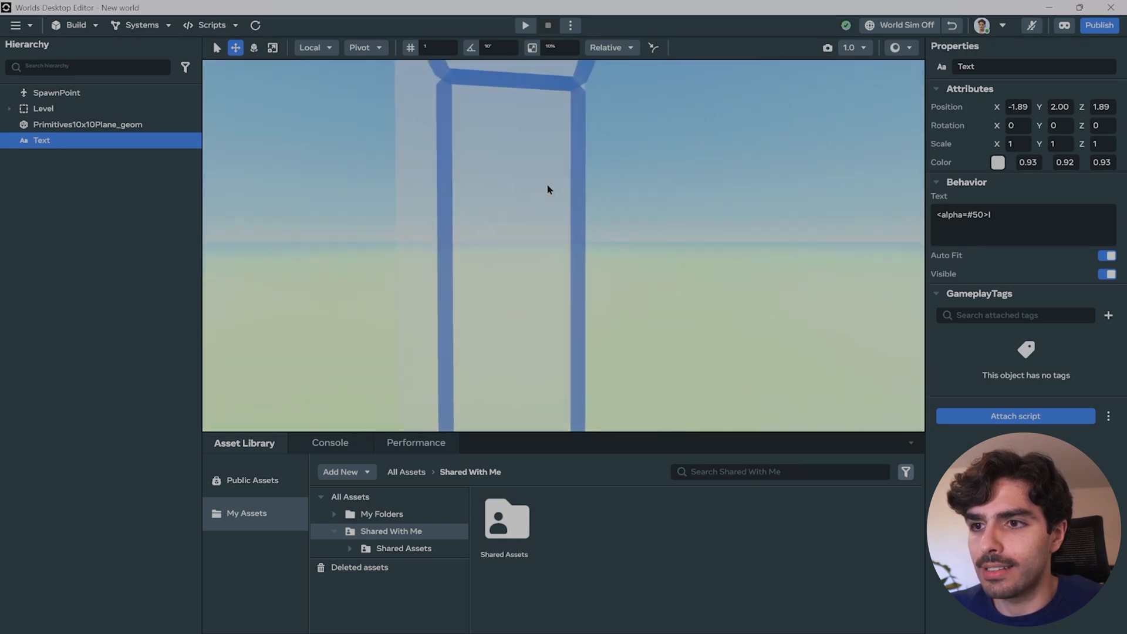
# Review the Text object's editing actions and colour choices without changing them
pyautogui.rightClick(549, 191)
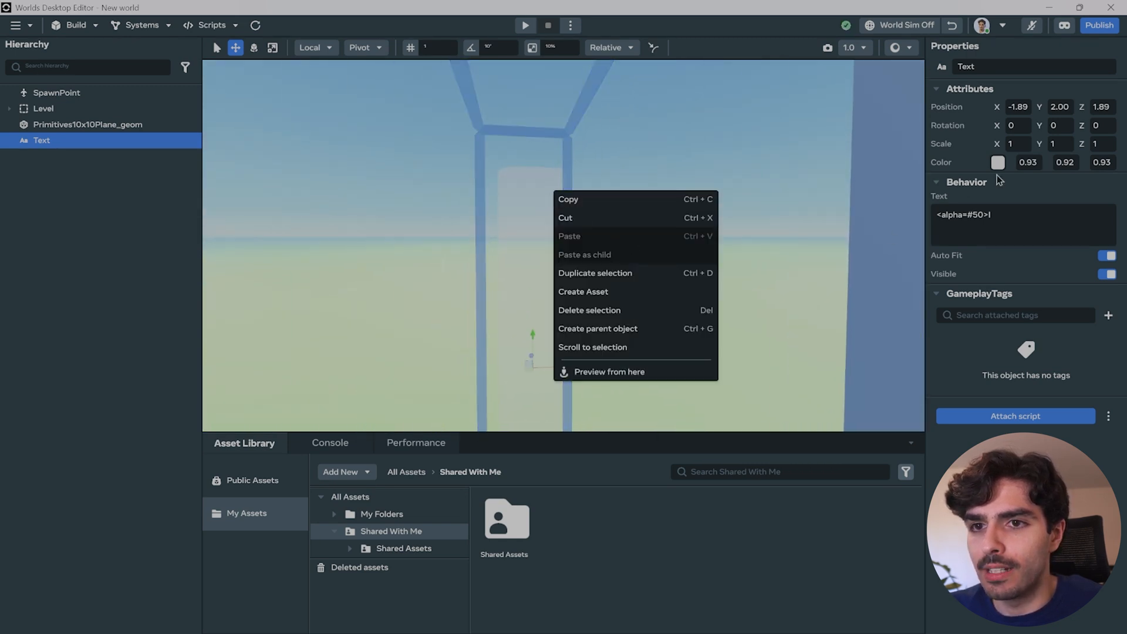
pyautogui.click(998, 162)
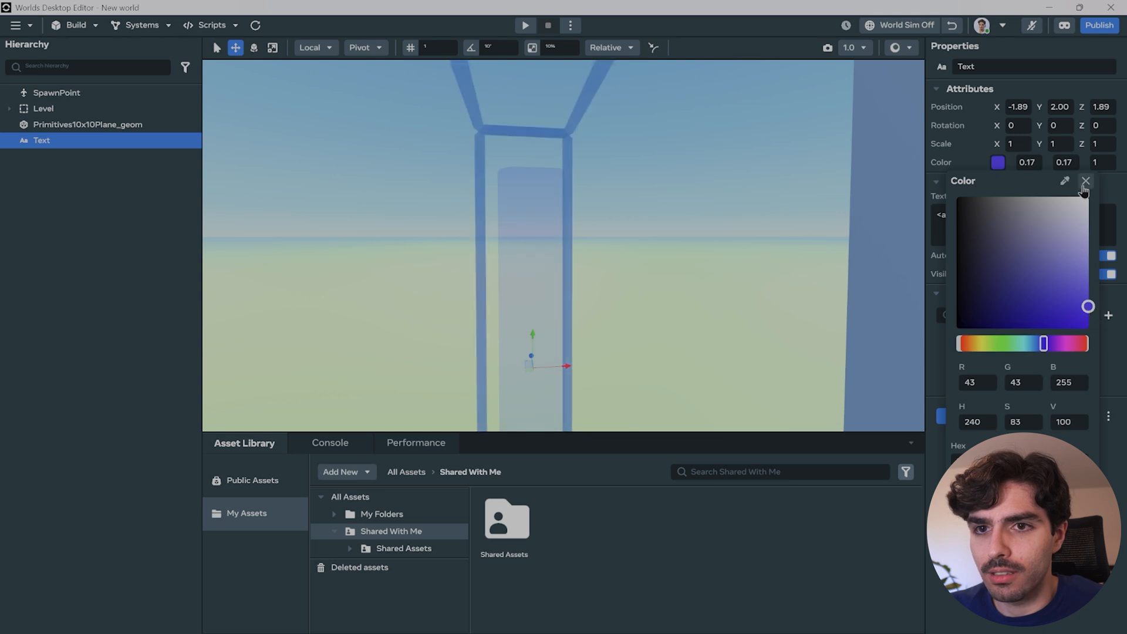
pyautogui.click(1085, 181)
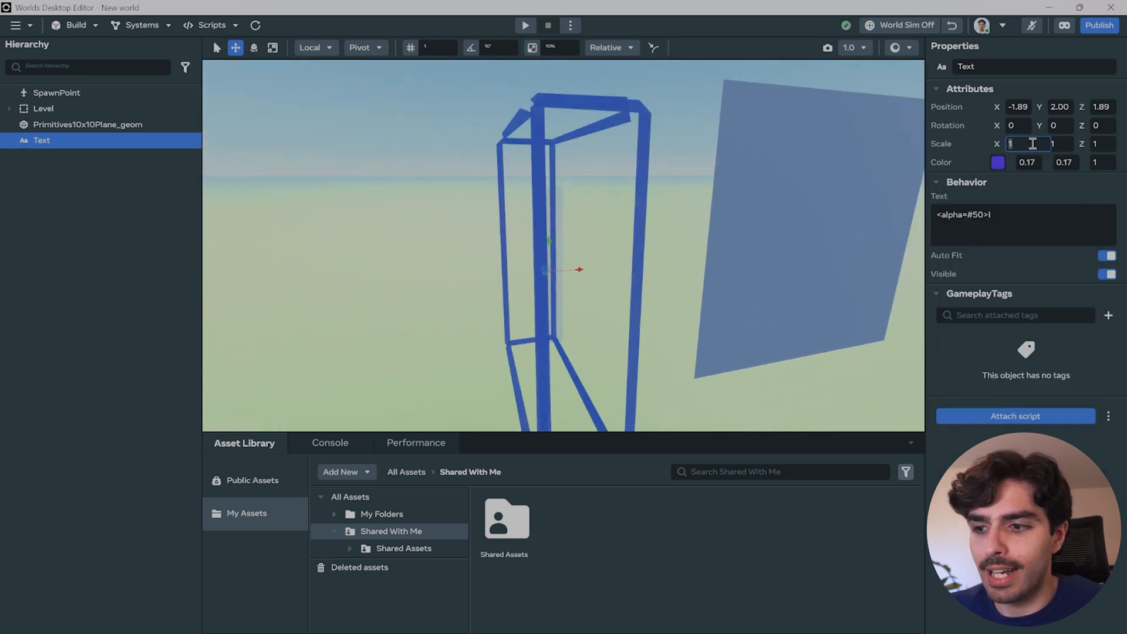
# Scale the Text object to 10 wide and 3 tall, leaving Z at 1
pyautogui.write('5')
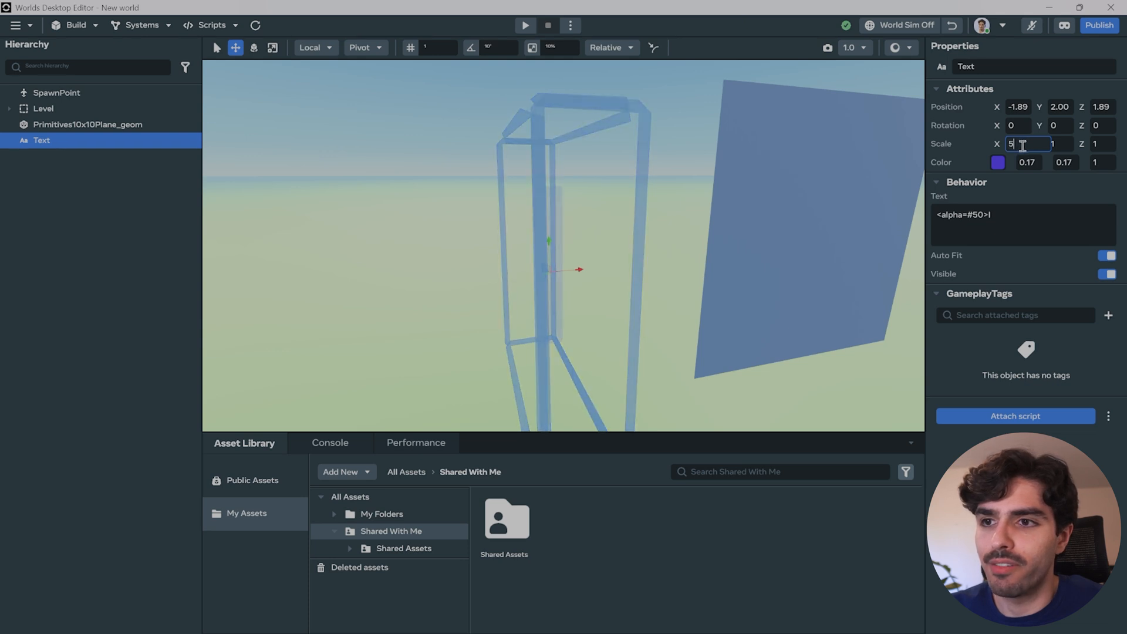
pyautogui.press('Return')
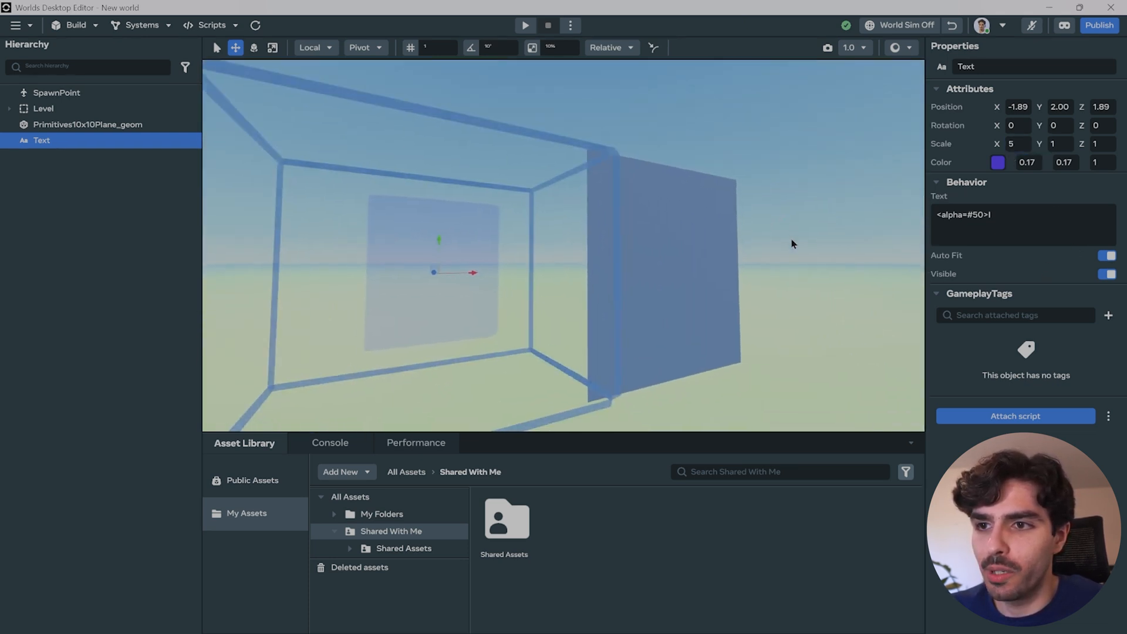
pyautogui.click(1017, 144)
pyautogui.write('10')
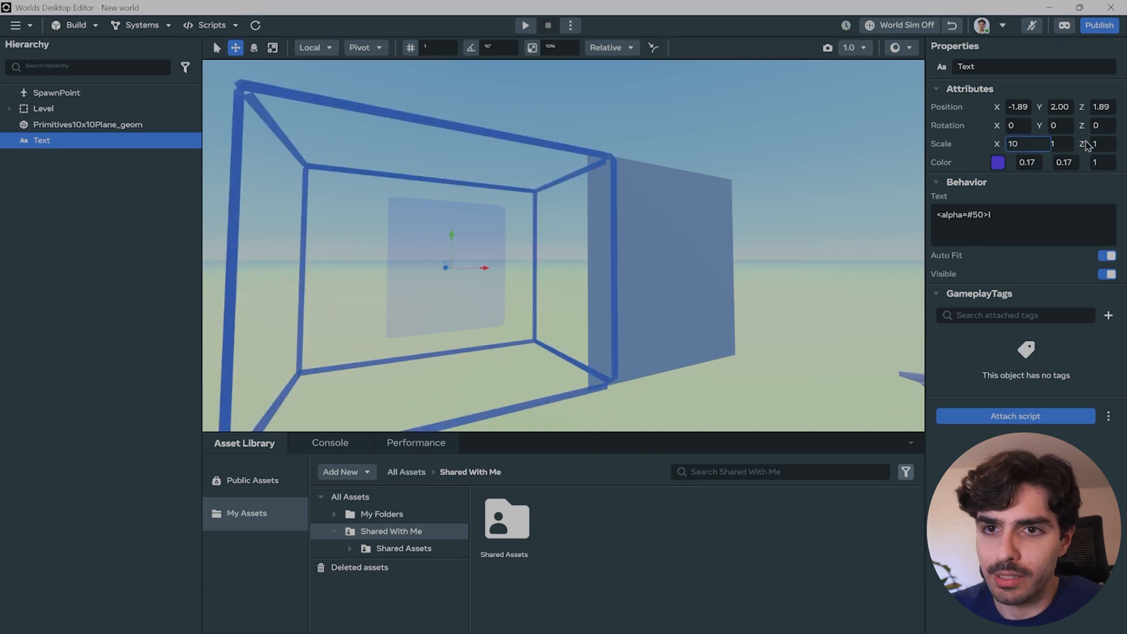
pyautogui.click(1093, 143)
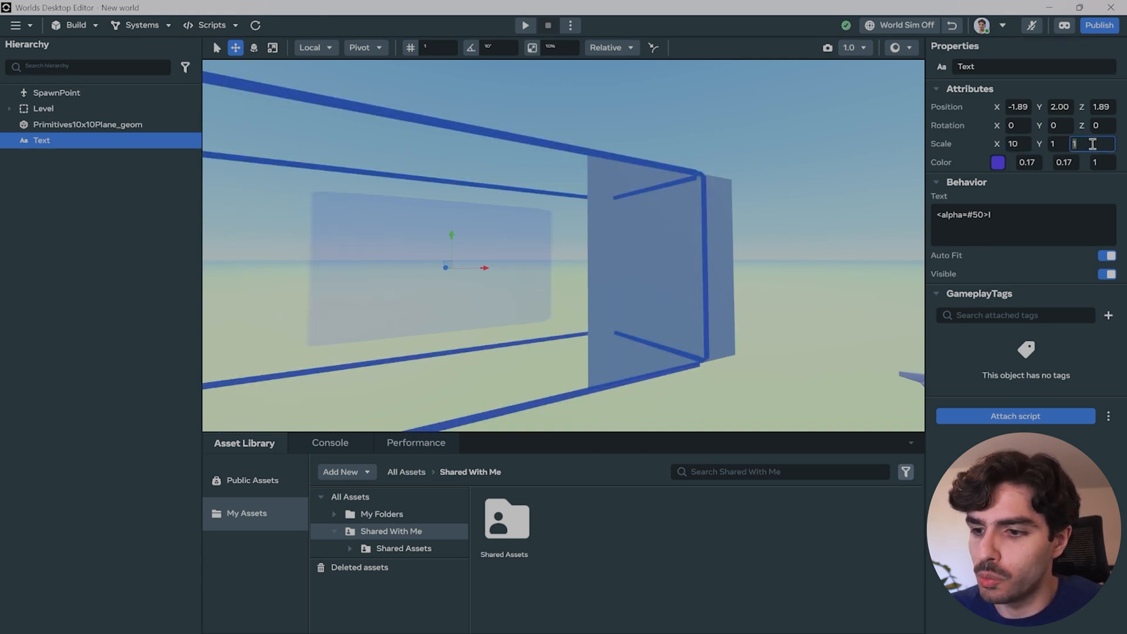
pyautogui.write('3')
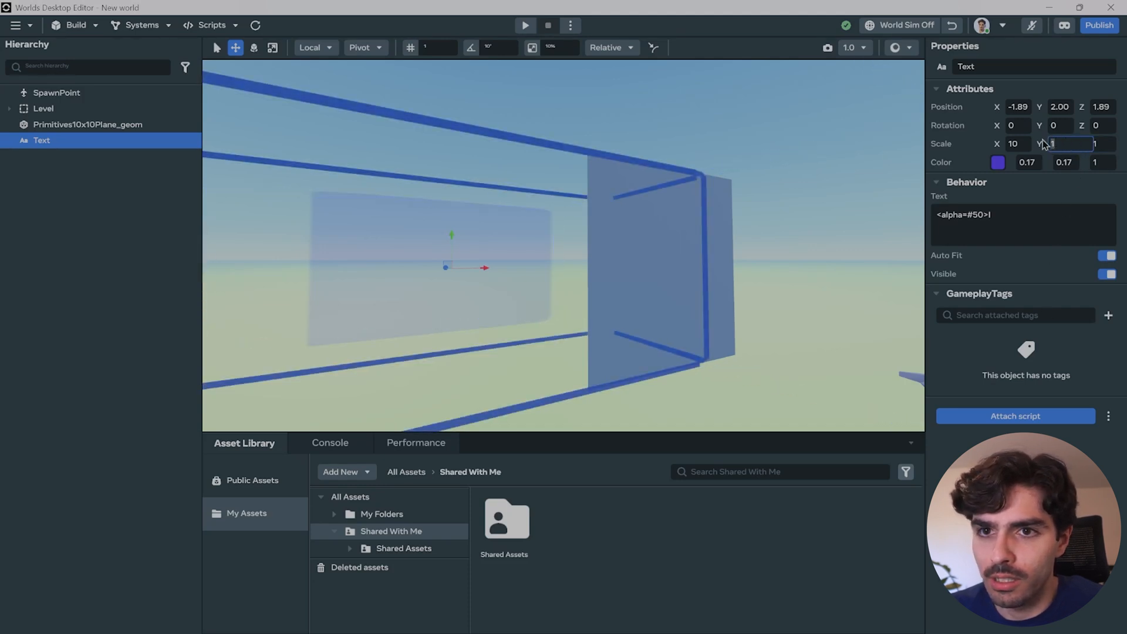
pyautogui.write('3')
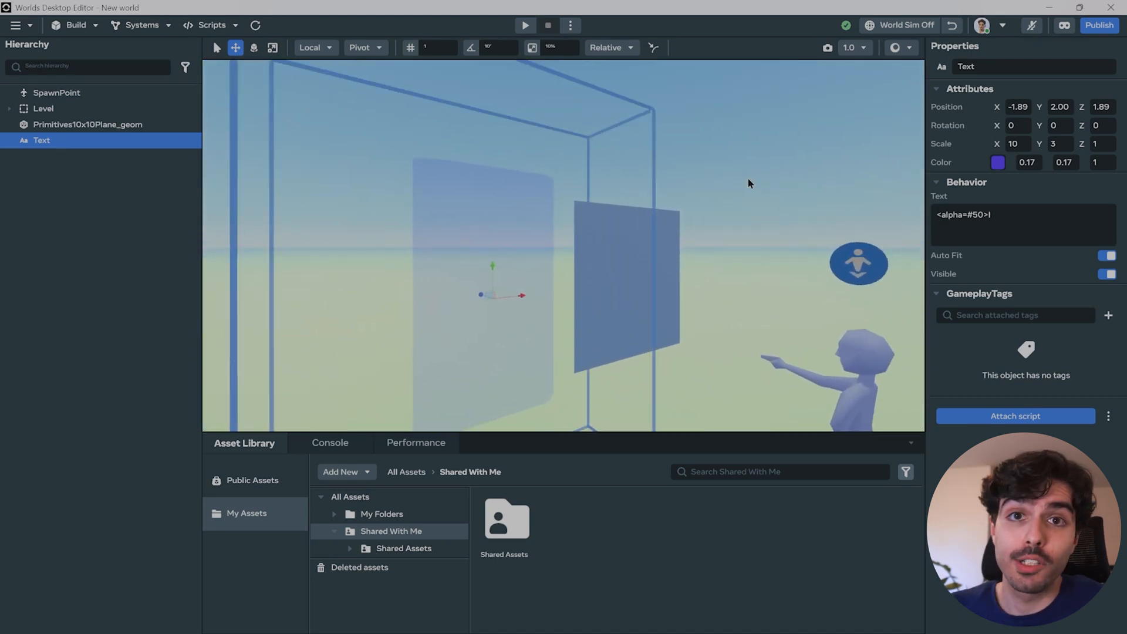
pyautogui.click(341, 472)
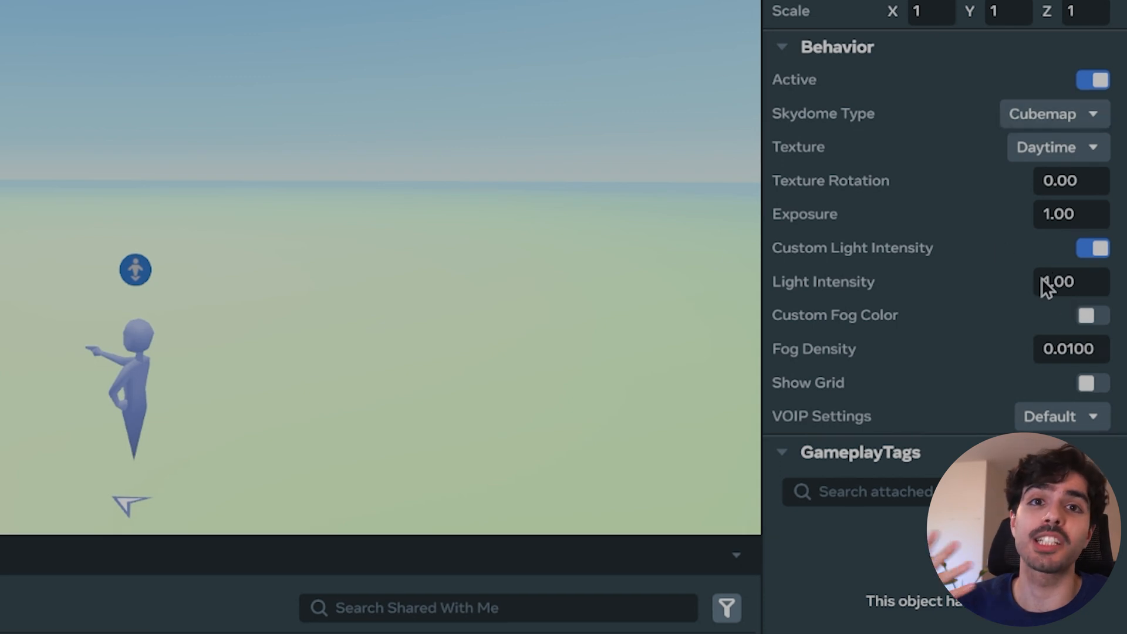
# Keep Daytime as the Environment object's skydome texture
pyautogui.click(1057, 147)
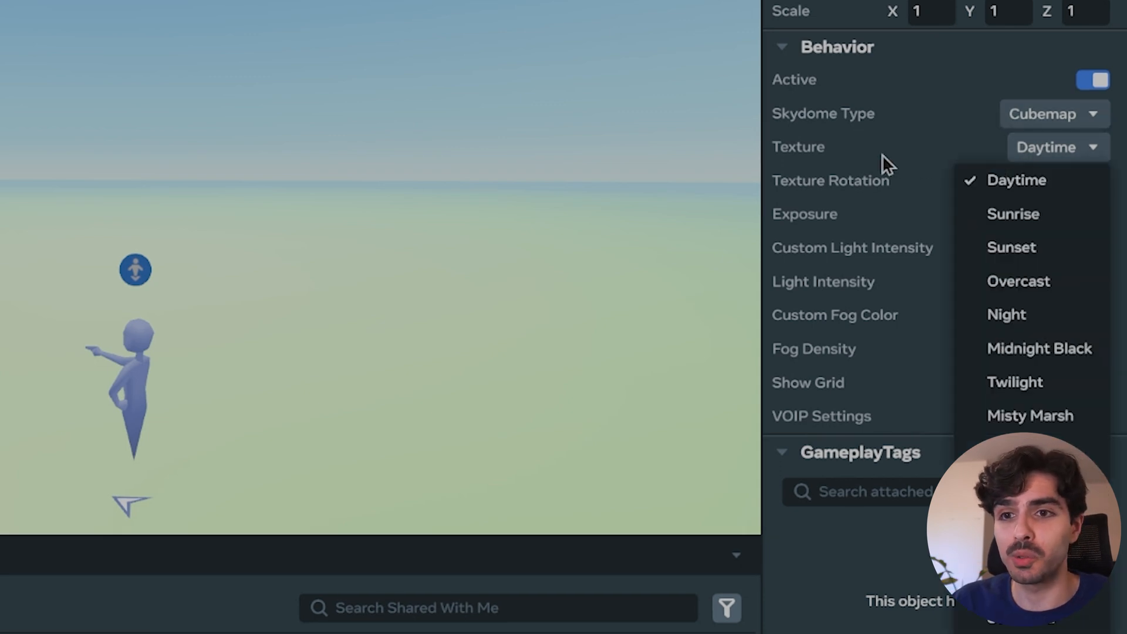
pyautogui.moveTo(1060, 194)
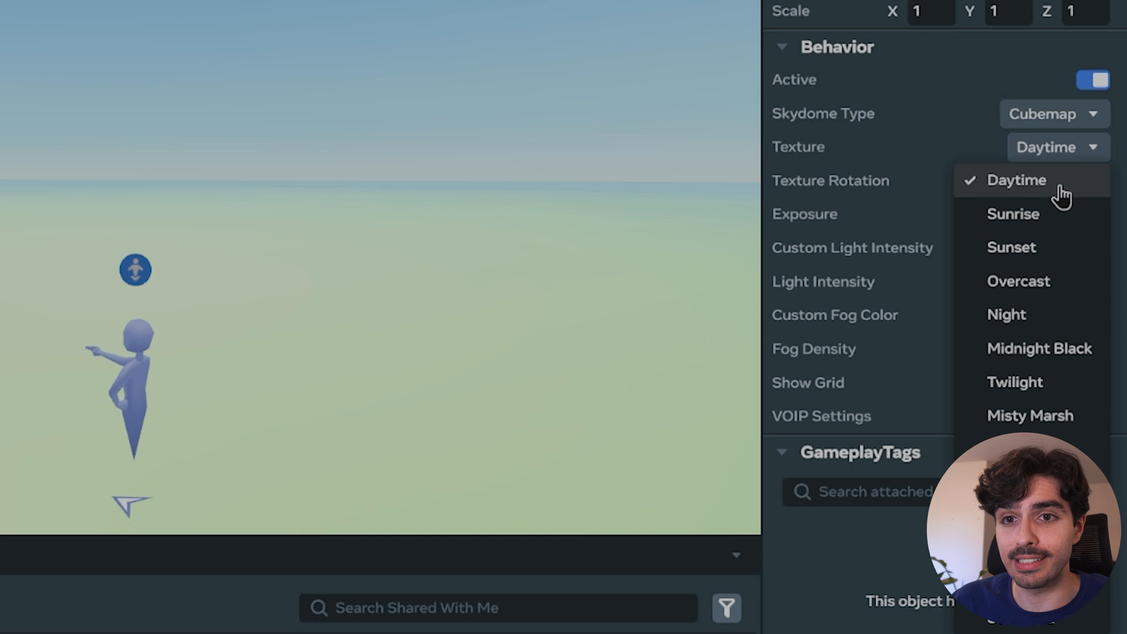
pyautogui.click(1015, 180)
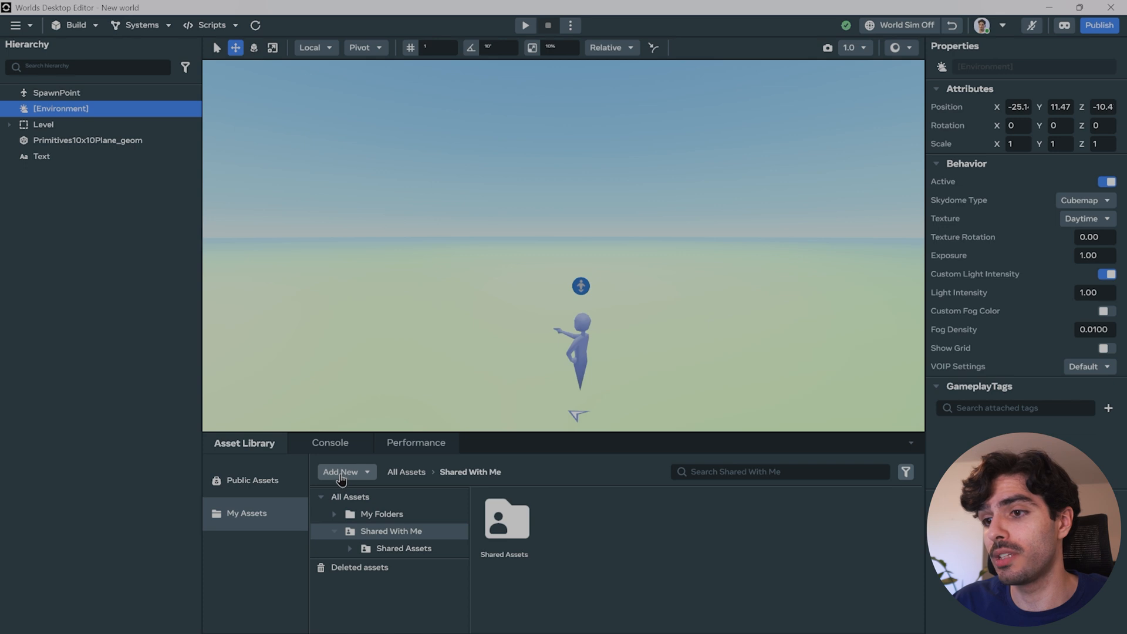
pyautogui.click(341, 472)
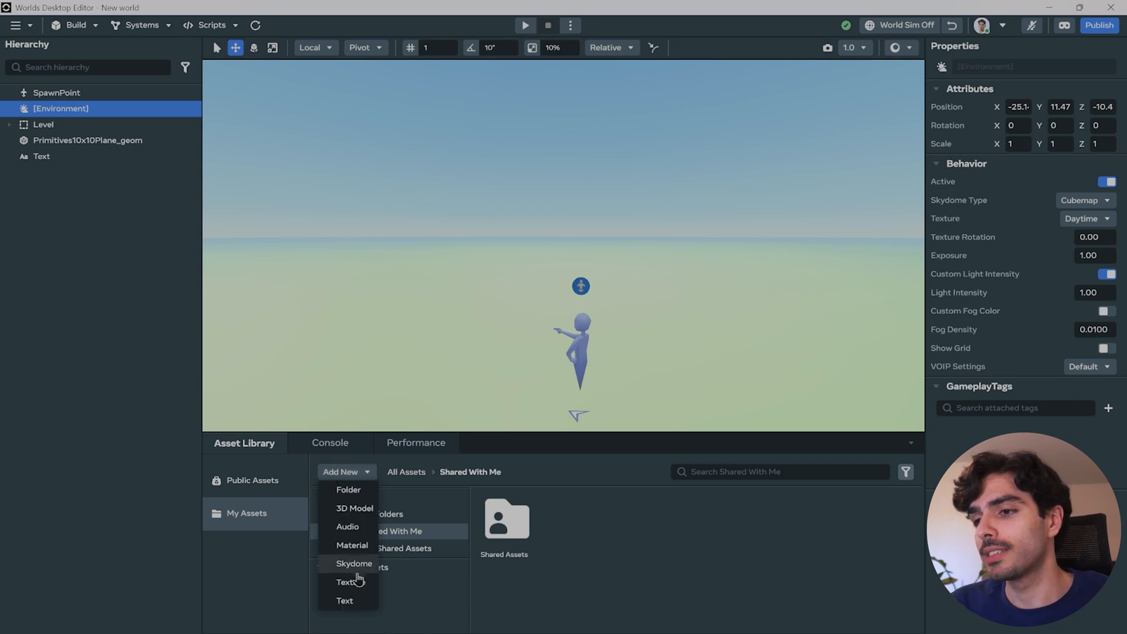
pyautogui.click(353, 563)
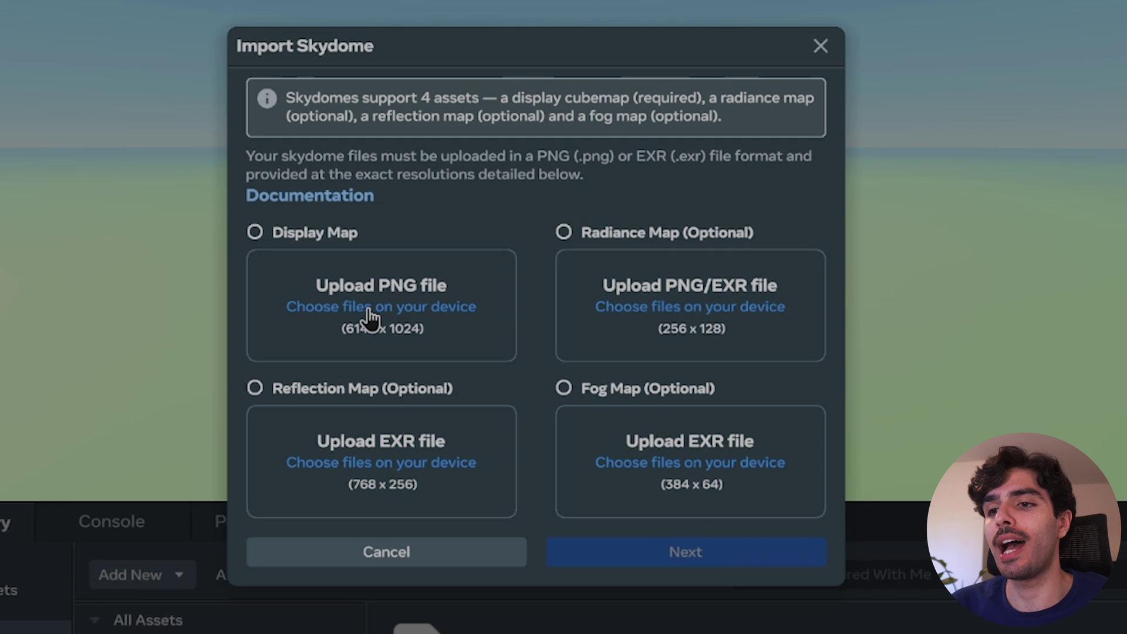
pyautogui.moveTo(466, 324)
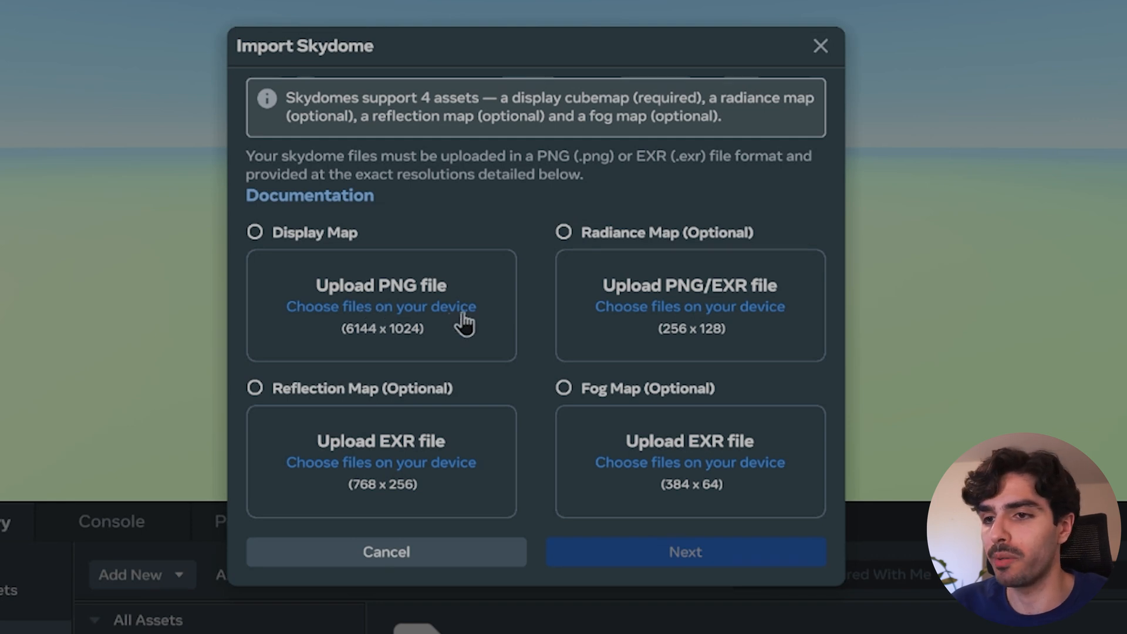
pyautogui.moveTo(635, 416)
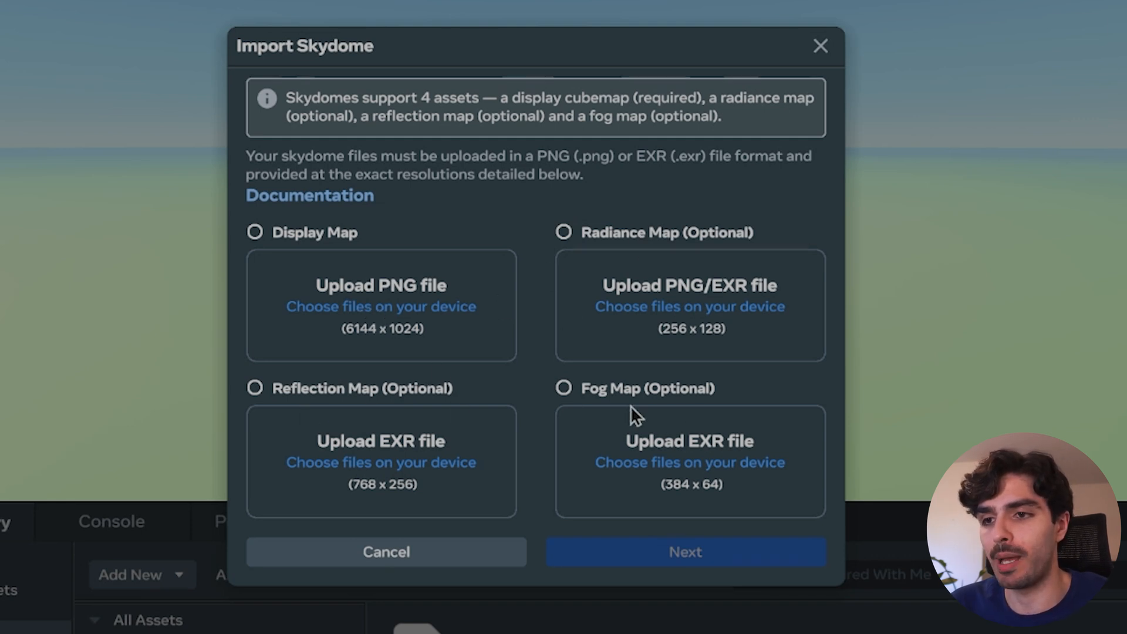
pyautogui.moveTo(665, 467)
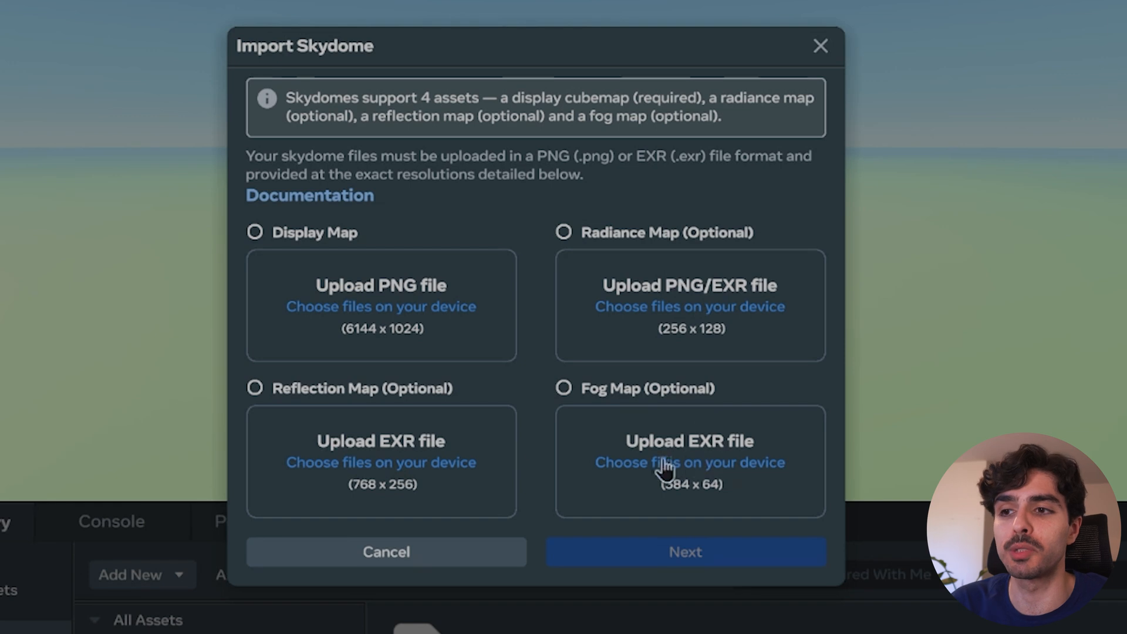
pyautogui.moveTo(319, 356)
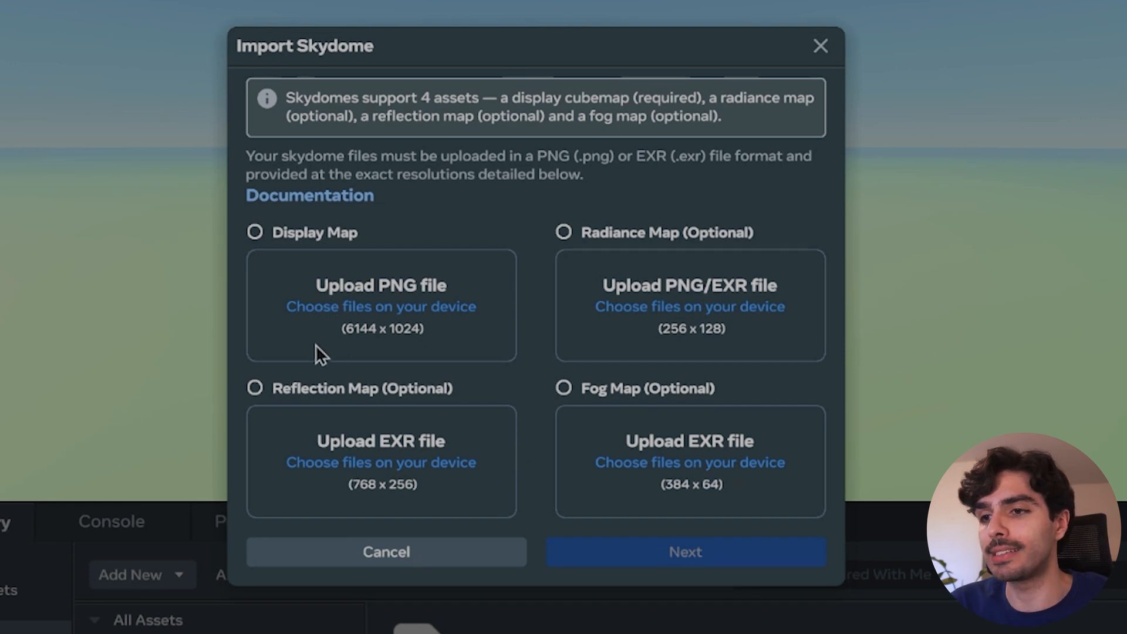
pyautogui.moveTo(431, 341)
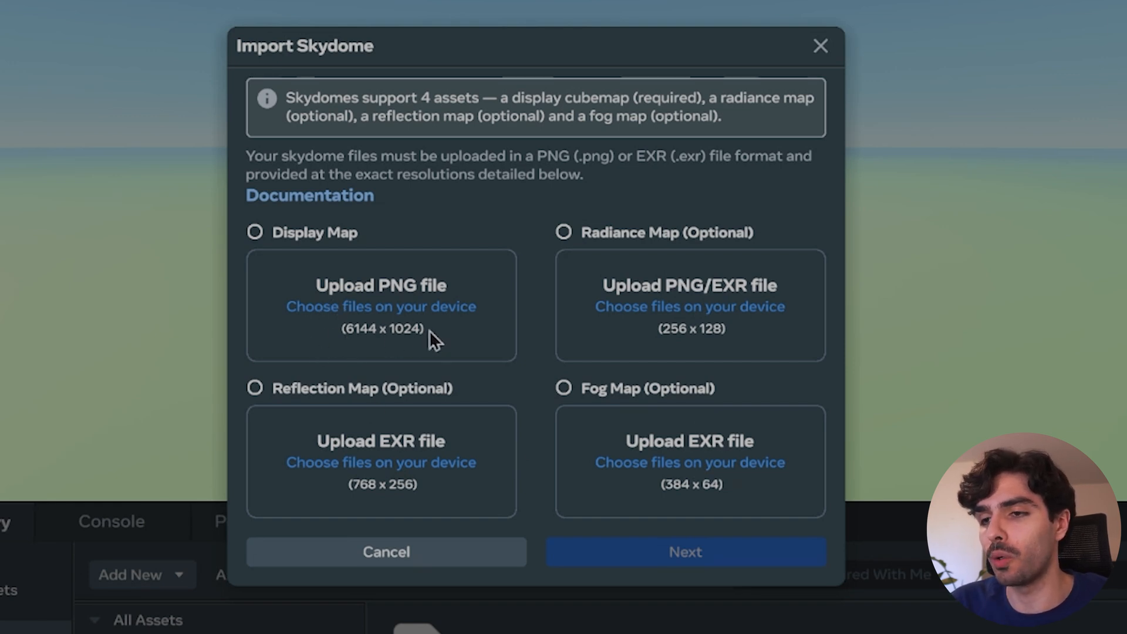
pyautogui.moveTo(406, 352)
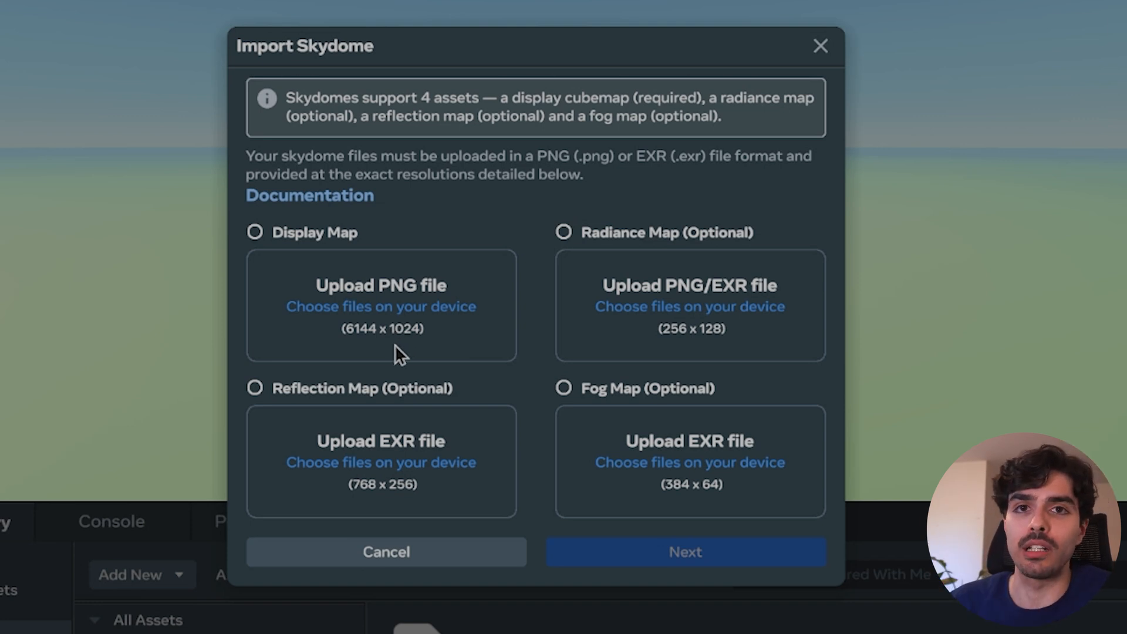
pyautogui.moveTo(411, 368)
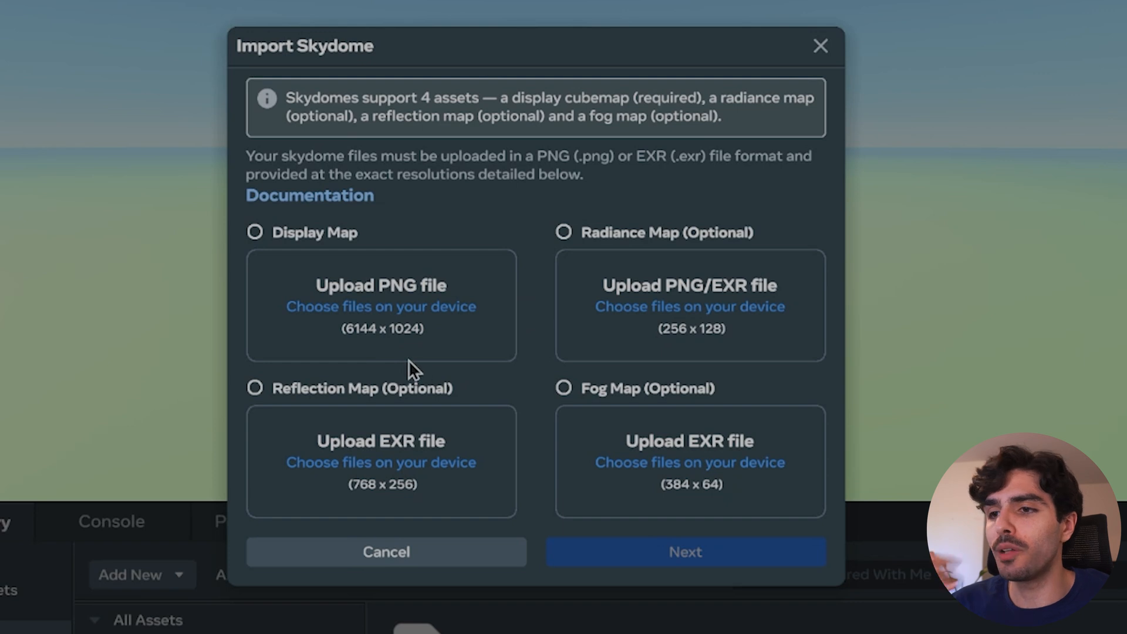
pyautogui.moveTo(458, 368)
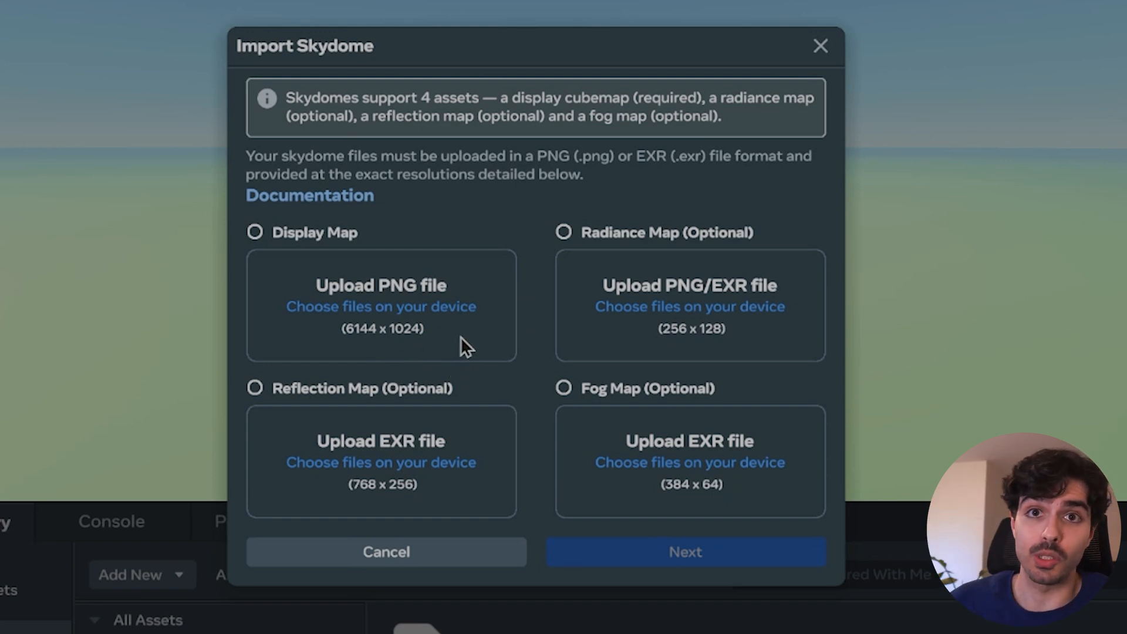
pyautogui.moveTo(468, 373)
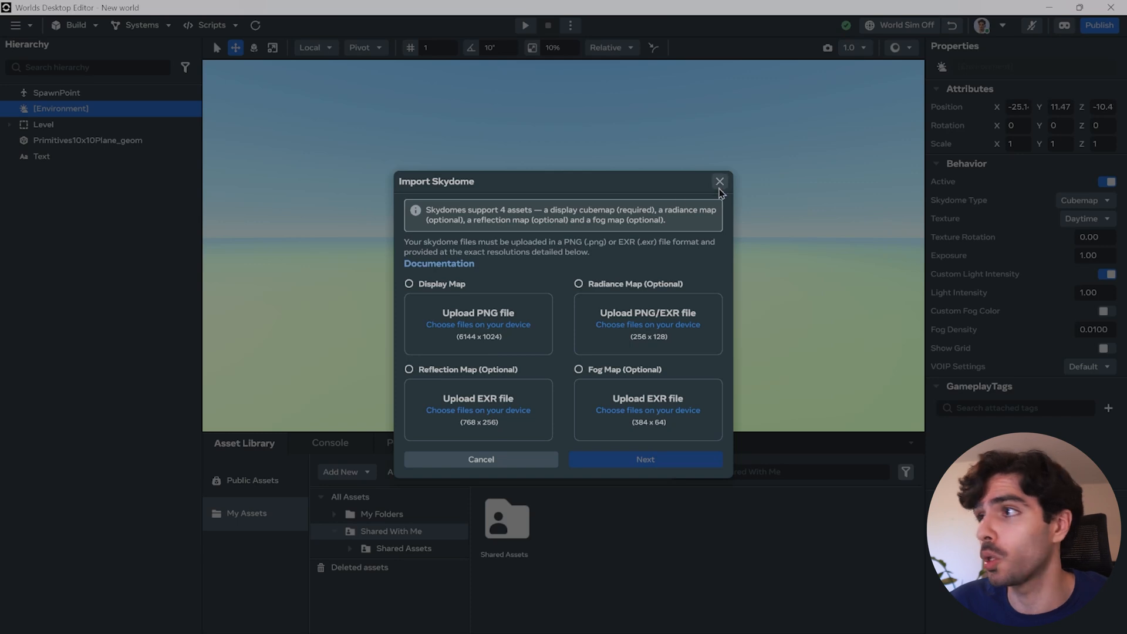
pyautogui.click(438, 263)
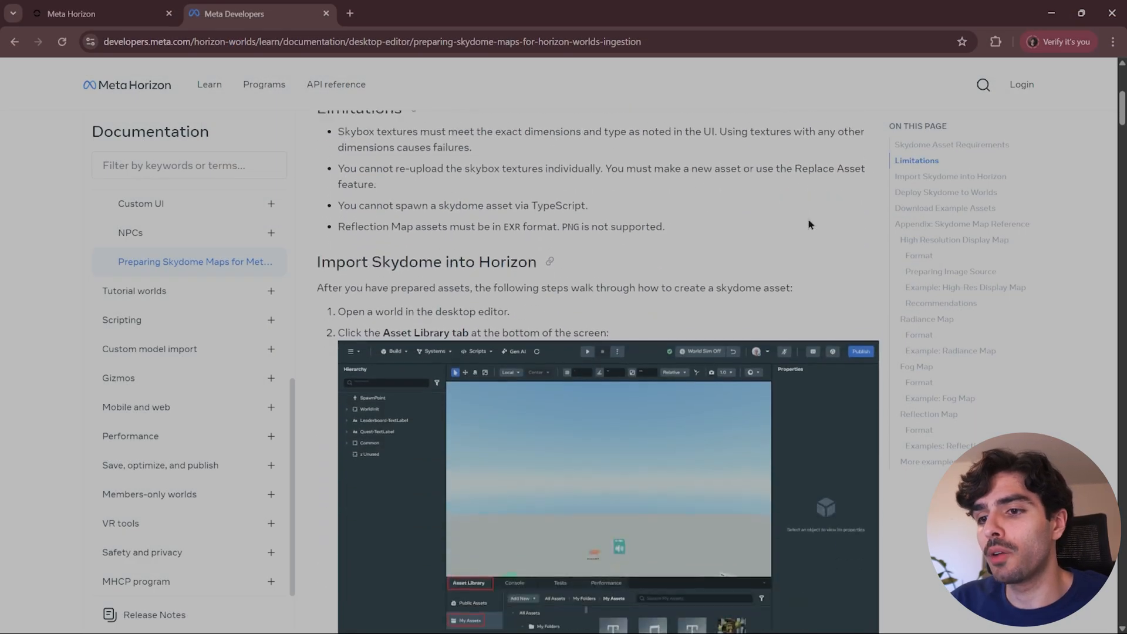
# Scroll the Preparing Skydome Maps page through its format and recommended import settings sections
pyautogui.scroll(-3)
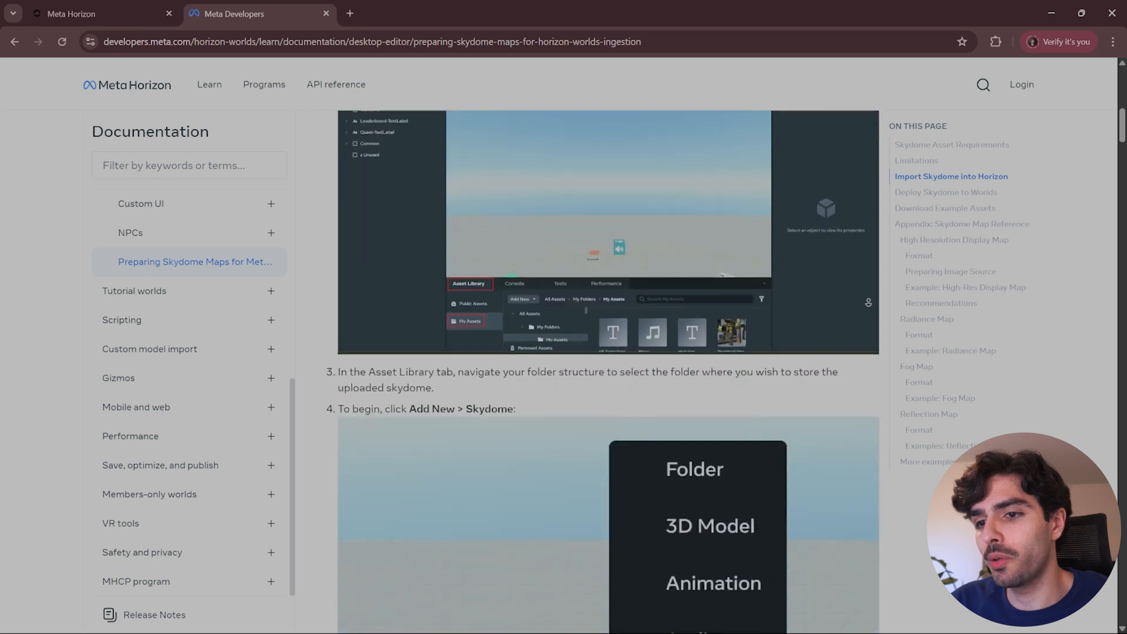
pyautogui.scroll(-3)
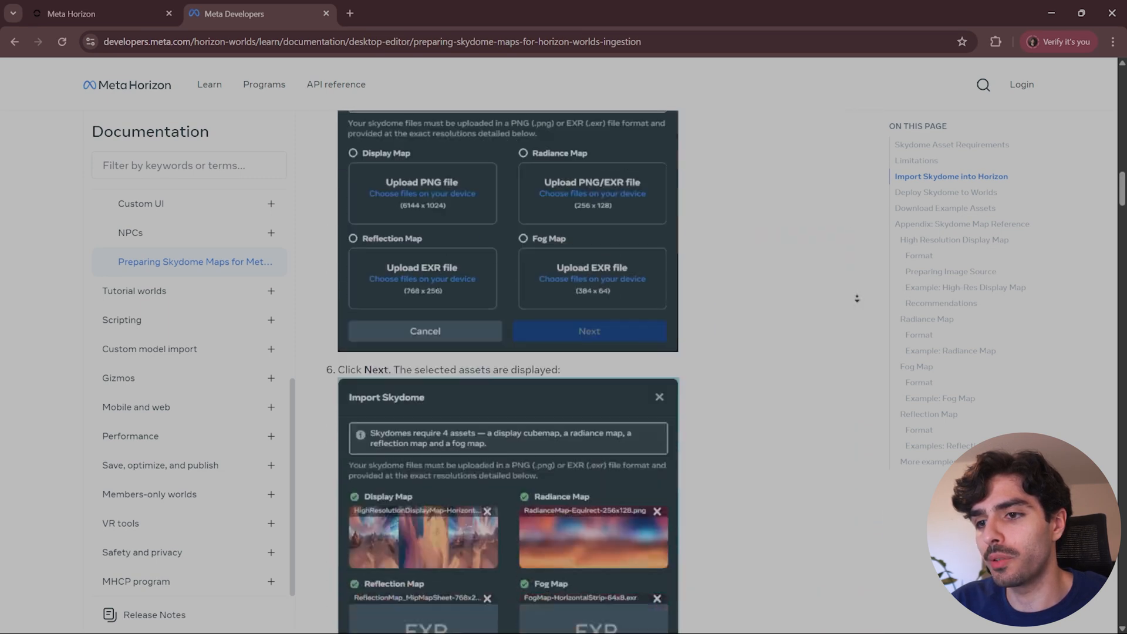
pyautogui.scroll(-3)
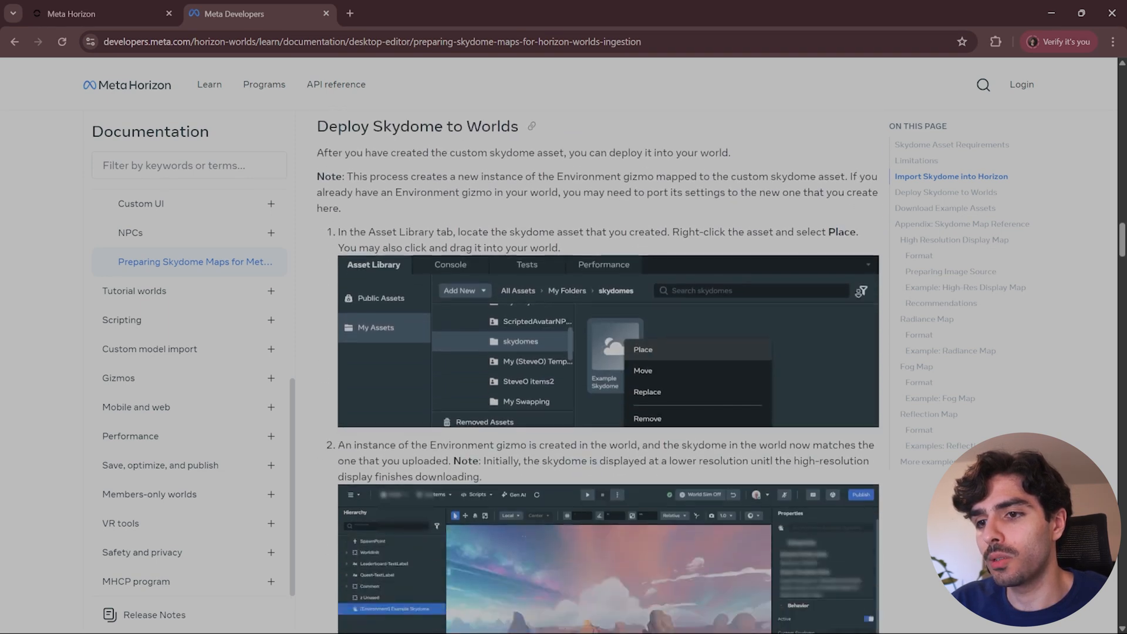
pyautogui.scroll(-3)
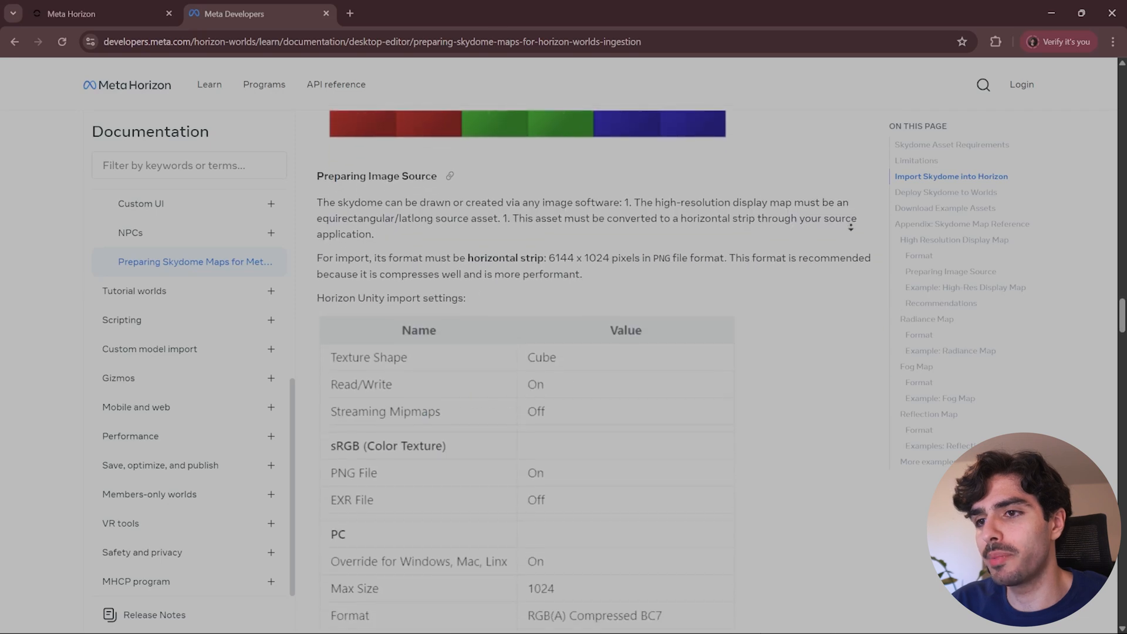
pyautogui.scroll(3)
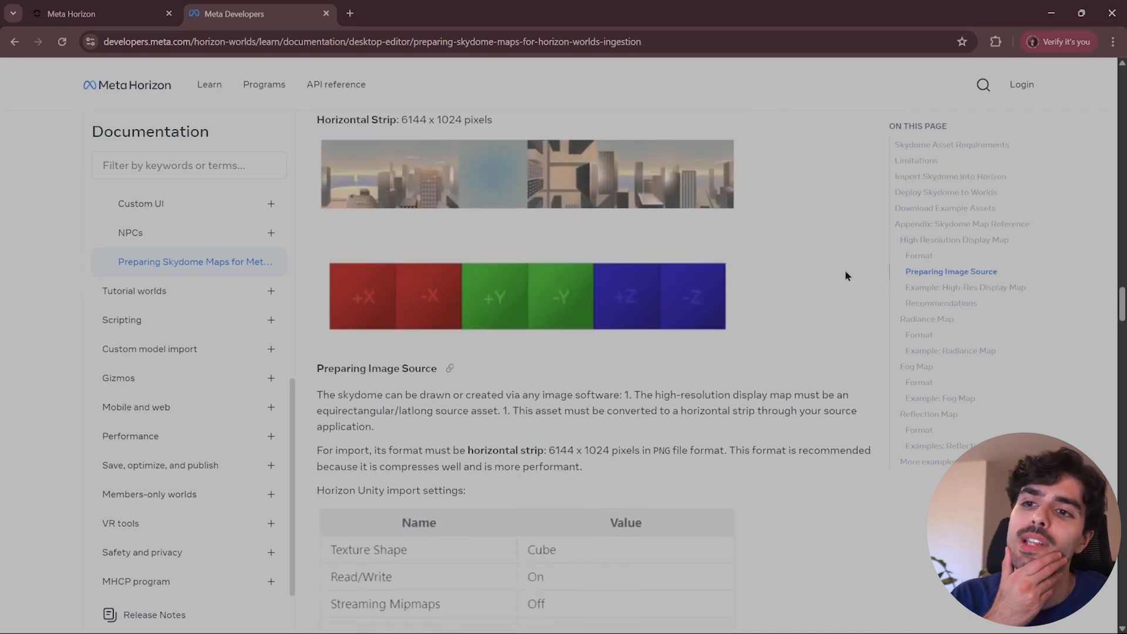
pyautogui.scroll(3)
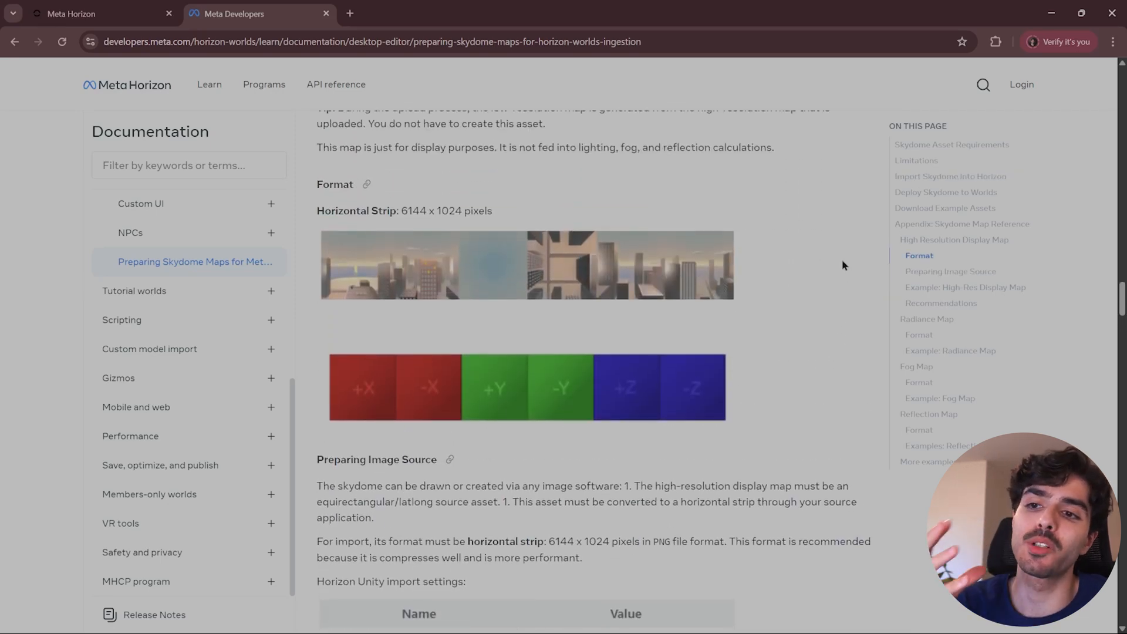
pyautogui.scroll(-3)
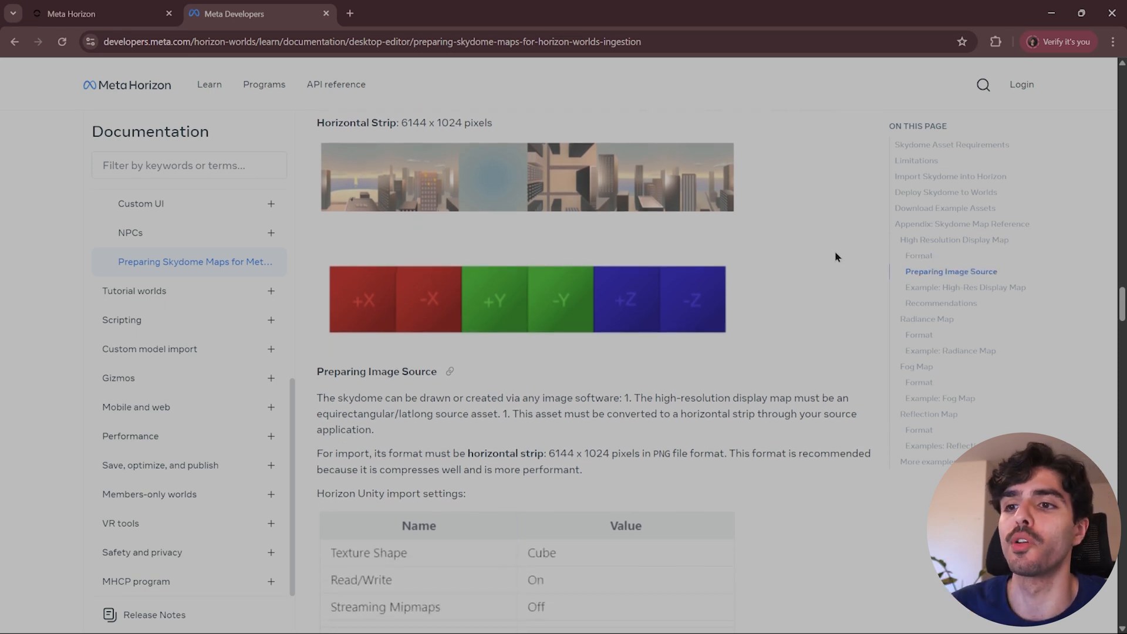
pyautogui.scroll(3)
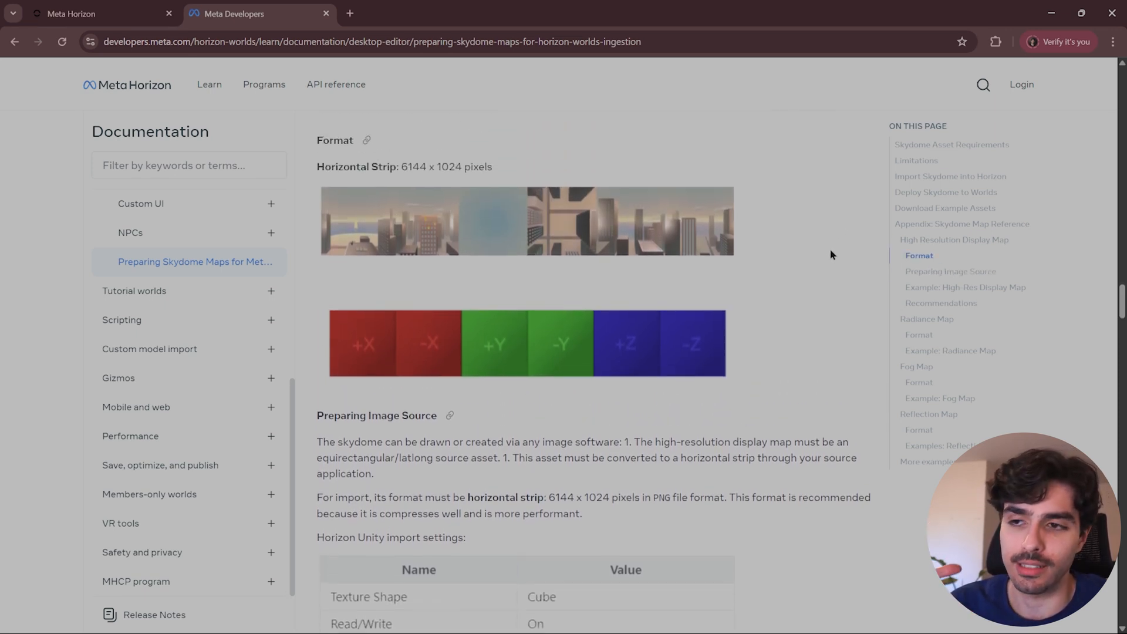
pyautogui.scroll(-3)
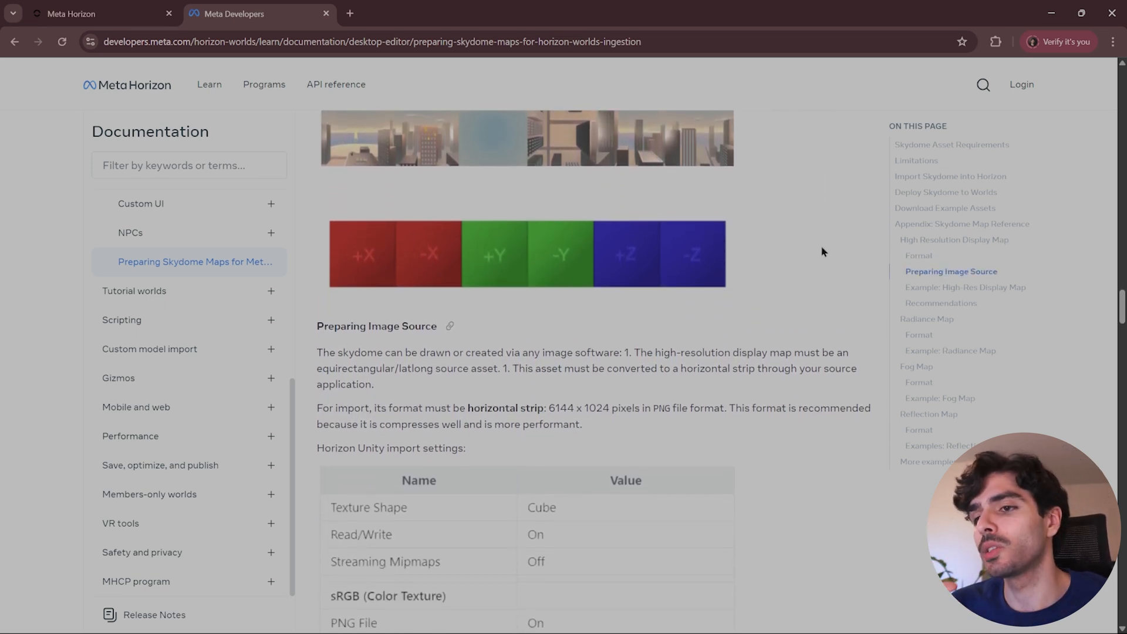
pyautogui.scroll(-3)
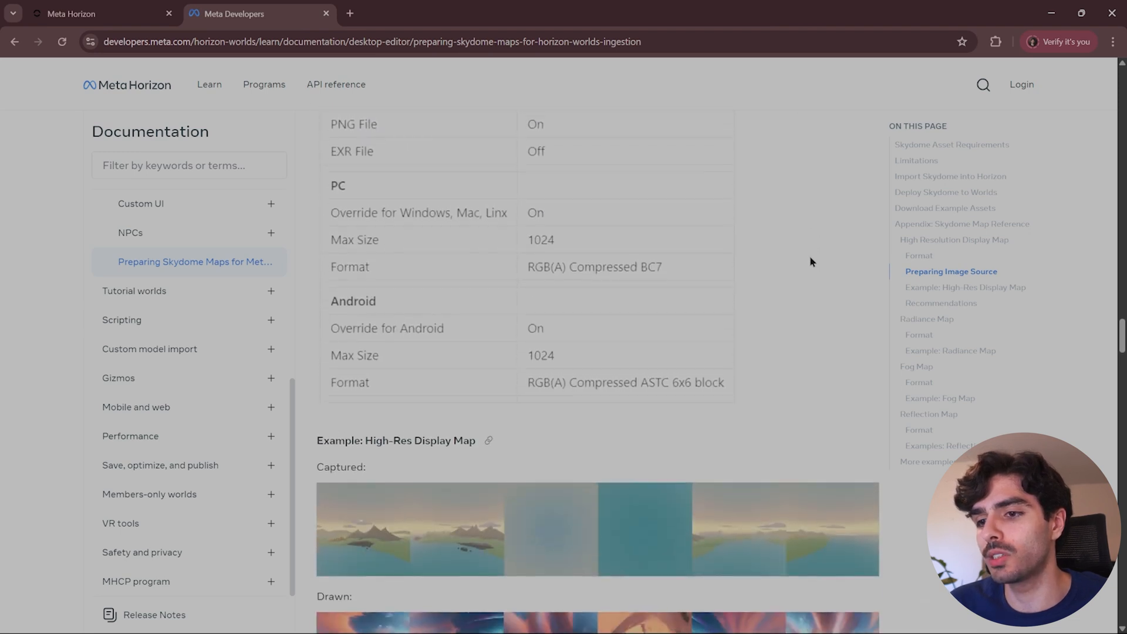
pyautogui.scroll(-3)
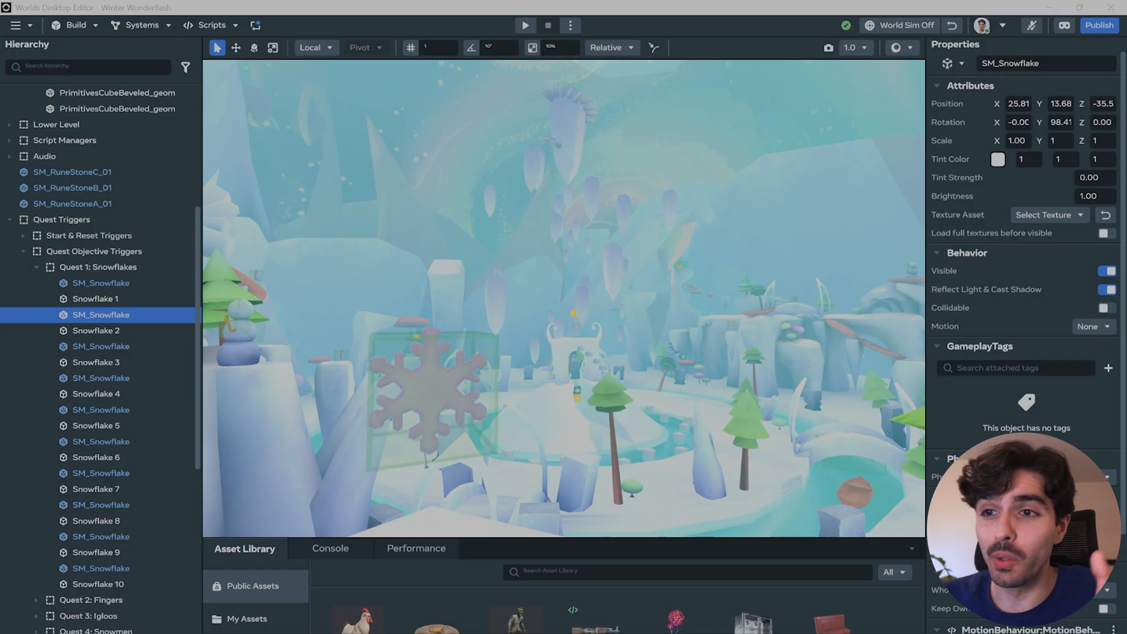
pyautogui.moveTo(903, 24)
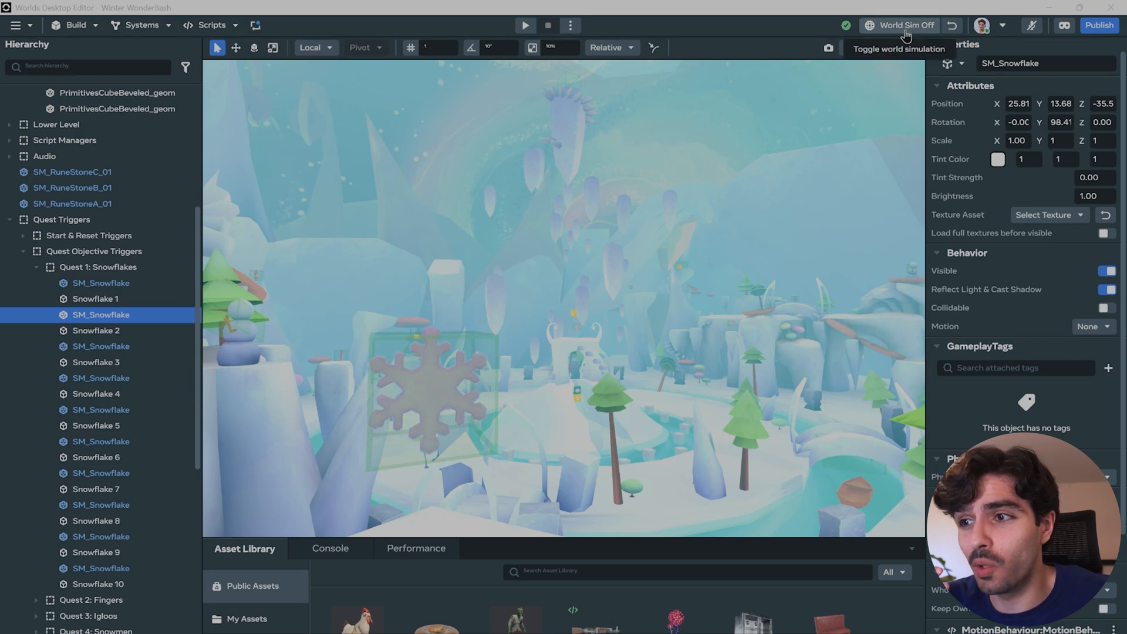
pyautogui.click(905, 25)
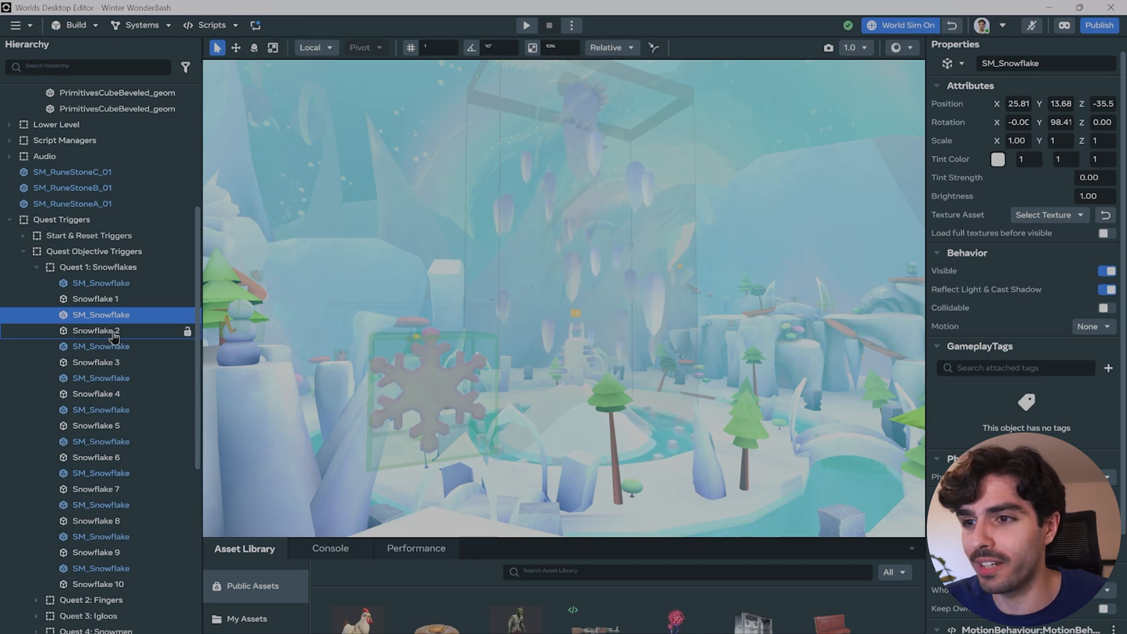
pyautogui.click(95, 330)
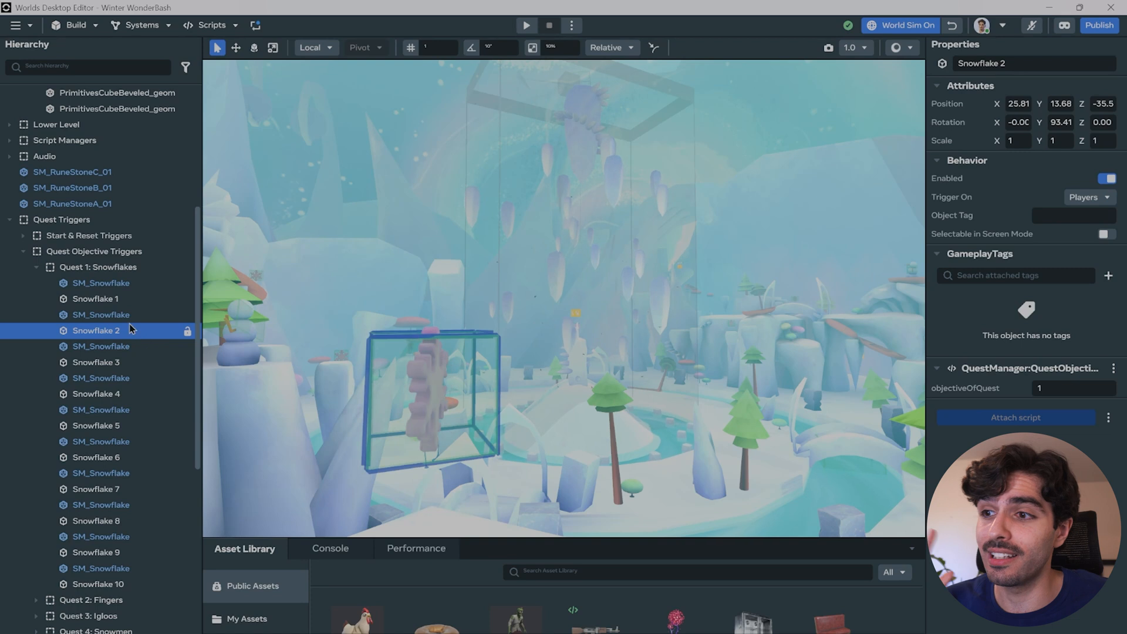
pyautogui.click(101, 315)
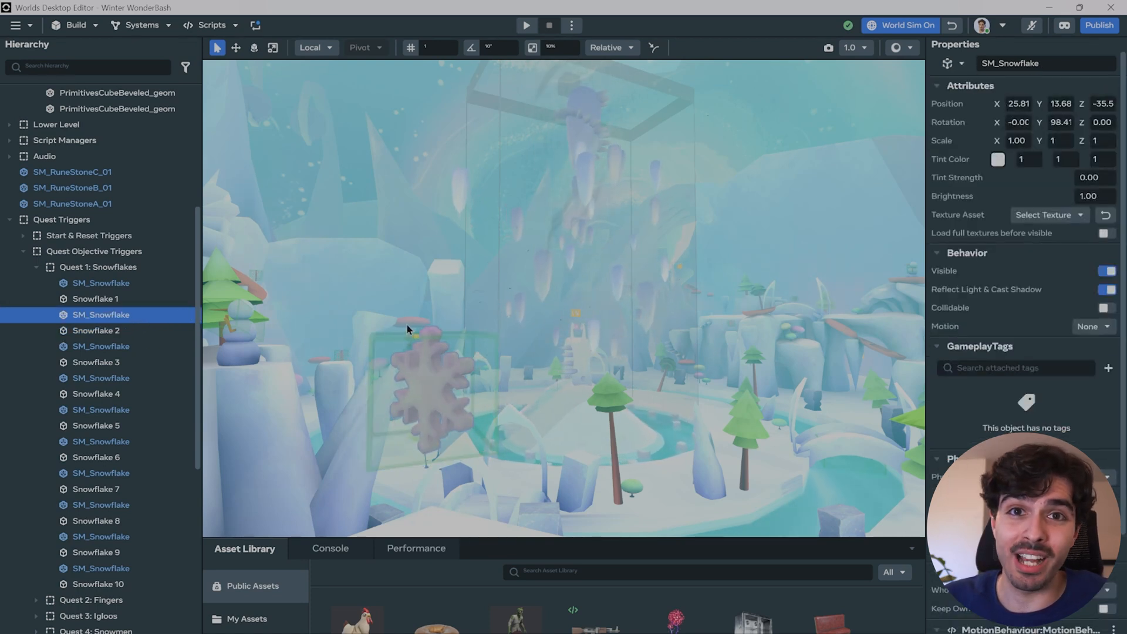
pyautogui.moveTo(899, 25)
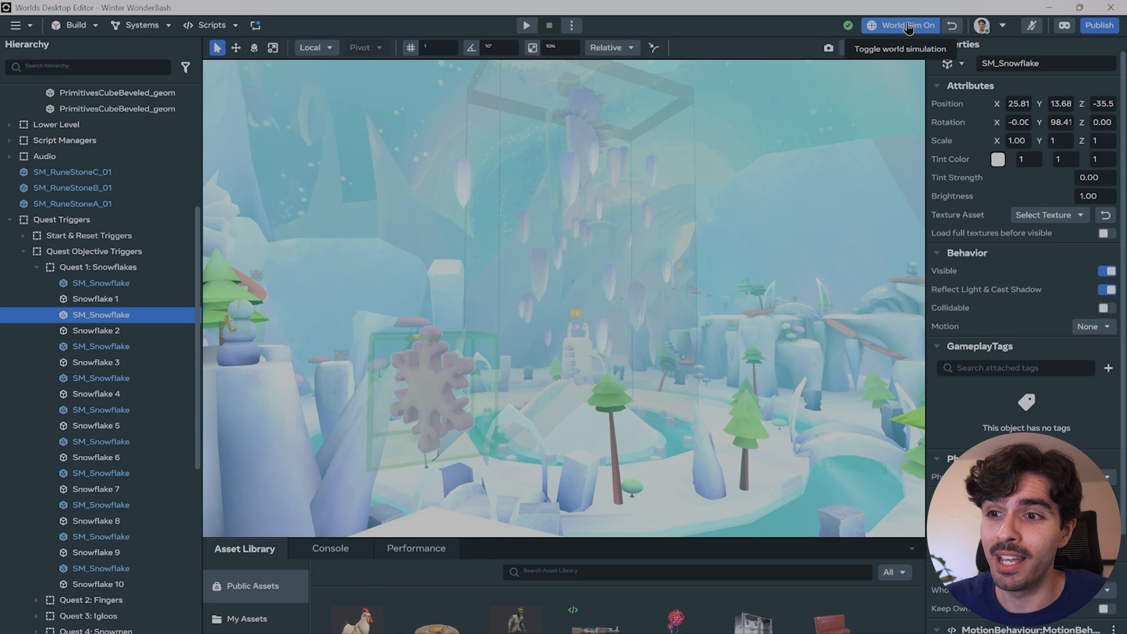
pyautogui.click(901, 25)
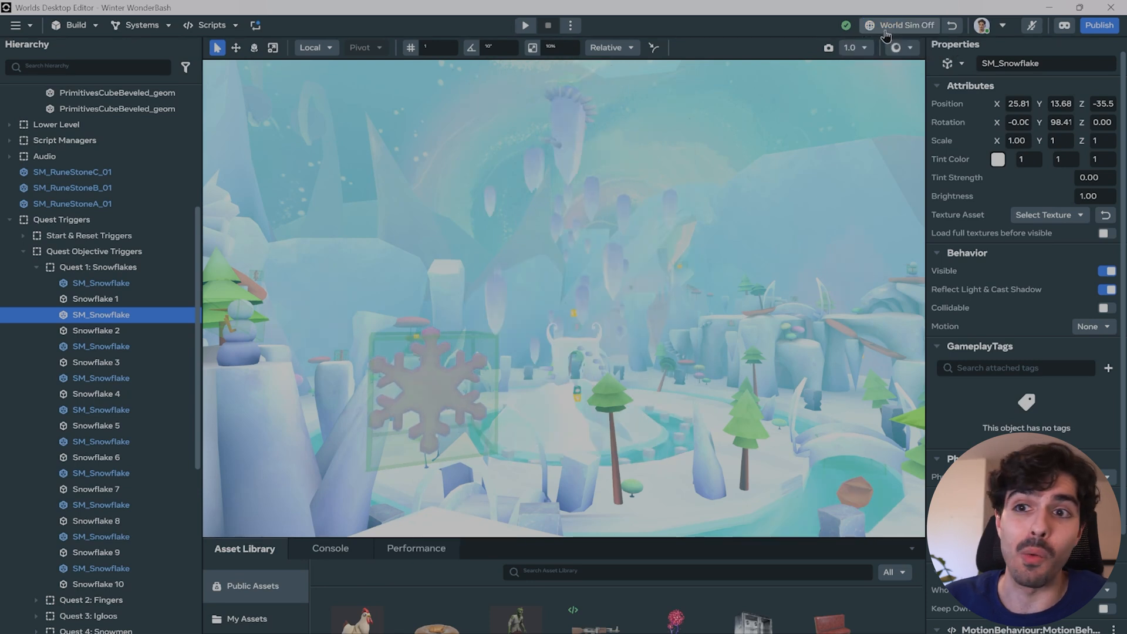
pyautogui.click(708, 223)
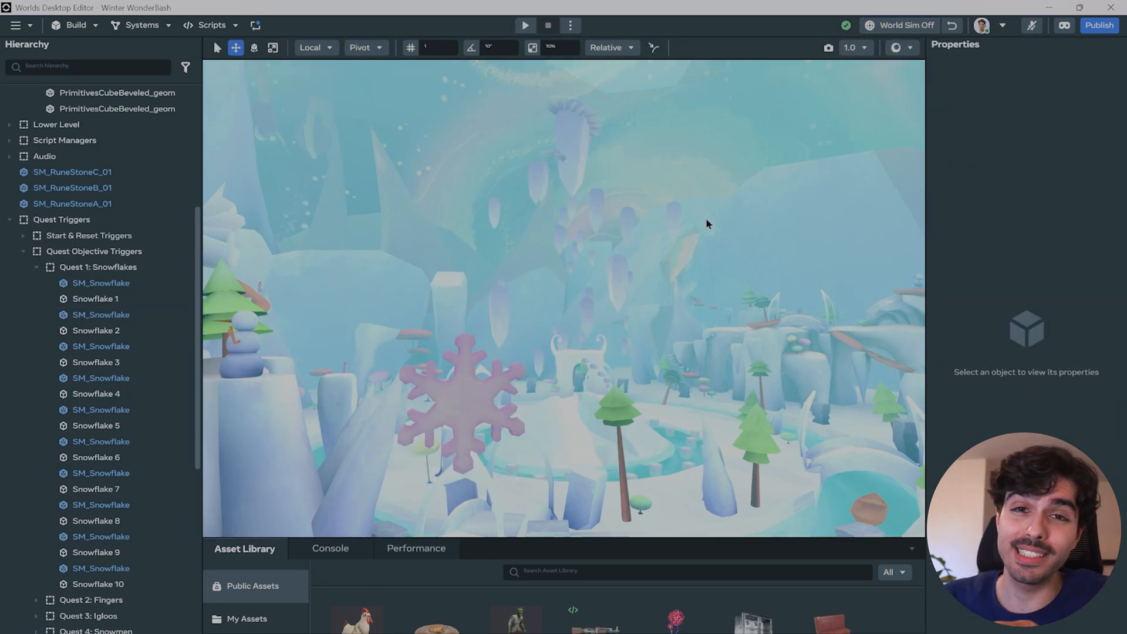
pyautogui.click(526, 25)
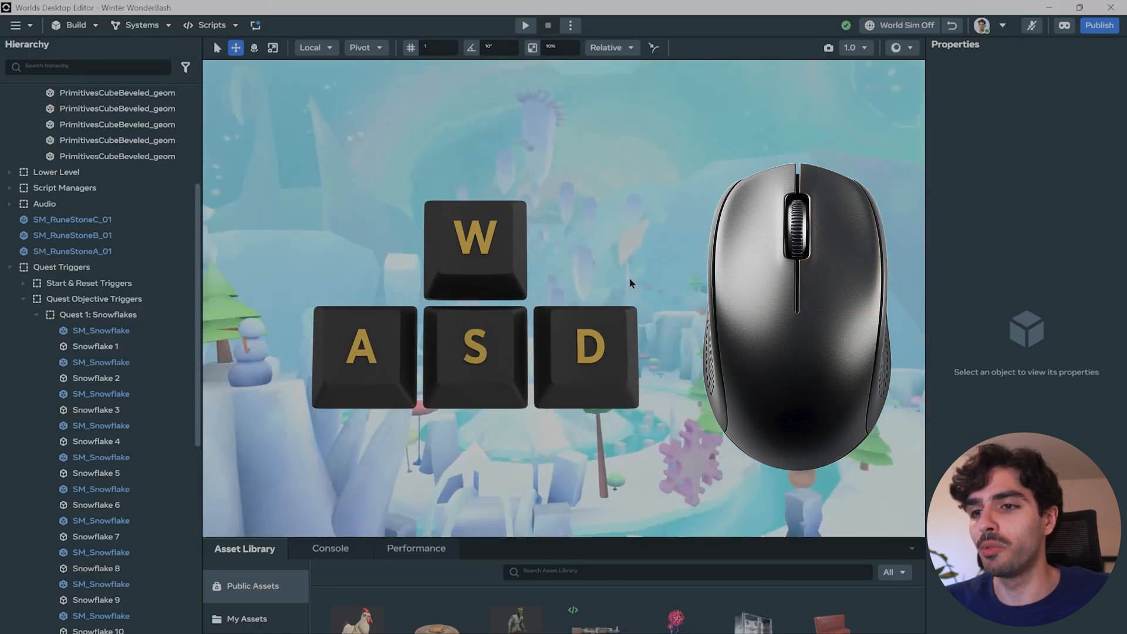
# Fly the editor camera through the snowy scene at camera speed 3.2
pyautogui.press('shift')
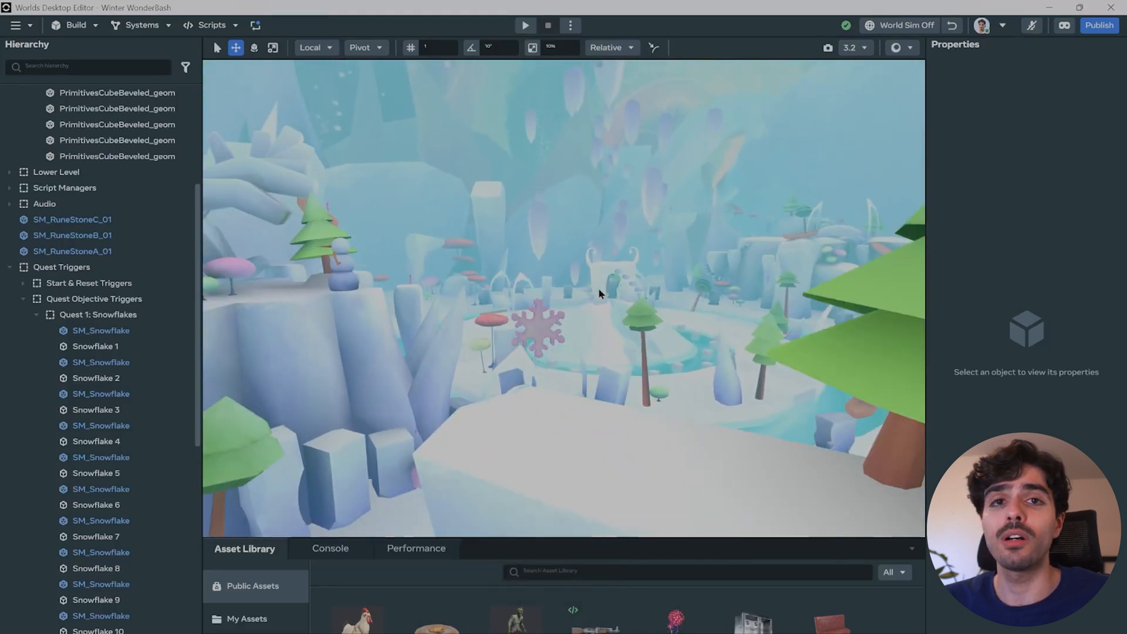
# Select and frame the pink snowflake, then duplicate it with Ctrl+D beside the original
pyautogui.click(101, 363)
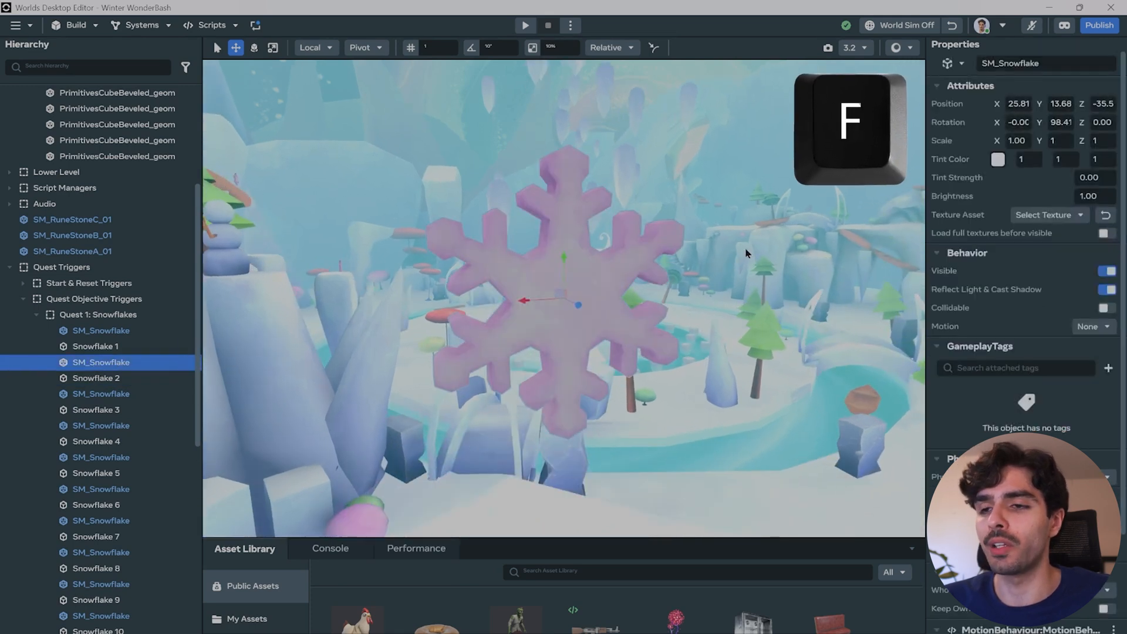
pyautogui.press('f')
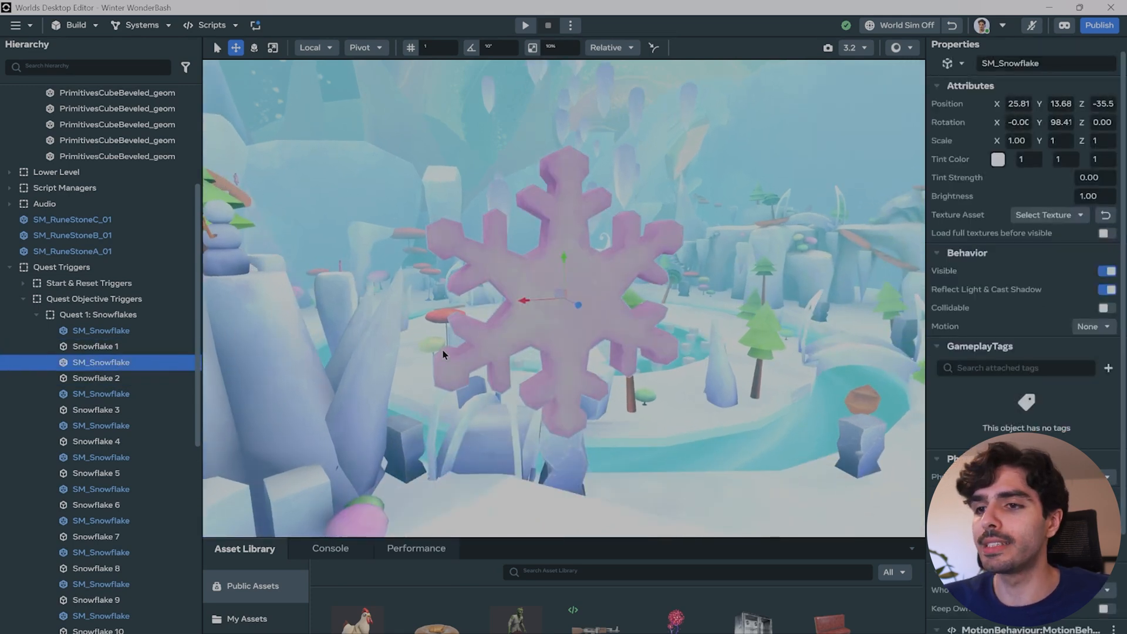
pyautogui.press('ctrl+d')
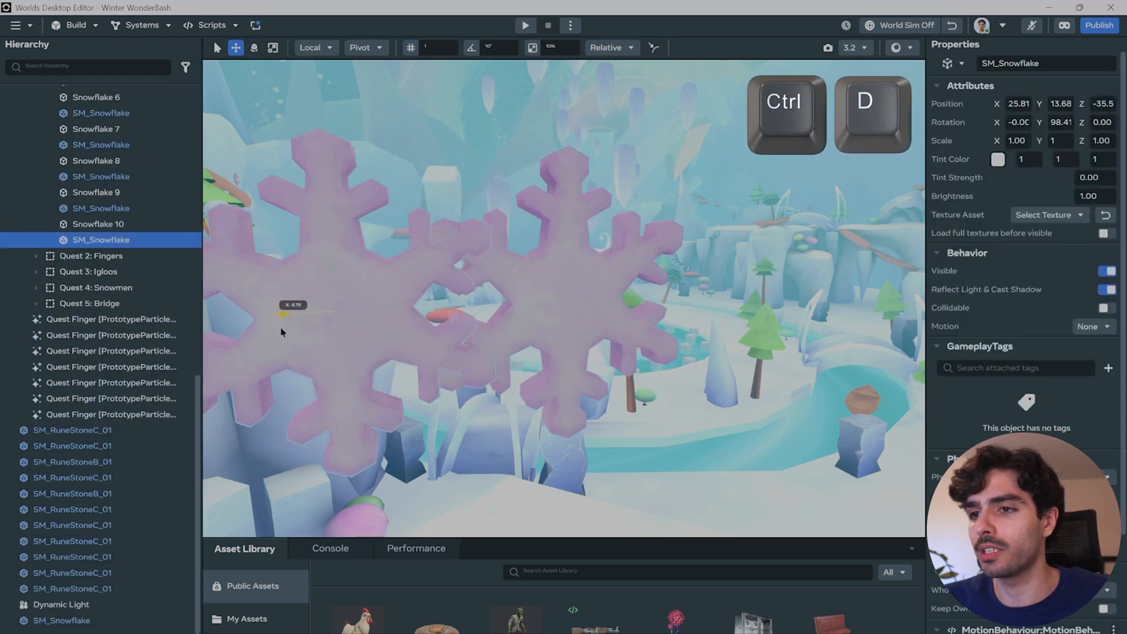
pyautogui.press('ctrl+d')
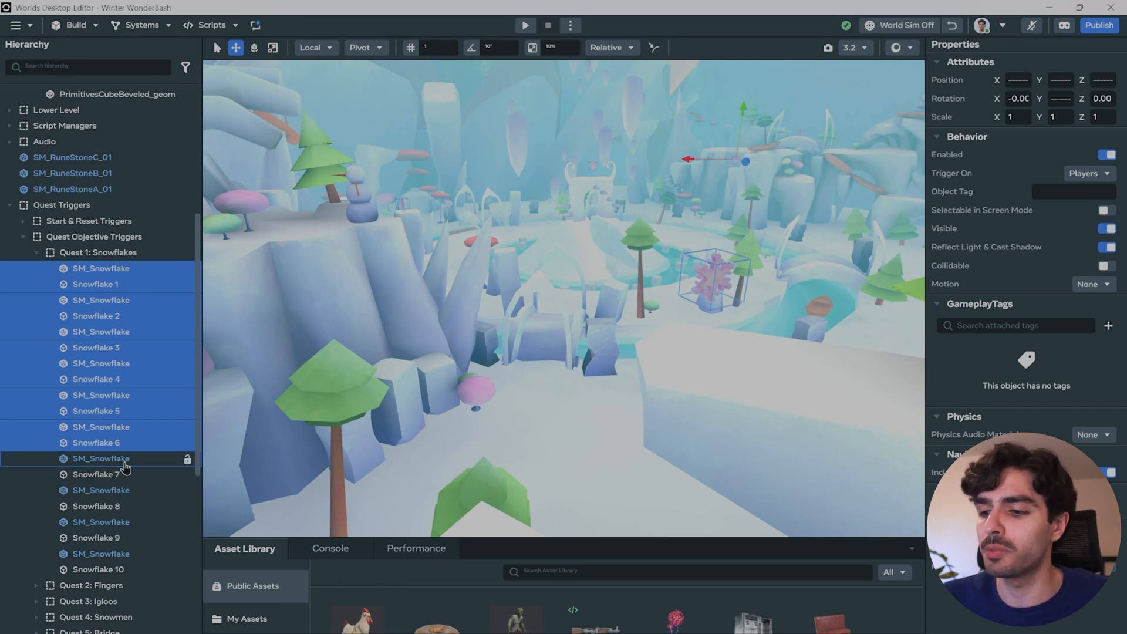
# Ctrl-click another Quest 1 snowflake trigger into the selection, then select the first SM_Snowflake alone
pyautogui.press('ctrl')
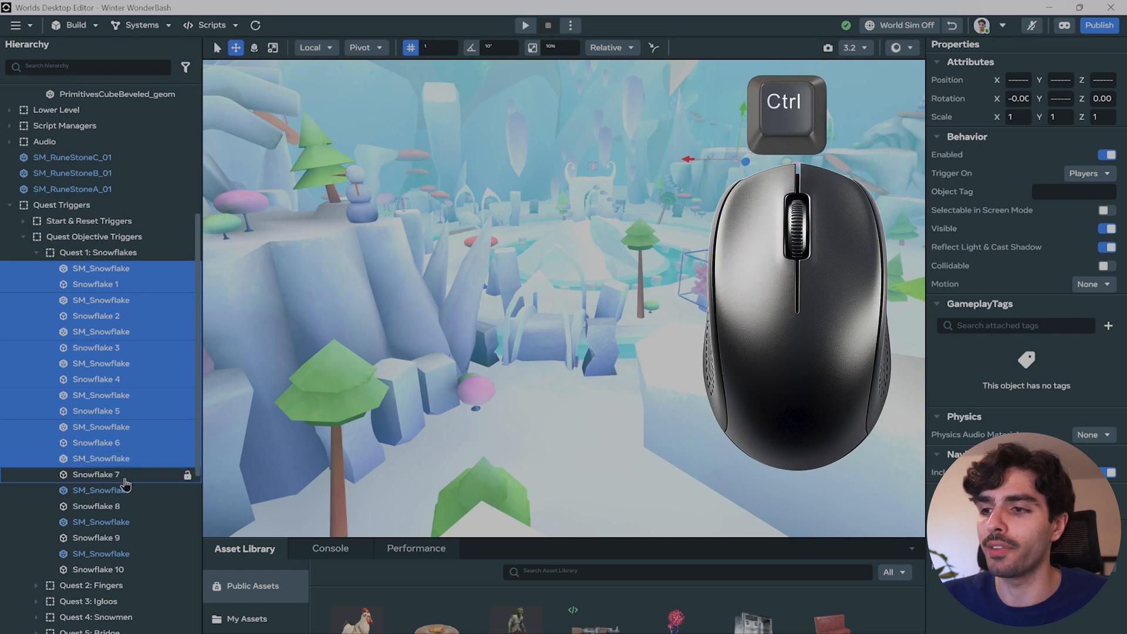
pyautogui.click(95, 506)
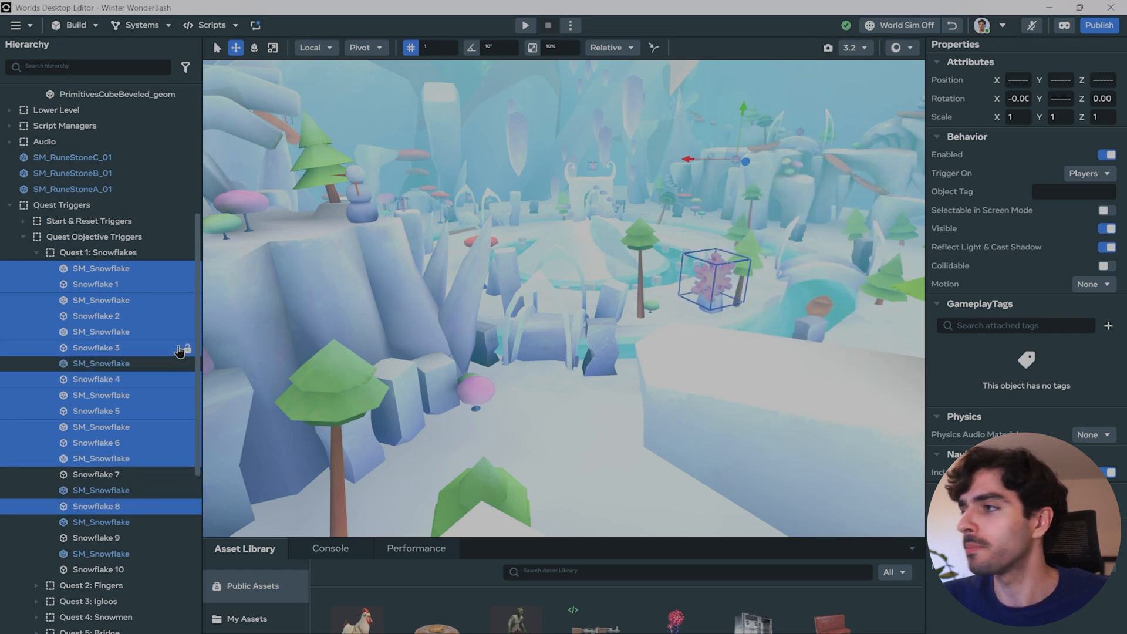
pyautogui.click(101, 268)
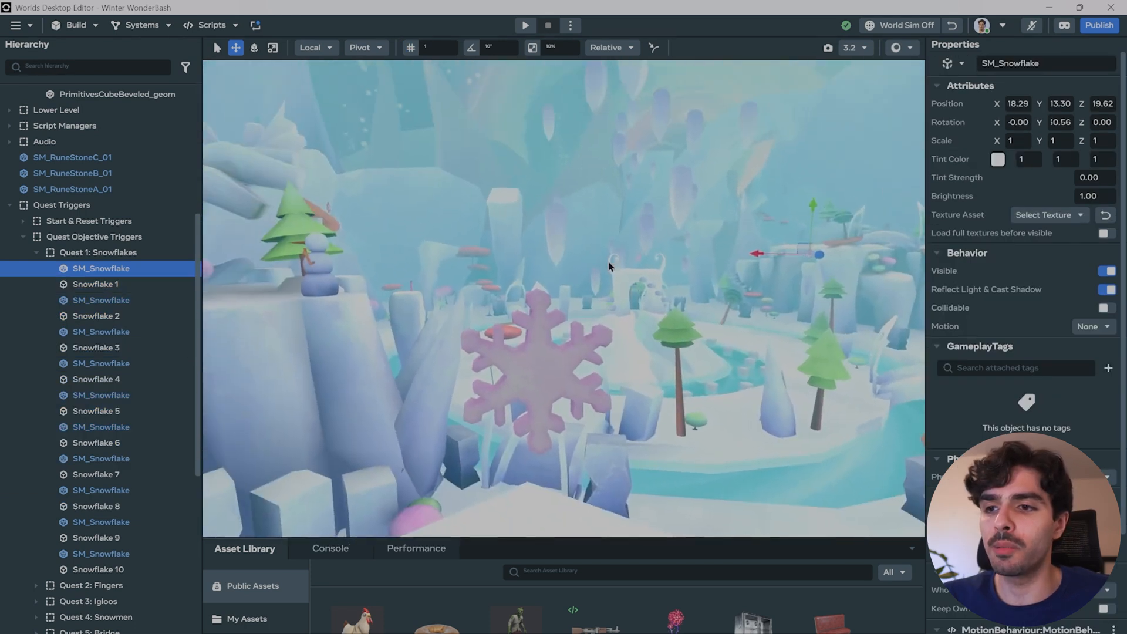